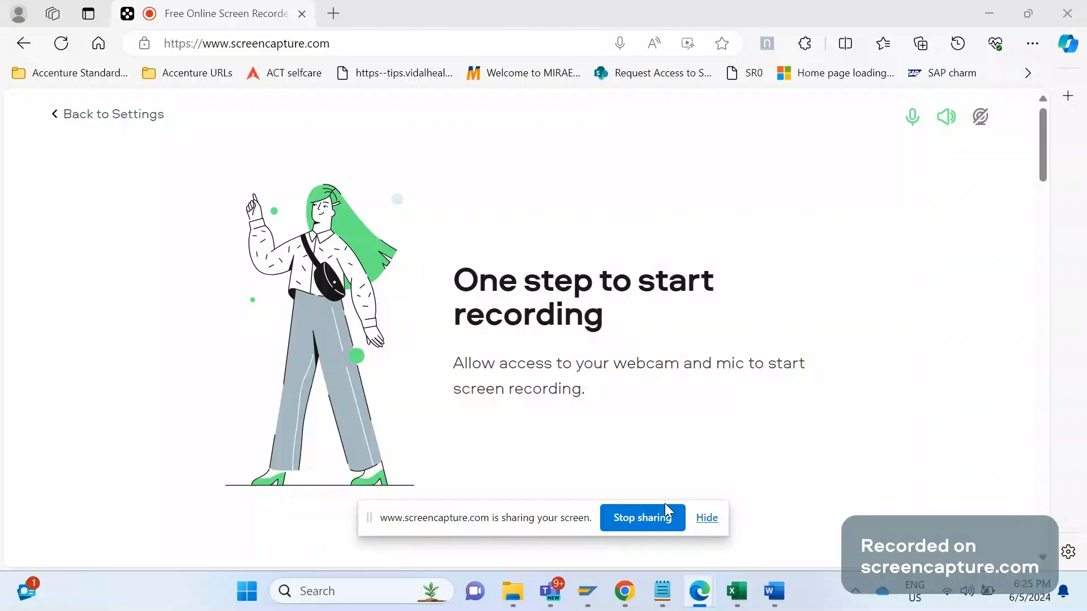
Bring up the SAP SD Enhancements document at the Enhancement 19 Solution line
left_click(741, 592)
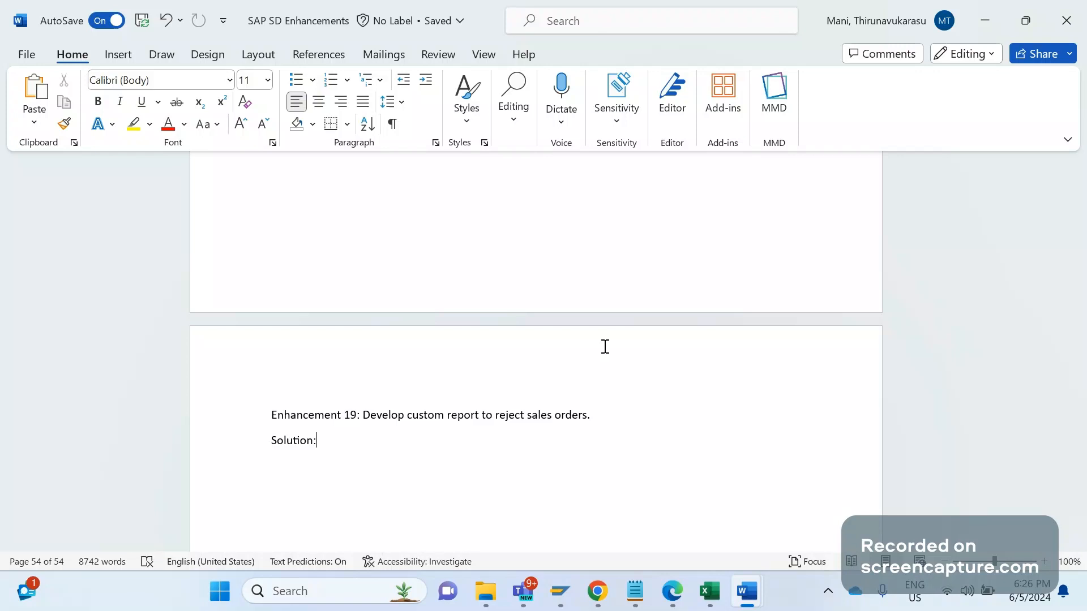
List R - Reports, I - Interfaces and C - Conversion on new lines under Solution
key("Enter")
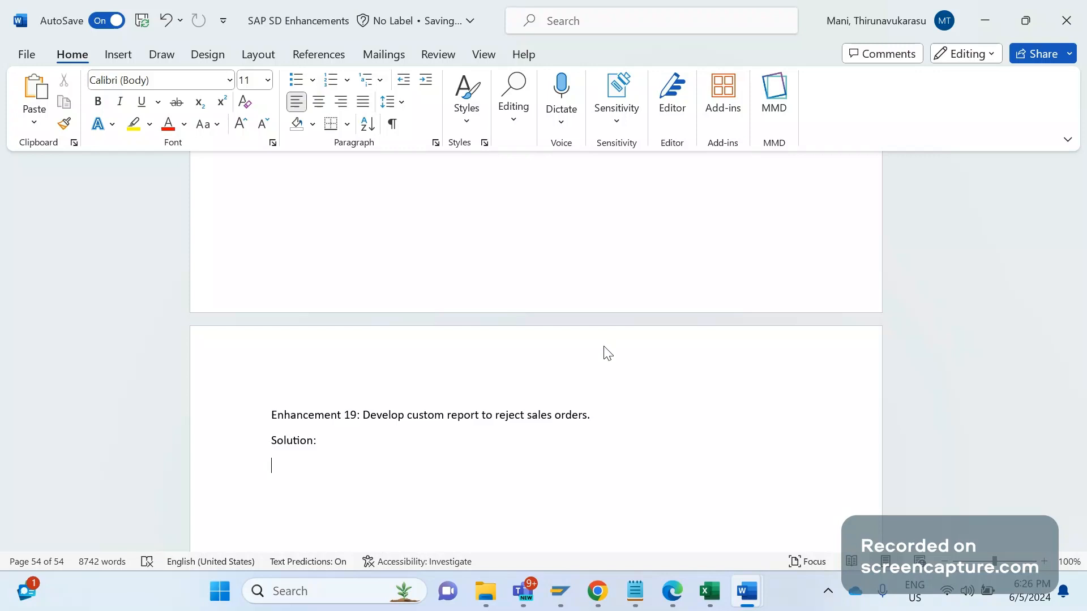
type("R")
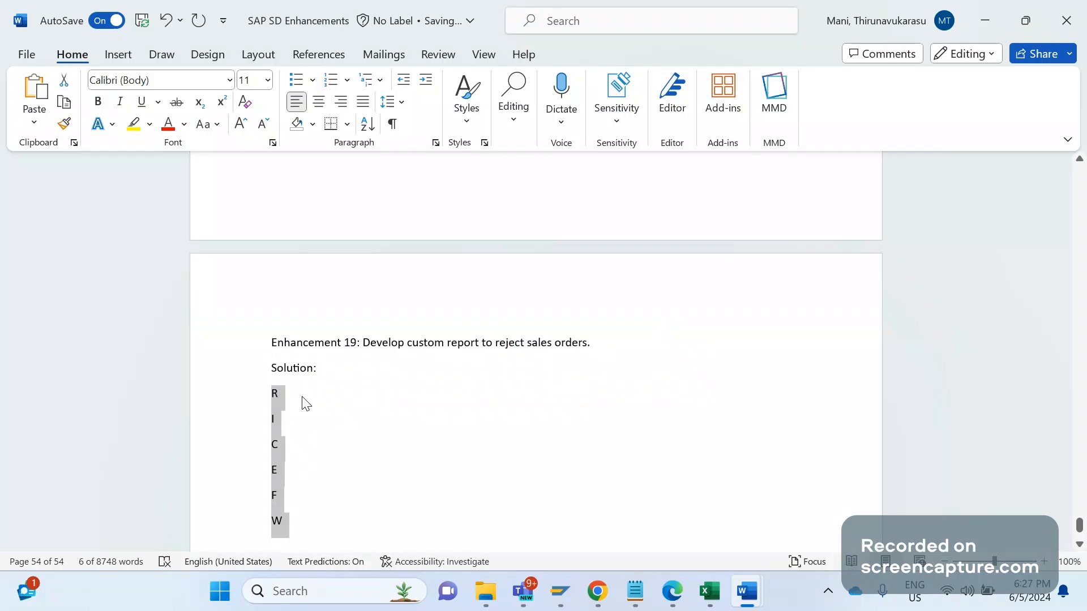
mouse_move(290, 393)
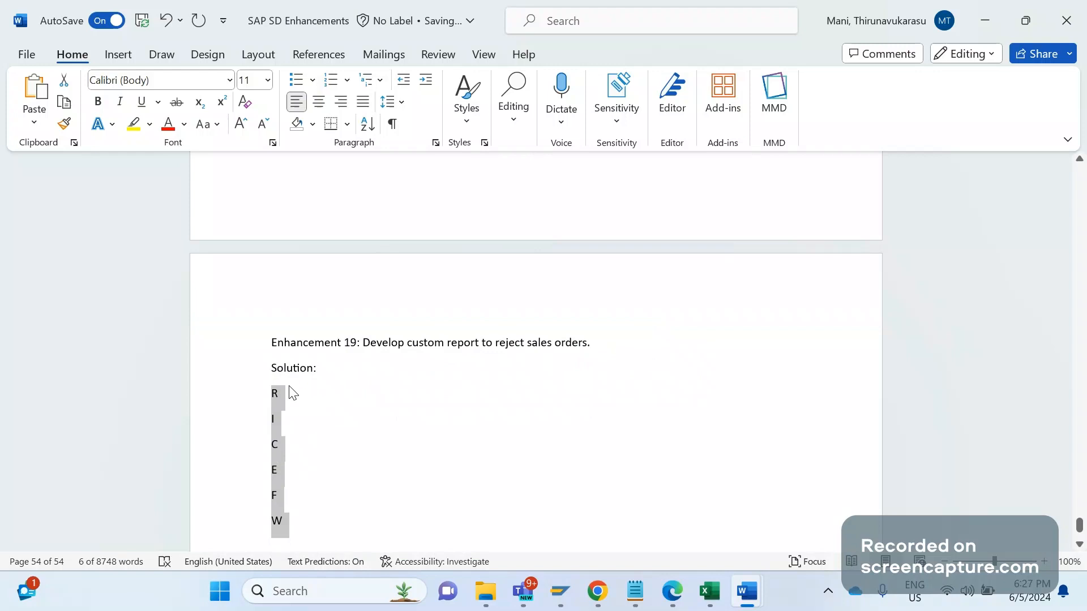
left_click(281, 393)
type(" -")
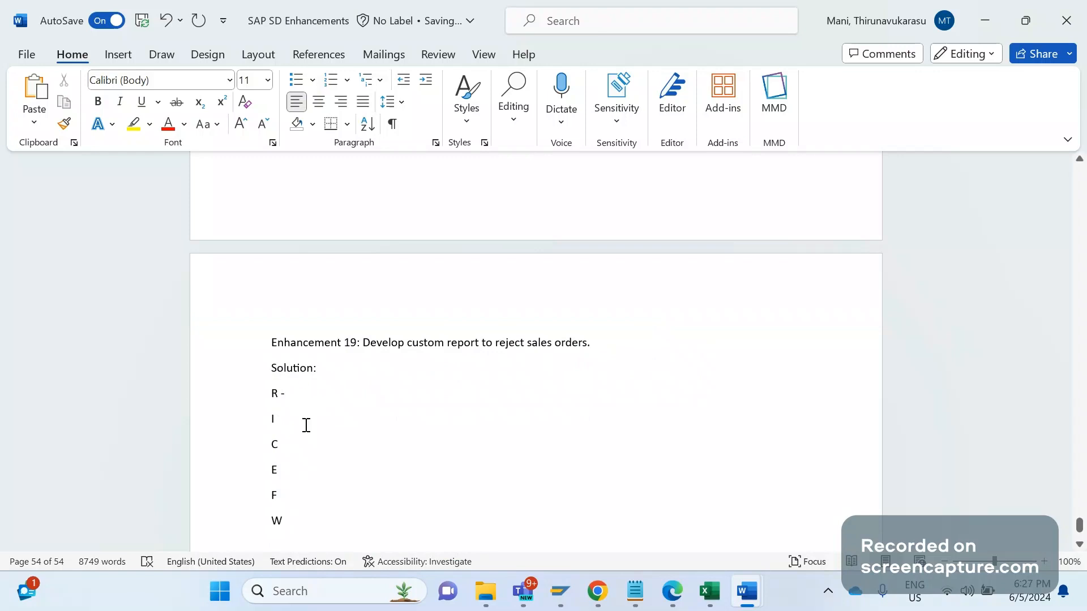
type("Reports")
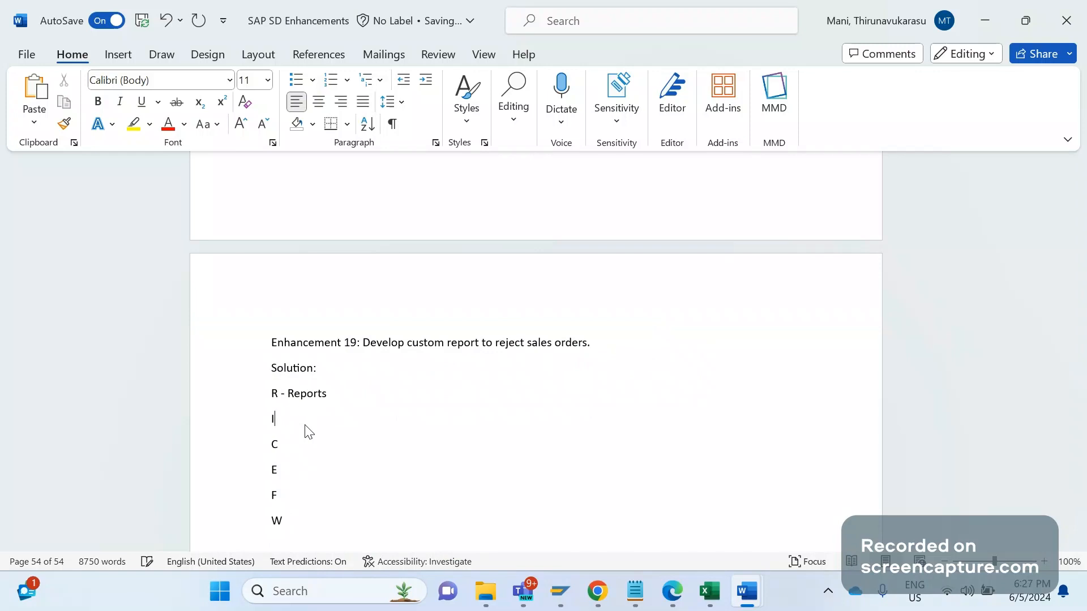
type("- Interf")
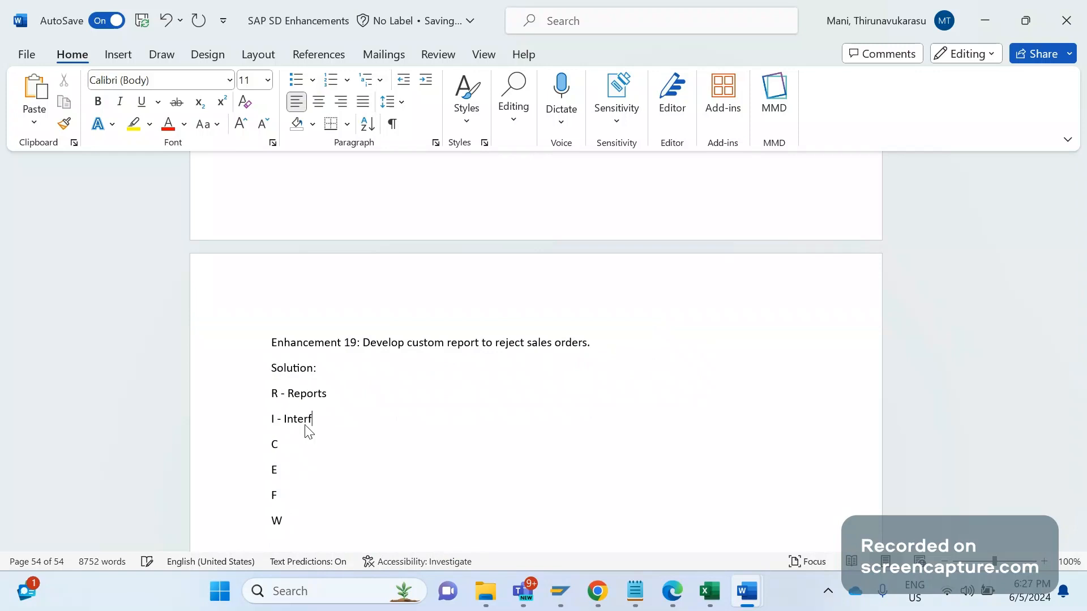
type("aces")
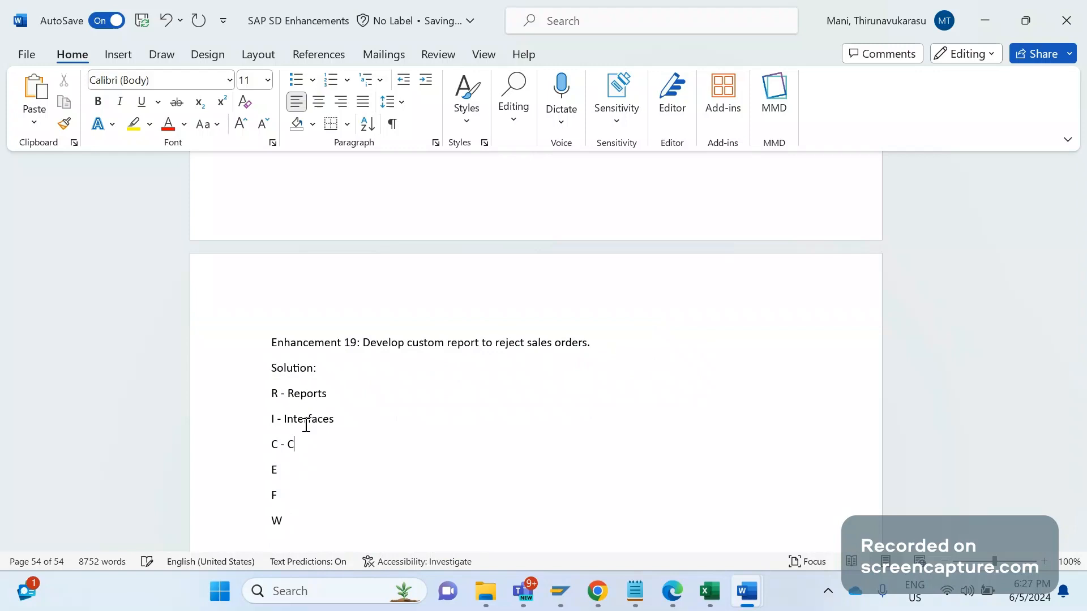
type("onversion")
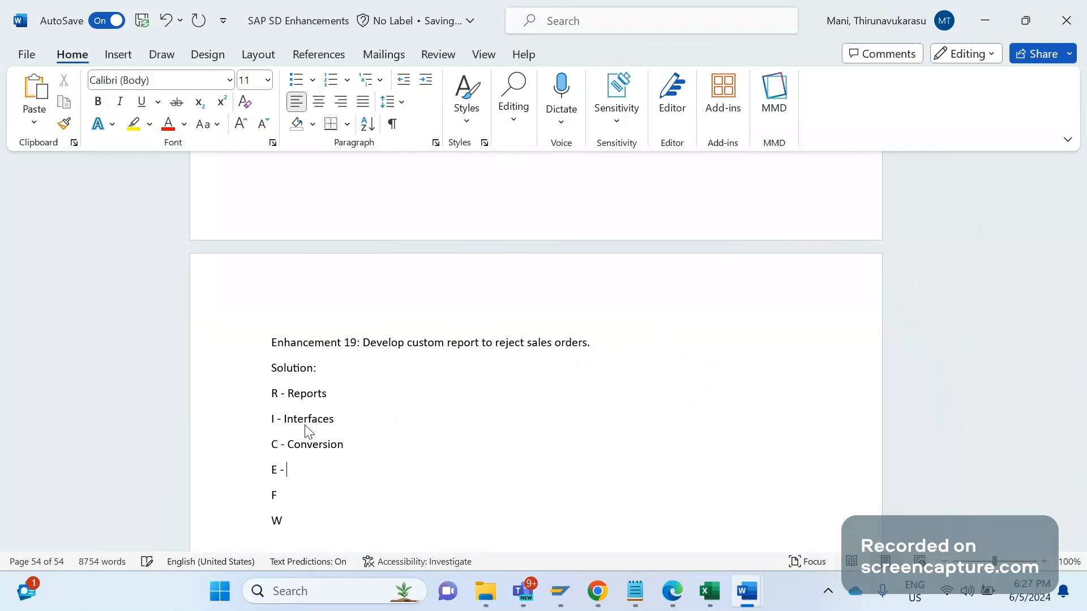
Continue the list with Enhancement, Forms and W - Workflows
type("Enhancement")
left_click(433, 495)
type(" -")
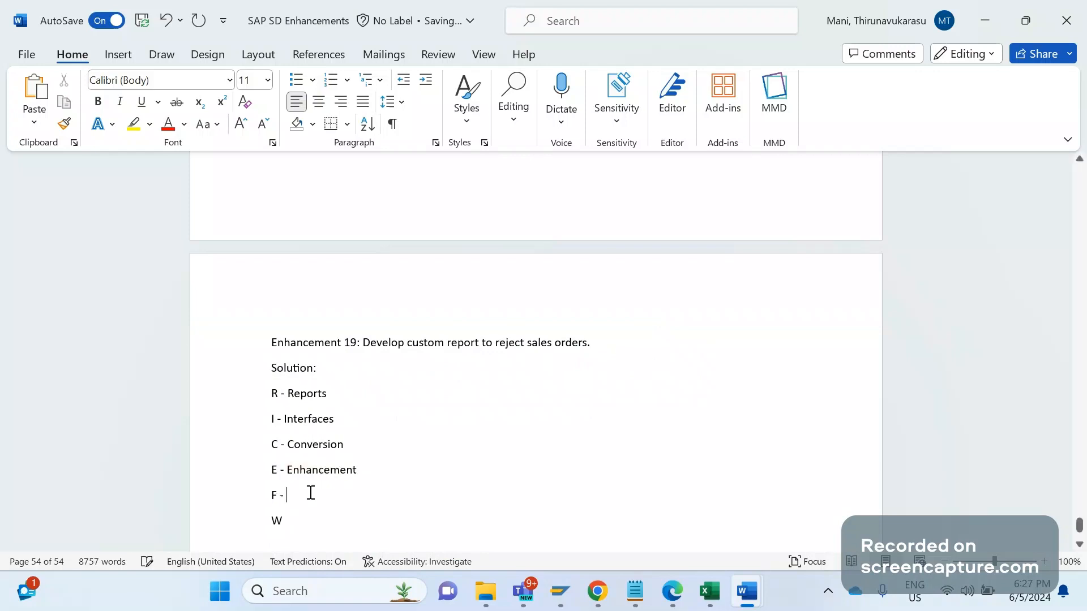
type("Forms")
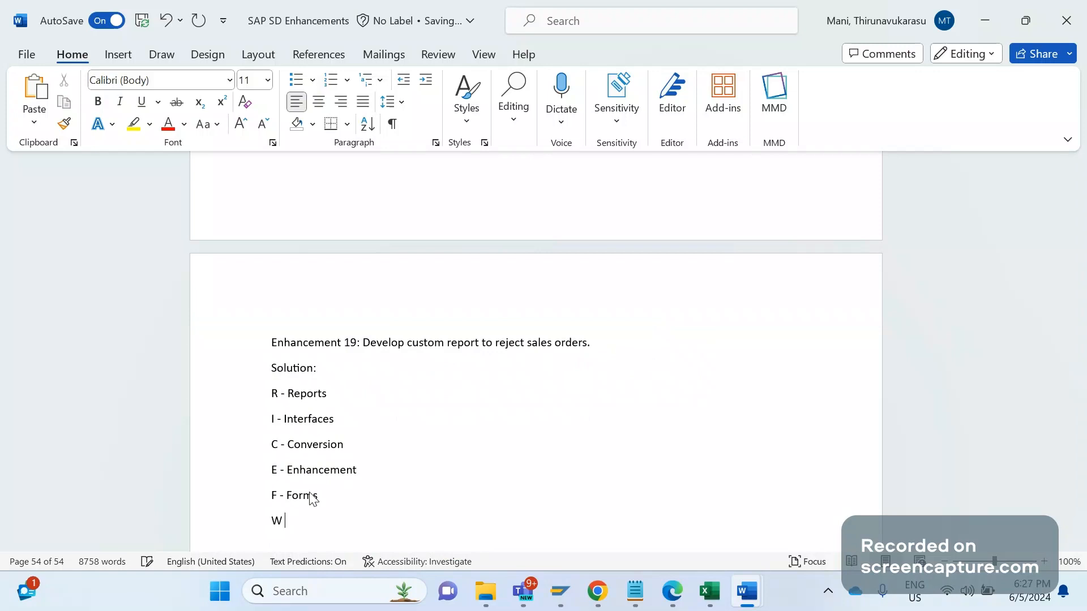
type("- Workf")
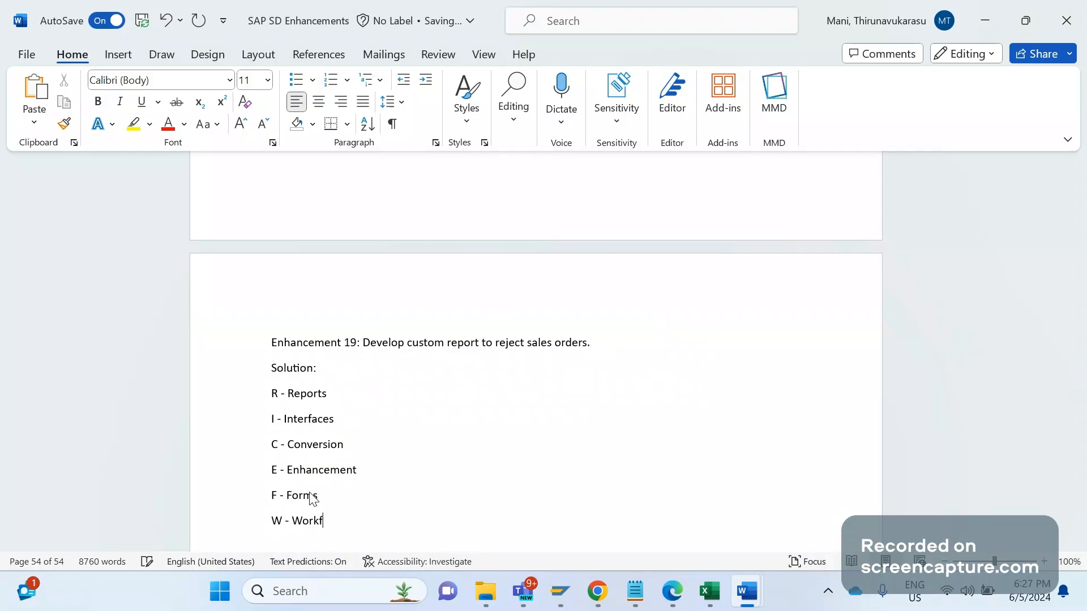
type("lows")
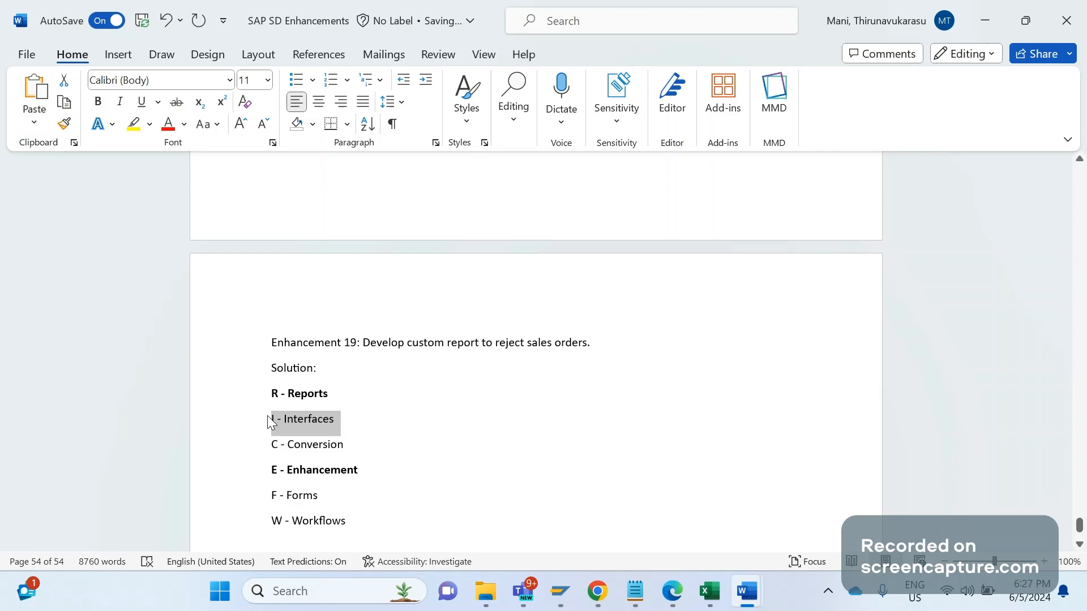
Bold the I - Interfaces line, then review the Reports, Interfaces and Conversion lines
left_click(97, 102)
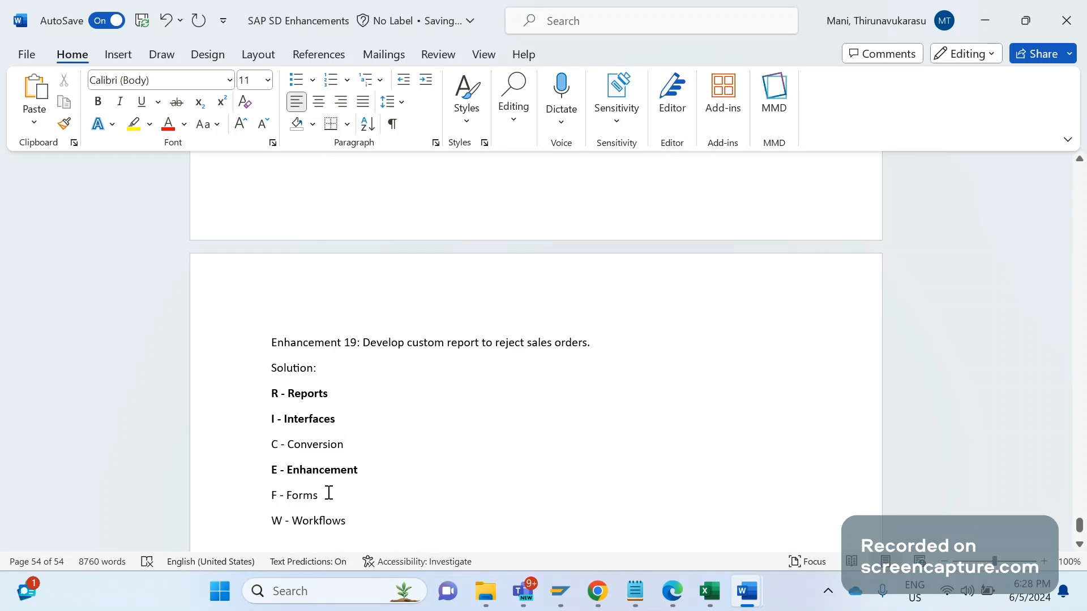
left_click(328, 494)
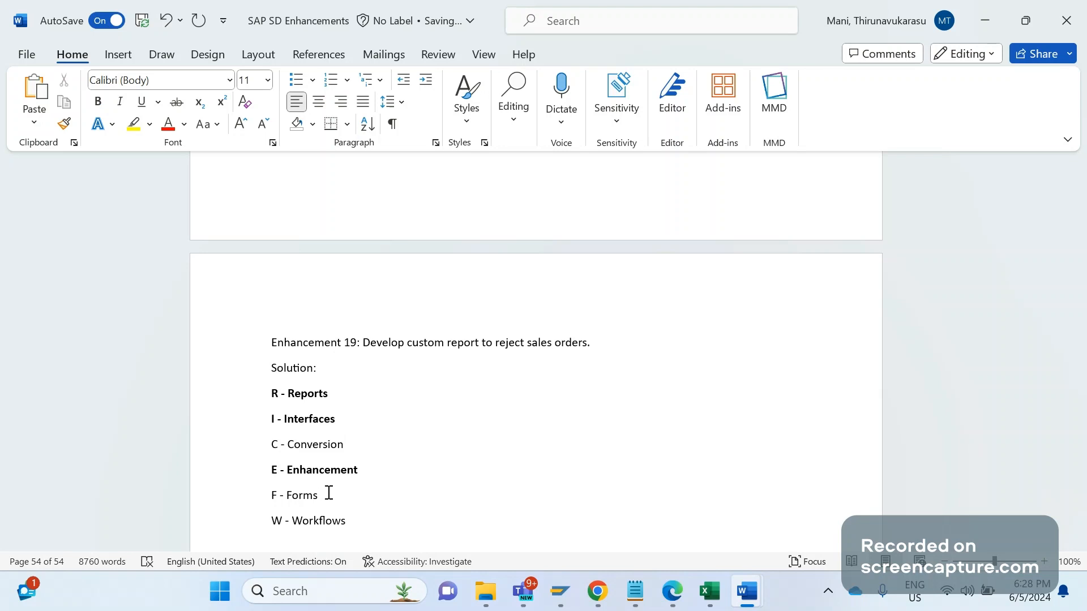
left_click(317, 495)
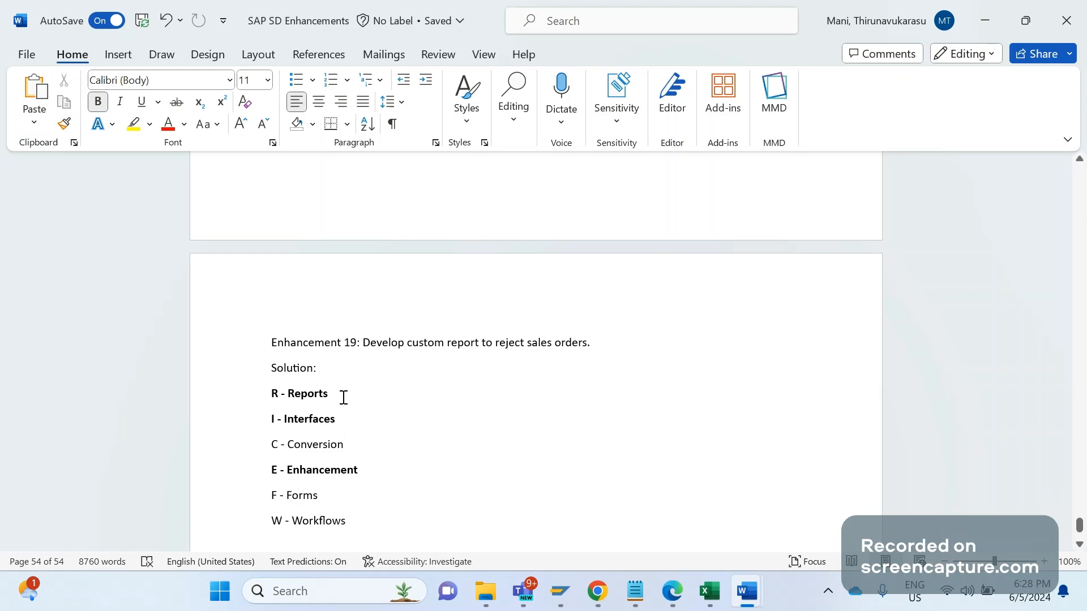
left_click(343, 394)
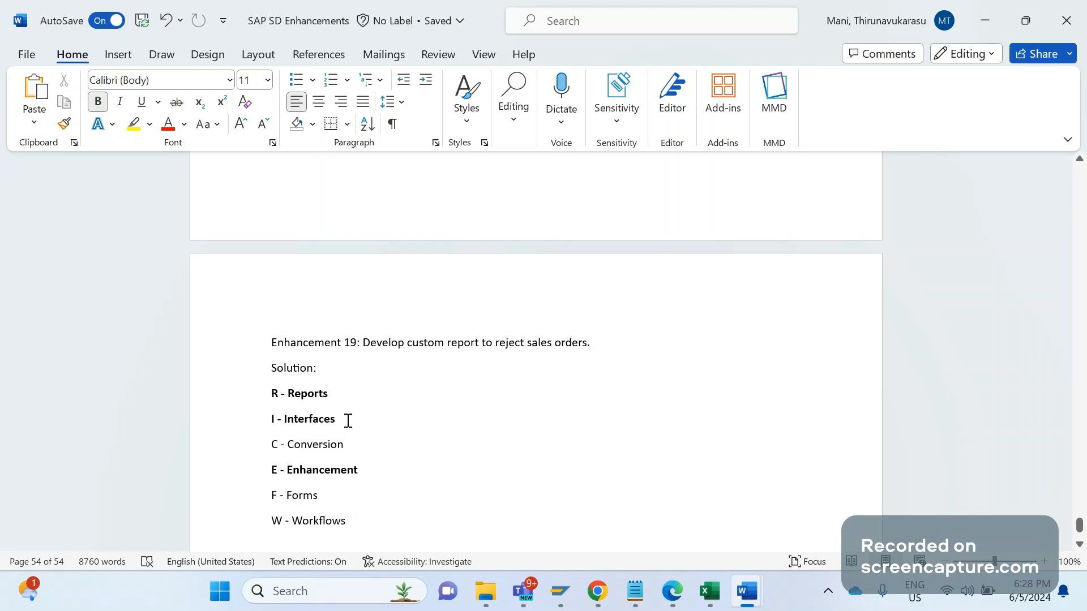
left_click(348, 419)
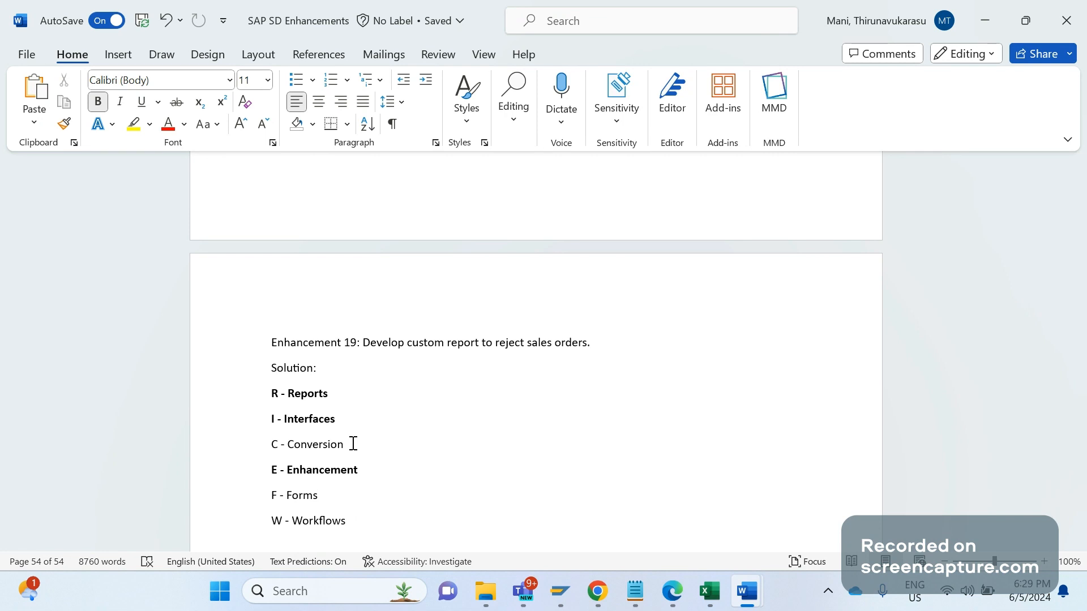
left_click(334, 419)
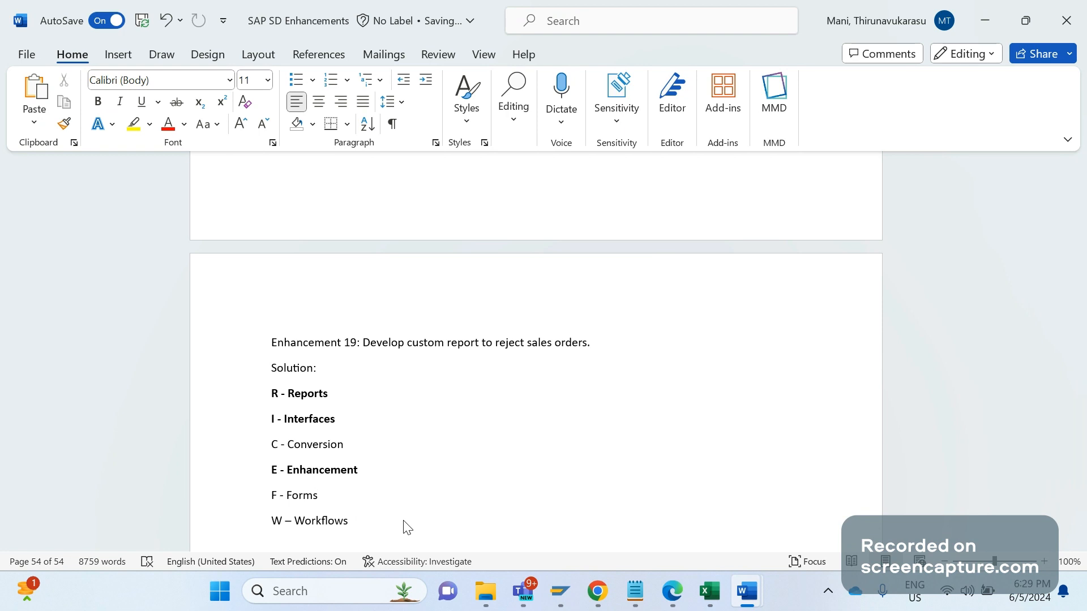
Add 'Key points about report development' with a bullet 'What will be the selection screen'
type("Ke")
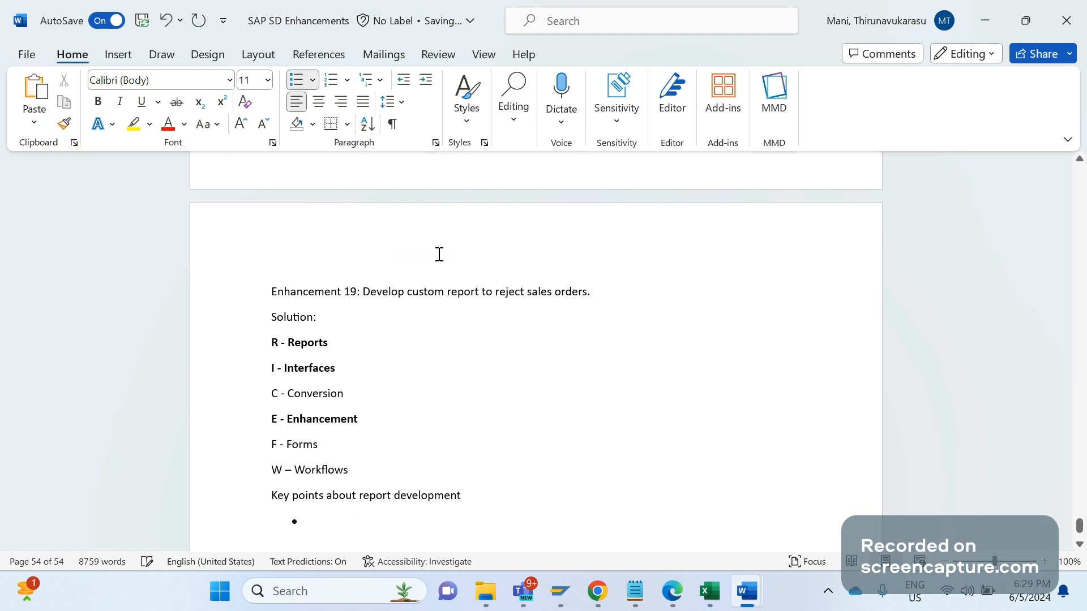
type("What will be the se")
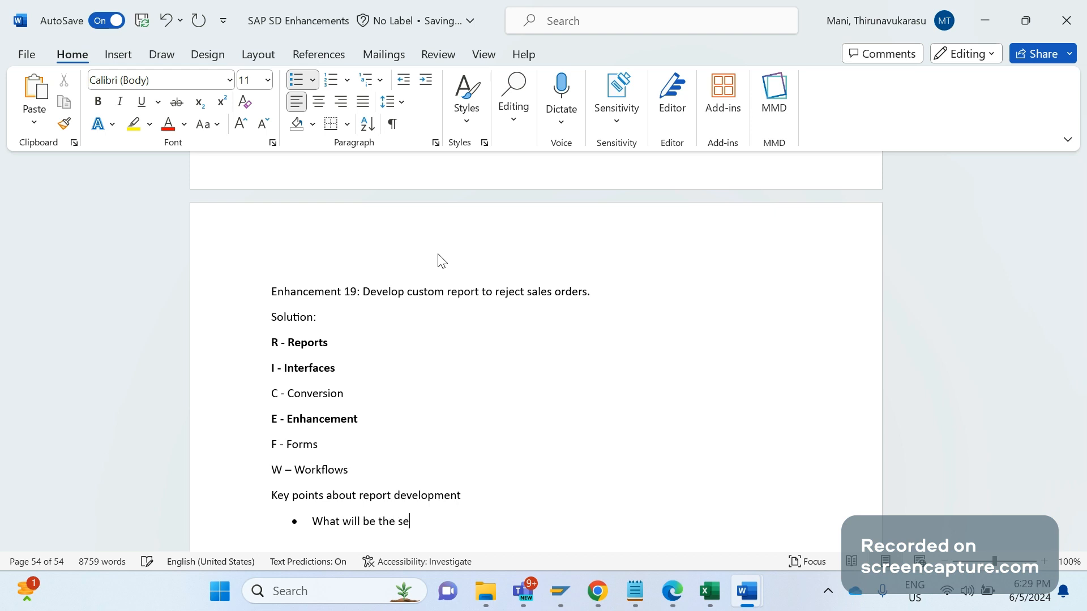
type("lciot")
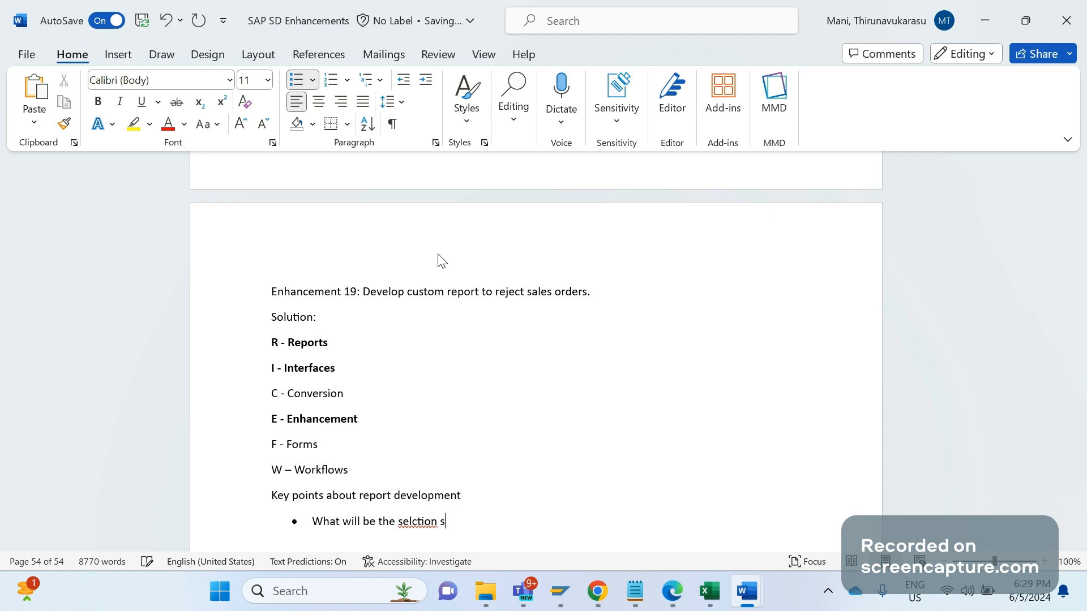
type("creen")
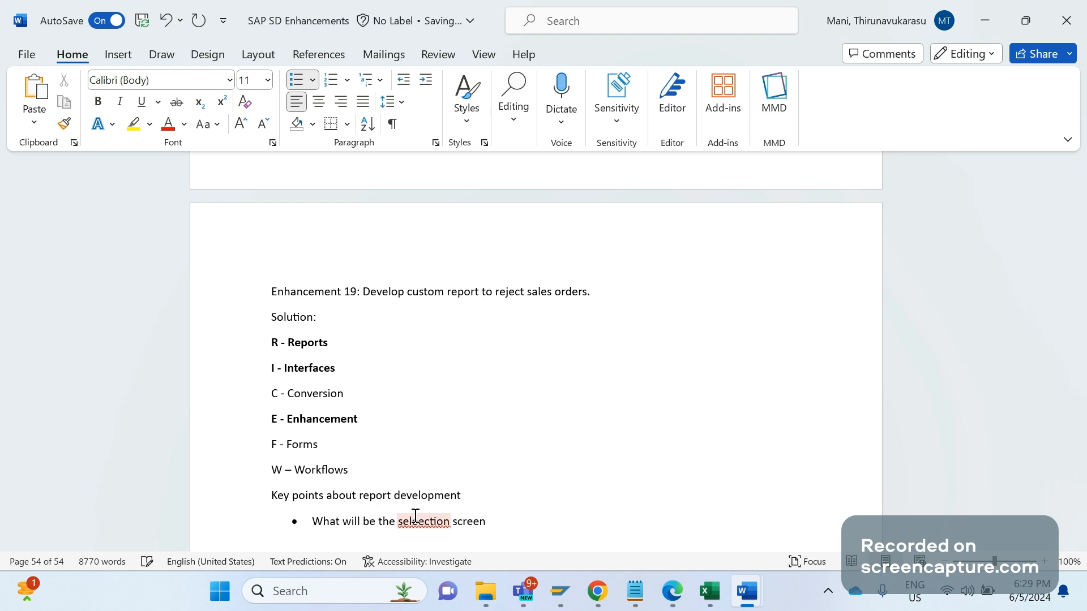
mouse_move(597, 591)
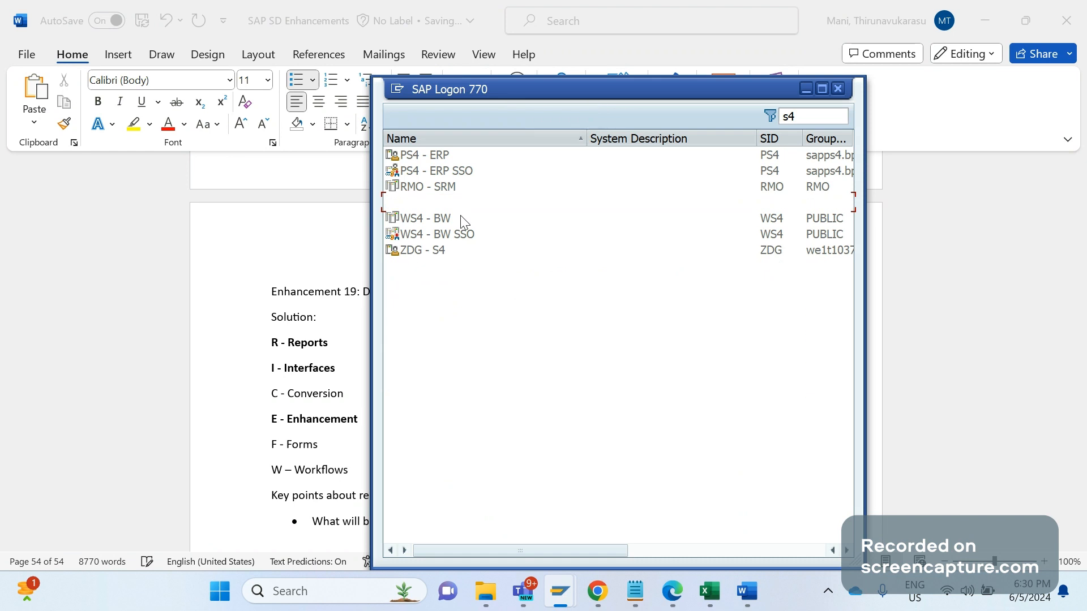
Log on to the S4 system and enter transaction VA05N
double_click(421, 249)
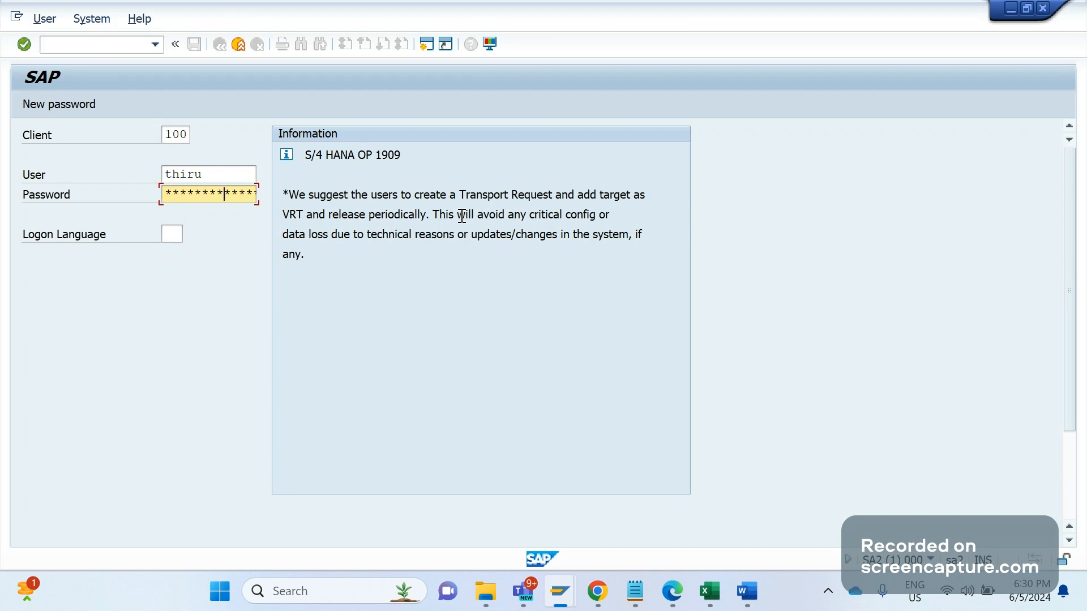
key("Enter")
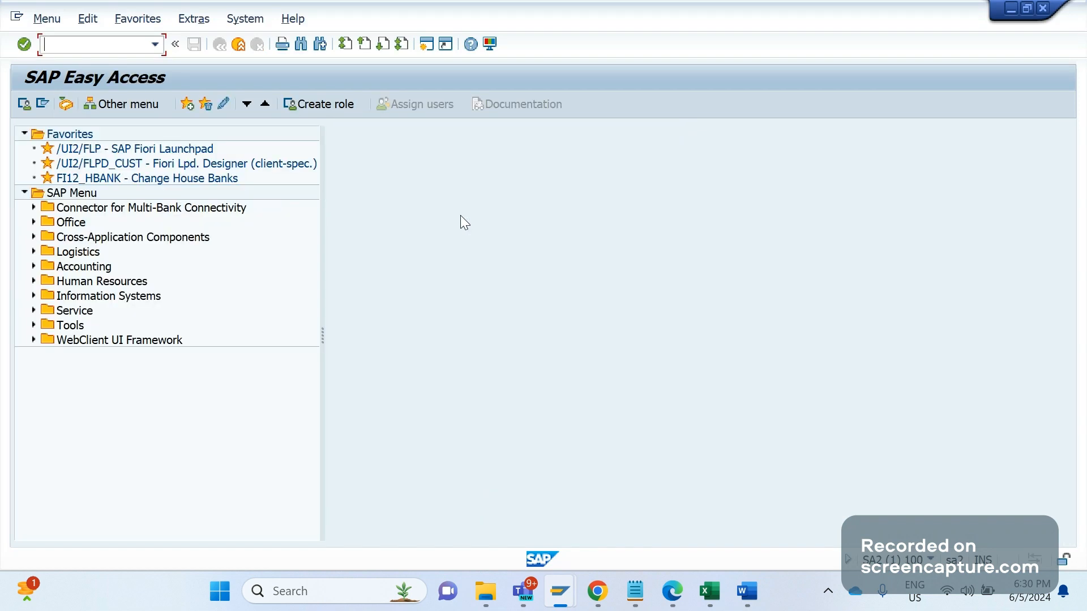
type("va")
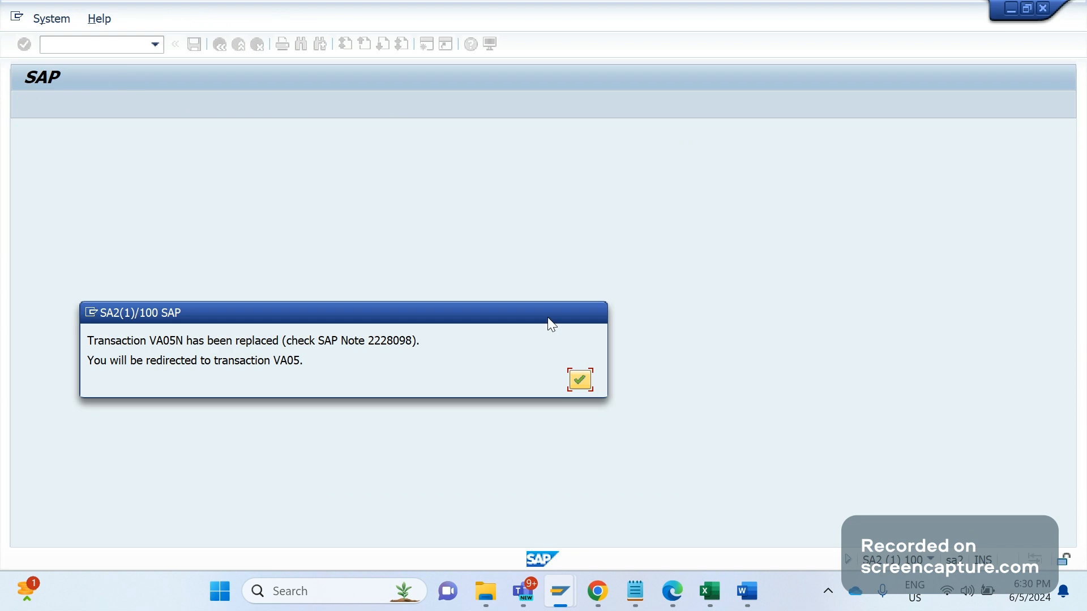
Accept the redirect to VA05 and reach the List of Sales Orders selection screen
left_click(579, 381)
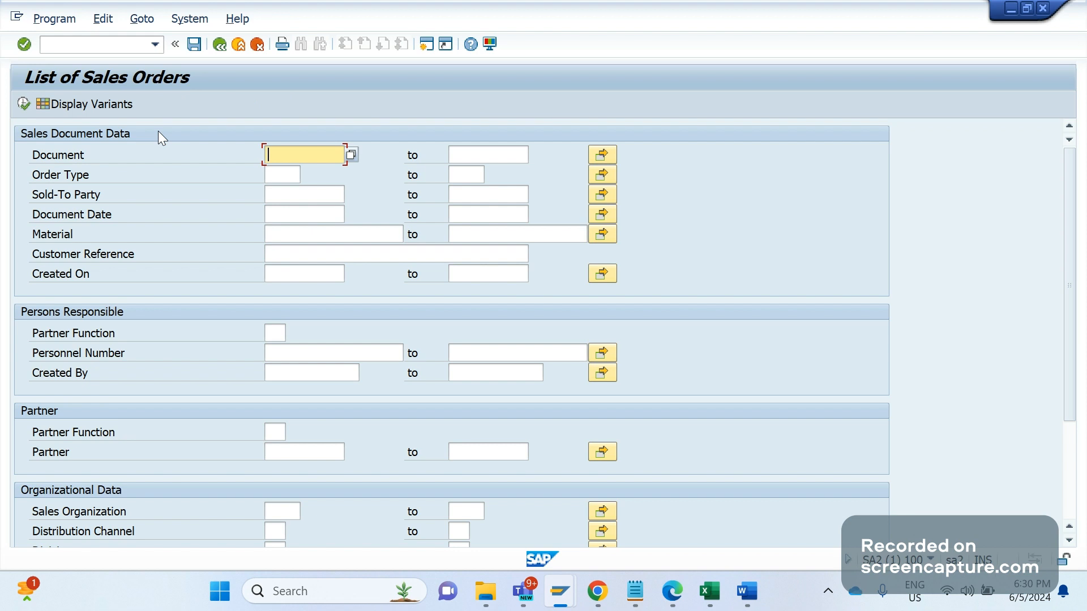
mouse_move(50, 170)
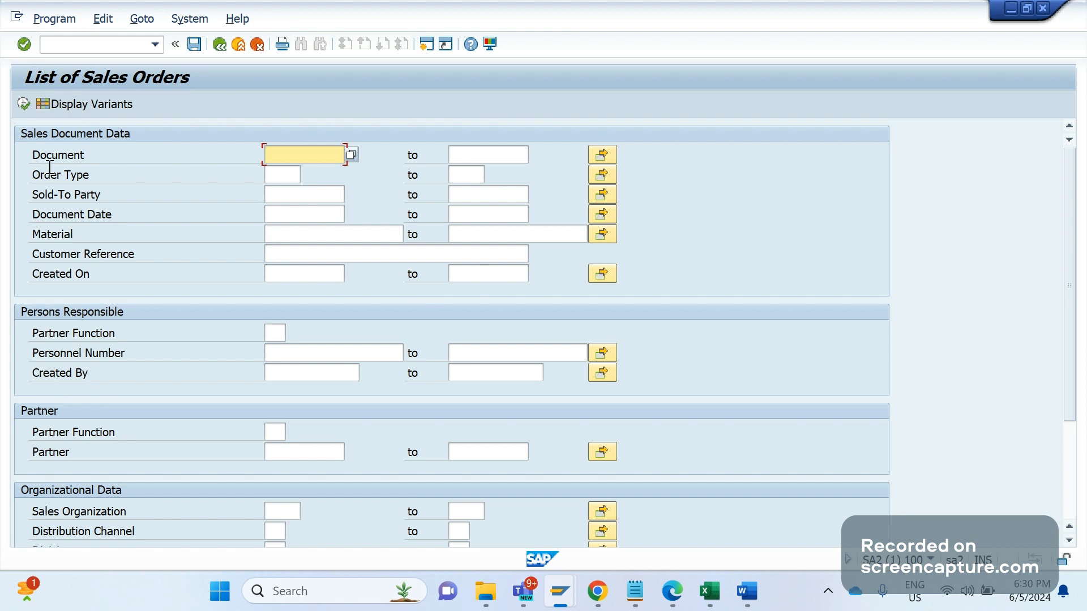
mouse_move(89, 187)
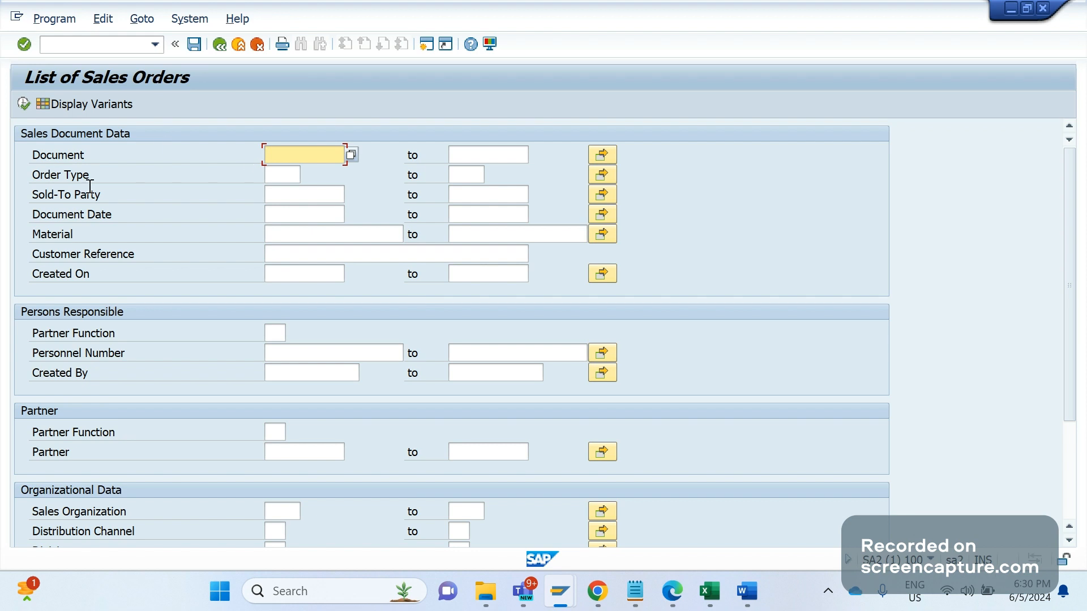
left_click(305, 154)
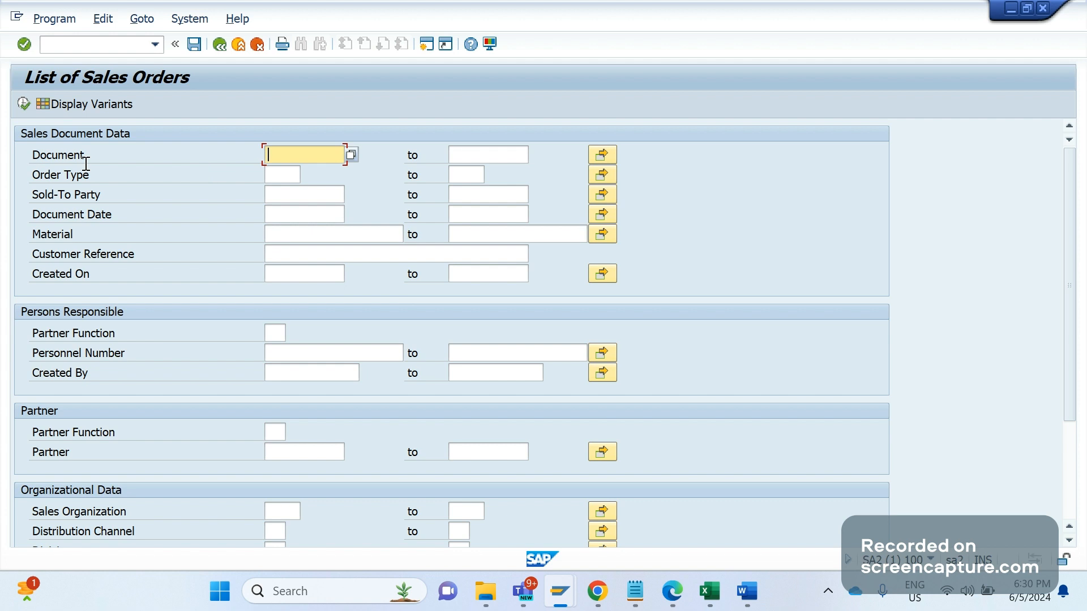
mouse_move(102, 129)
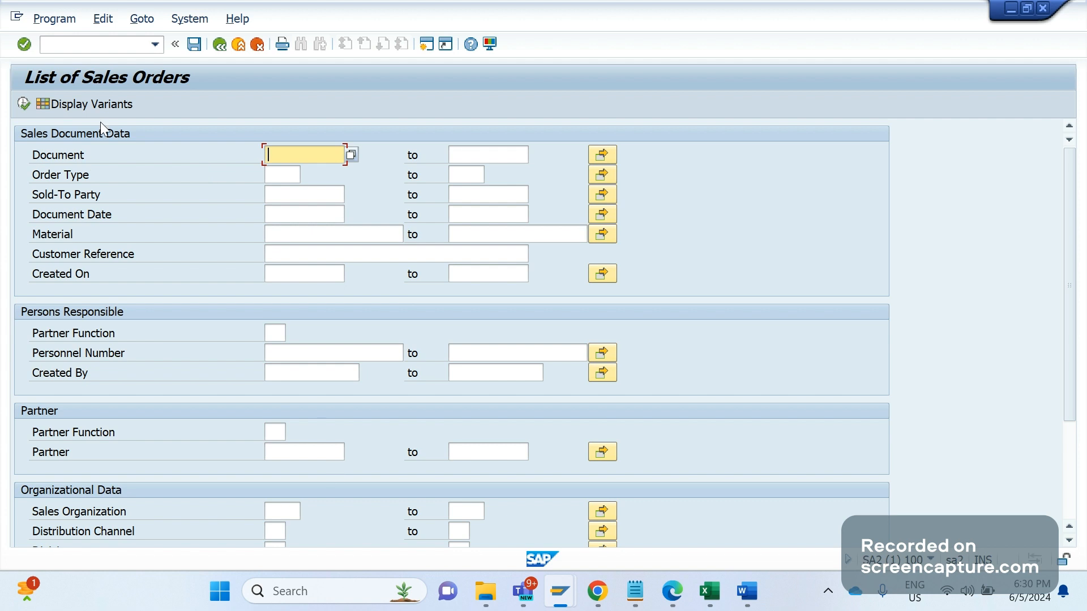
mouse_move(358, 335)
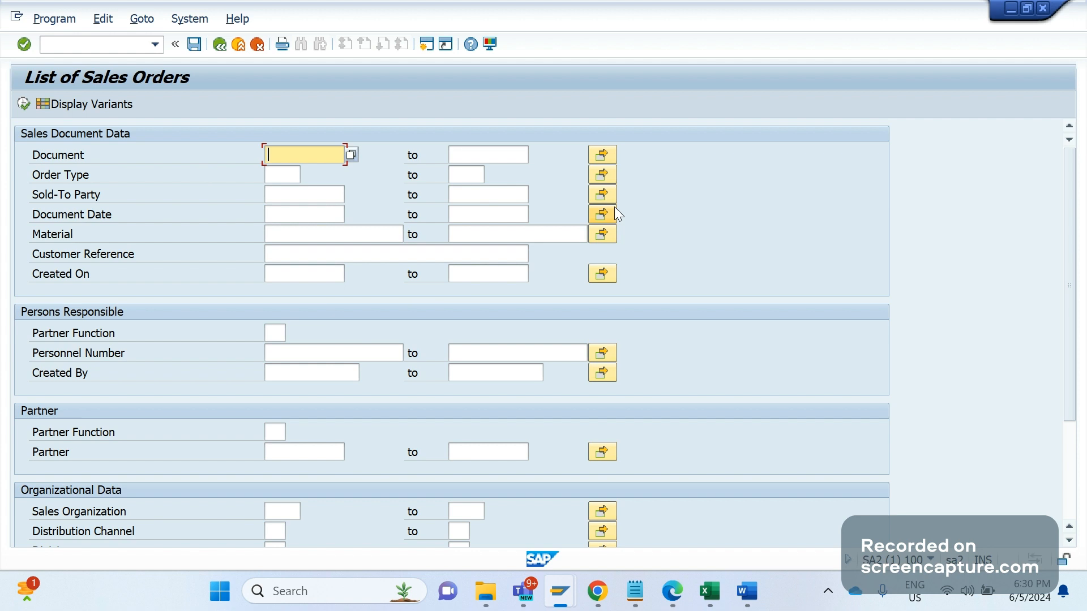
mouse_move(612, 211)
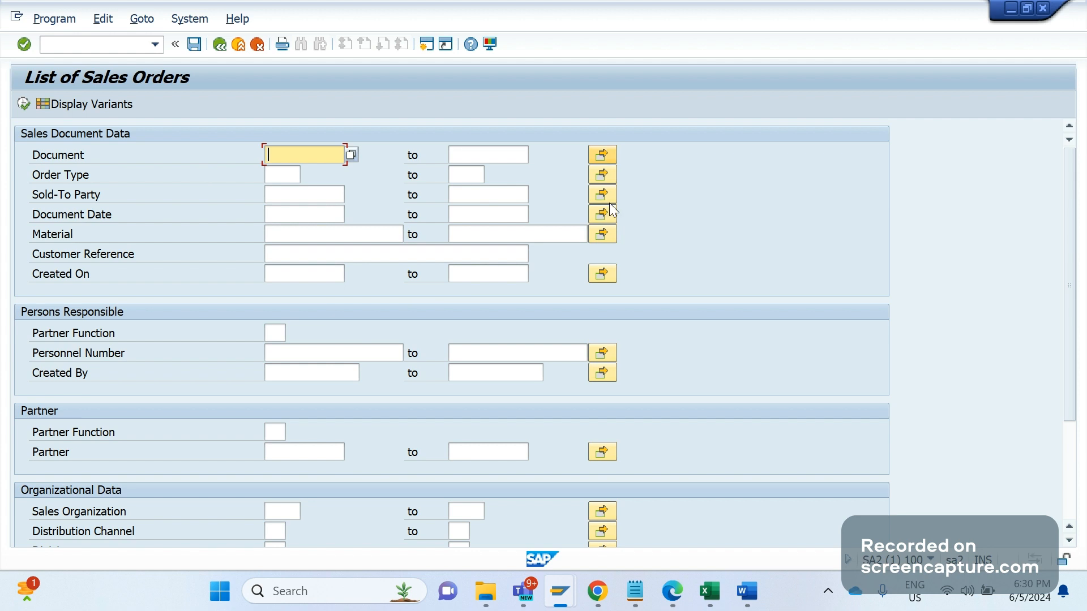
mouse_move(602, 154)
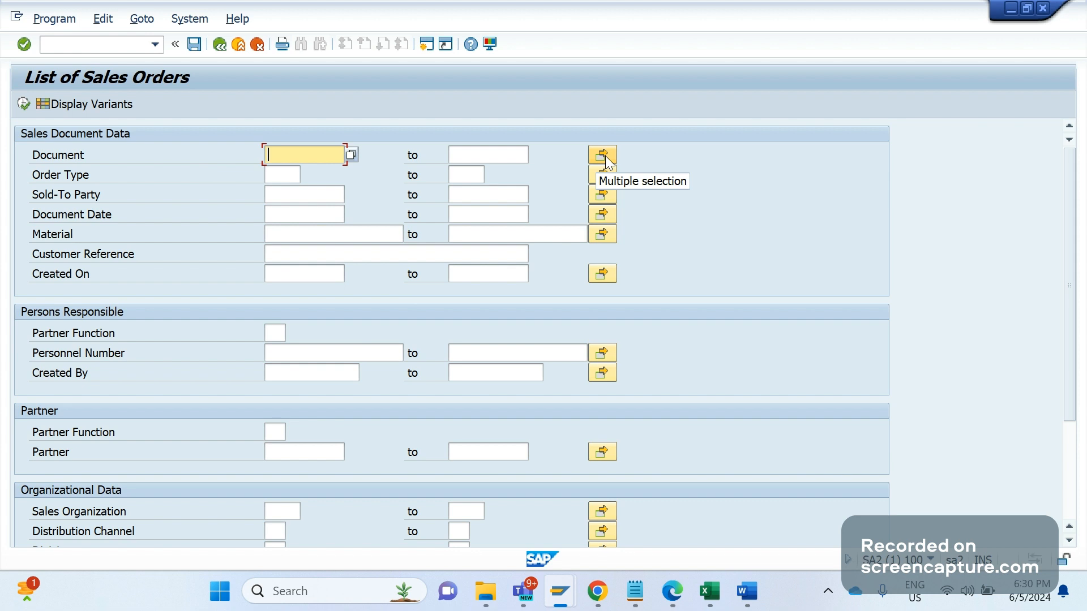
mouse_move(308, 339)
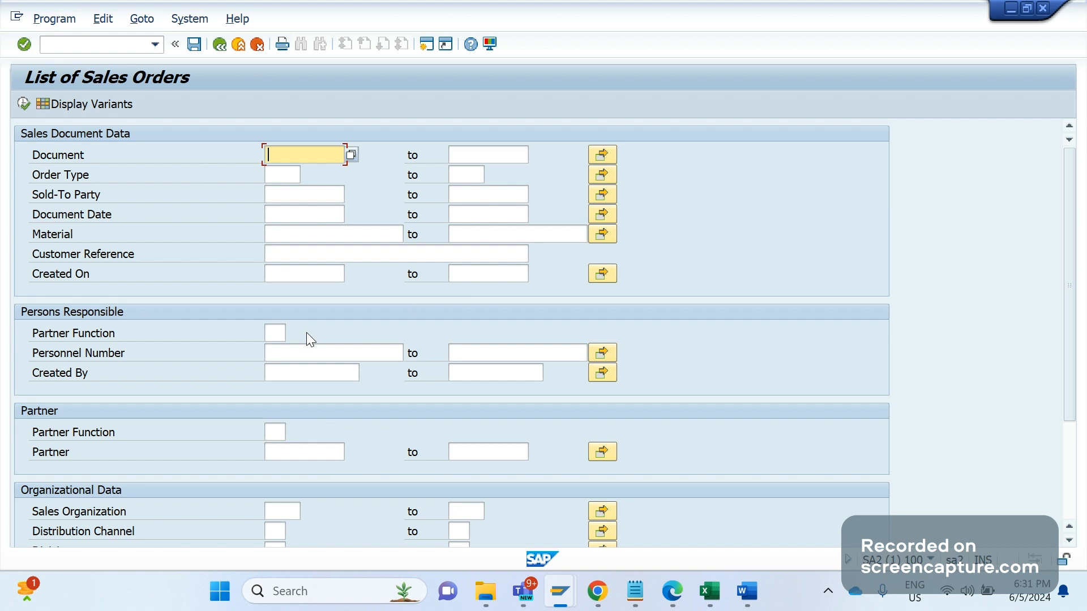
left_click(275, 333)
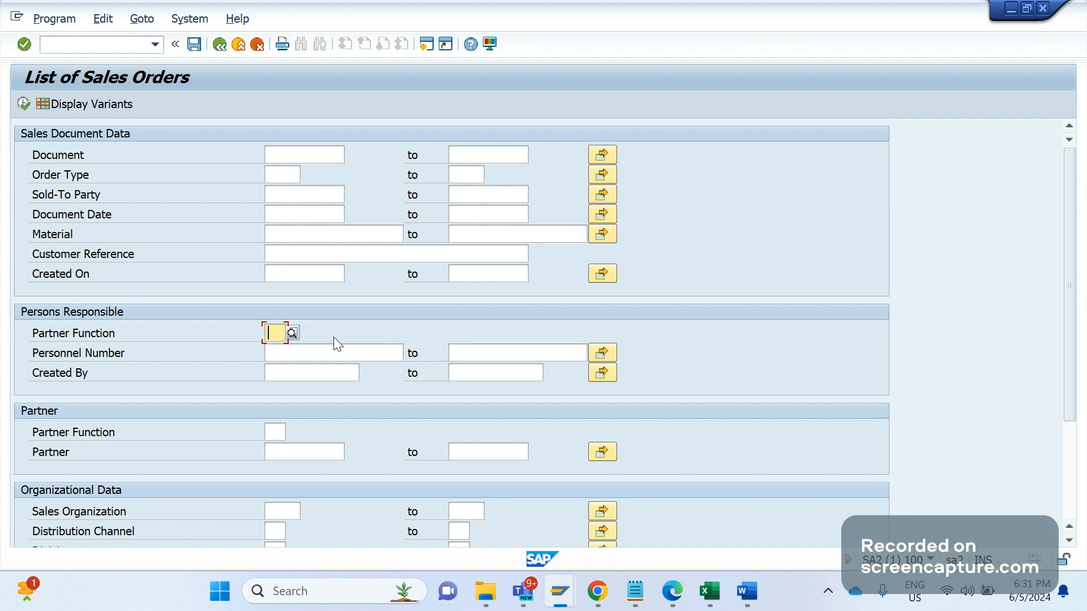
mouse_move(313, 344)
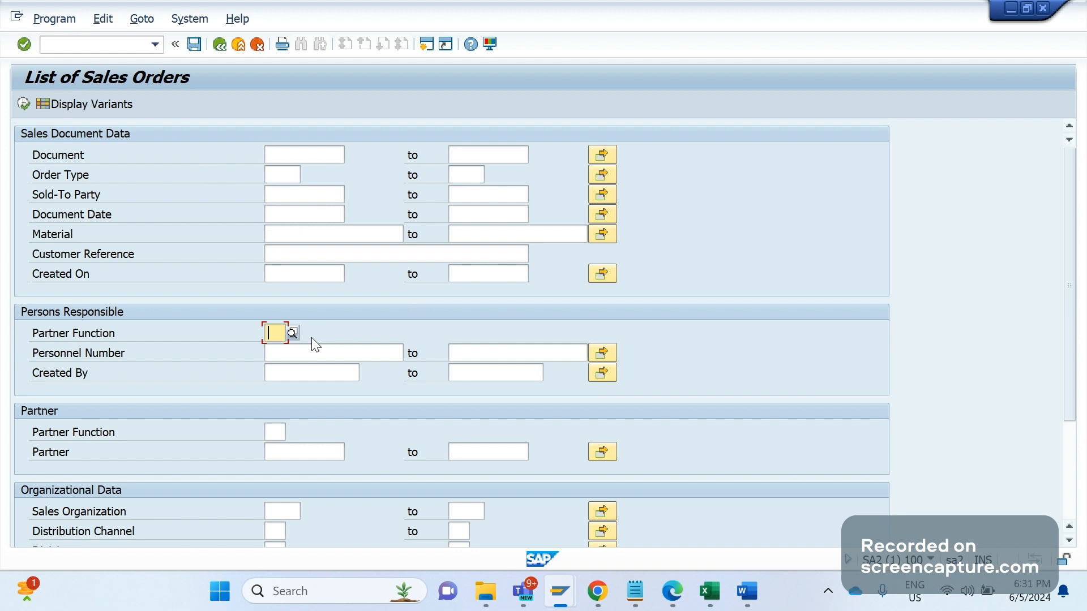
mouse_move(603, 167)
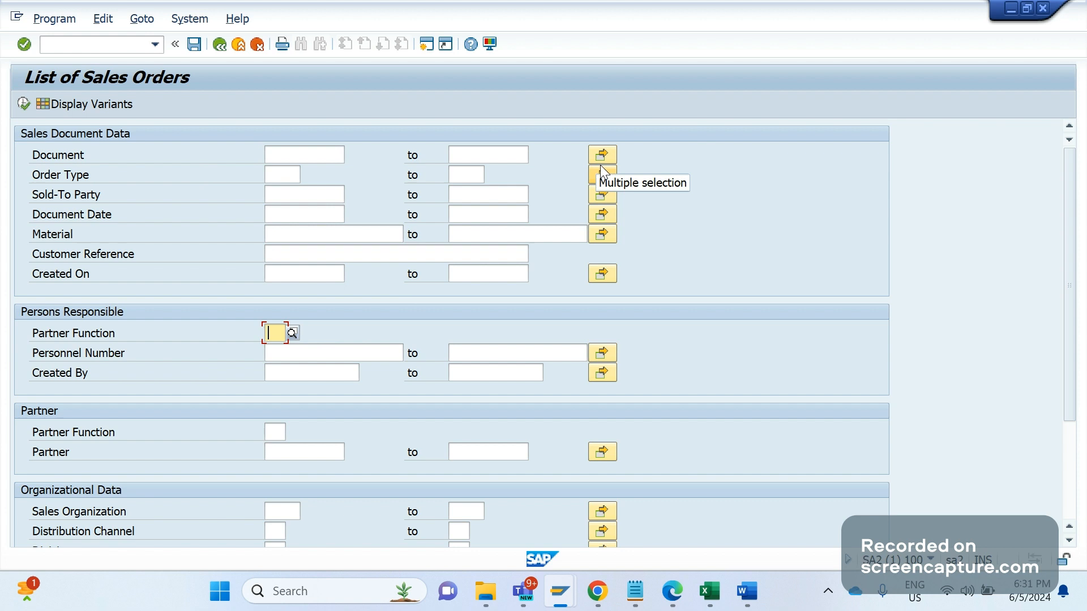
mouse_move(449, 326)
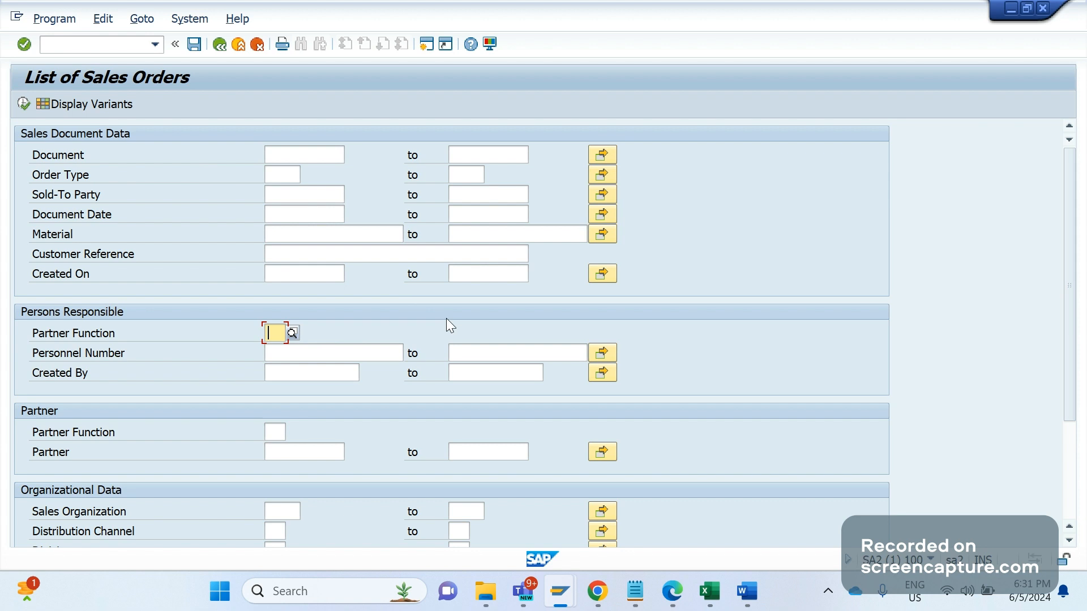
Review the Document and Sold-To Party from/to range fields
left_click(303, 154)
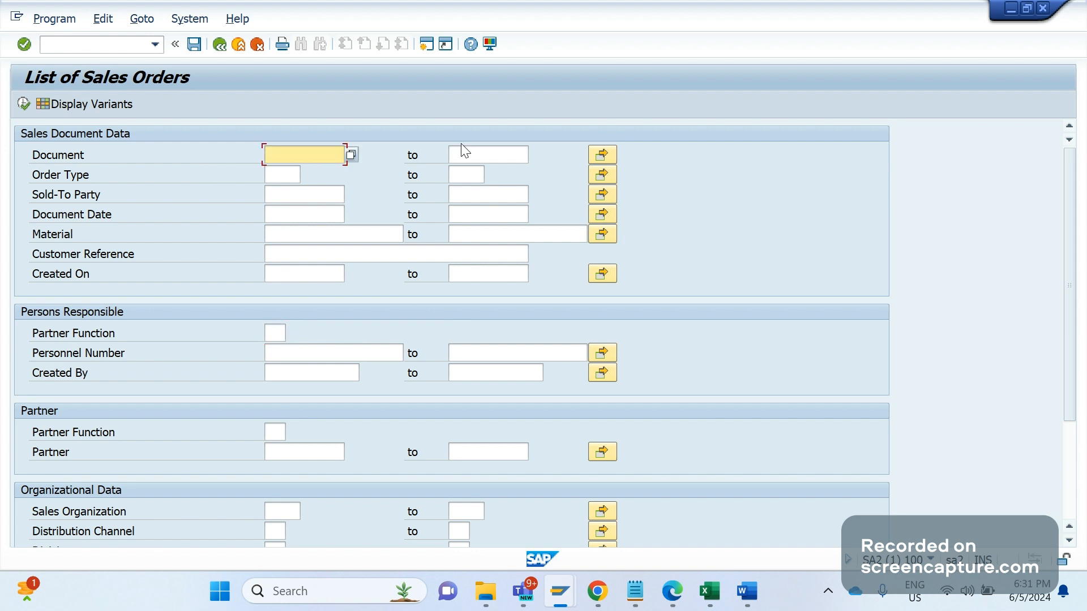
left_click(484, 154)
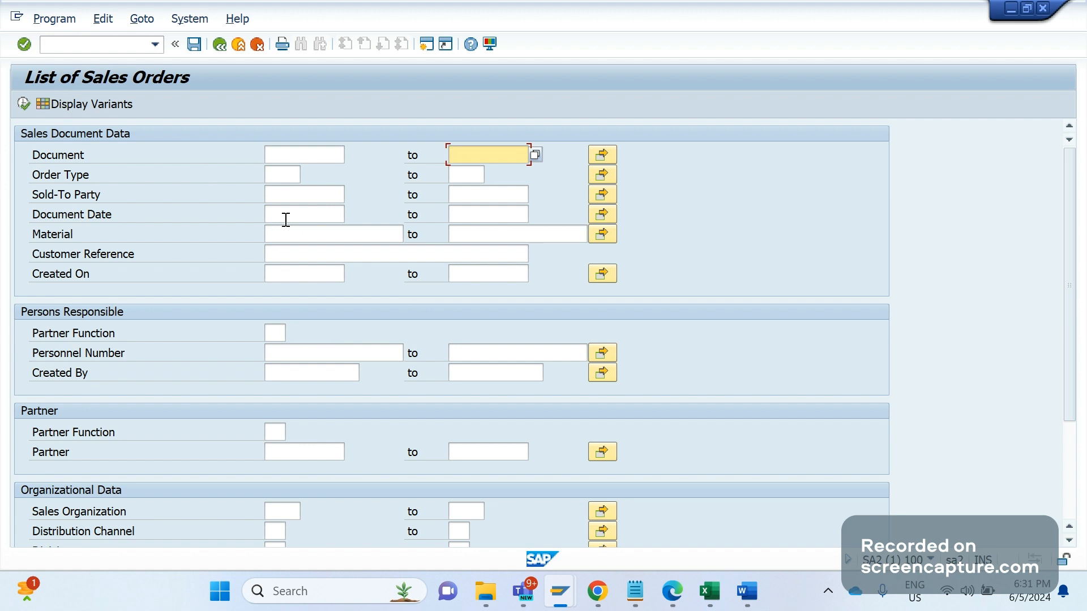
left_click(301, 195)
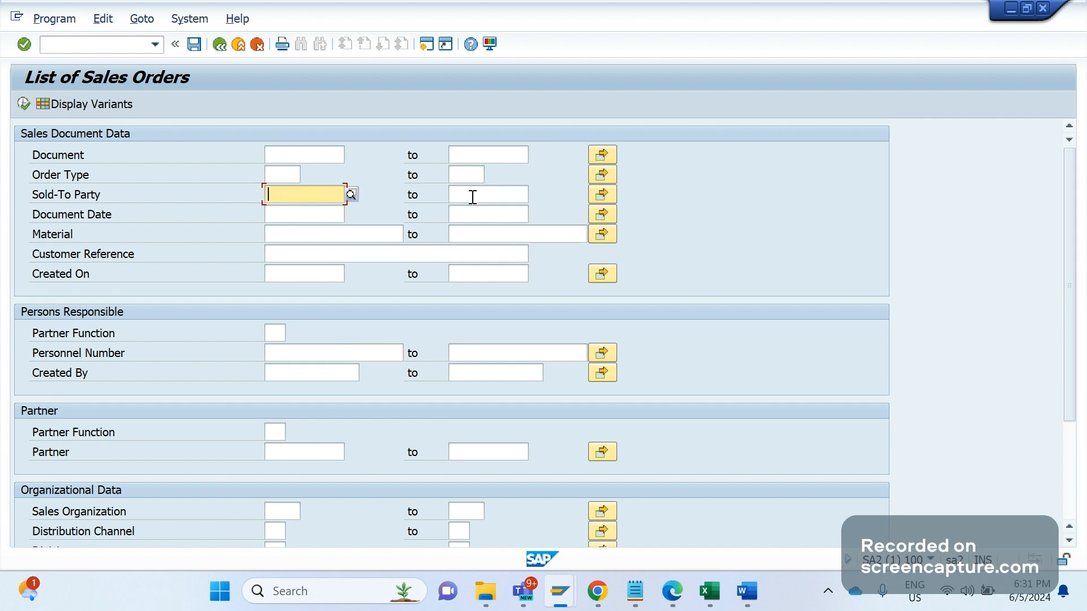
left_click(485, 195)
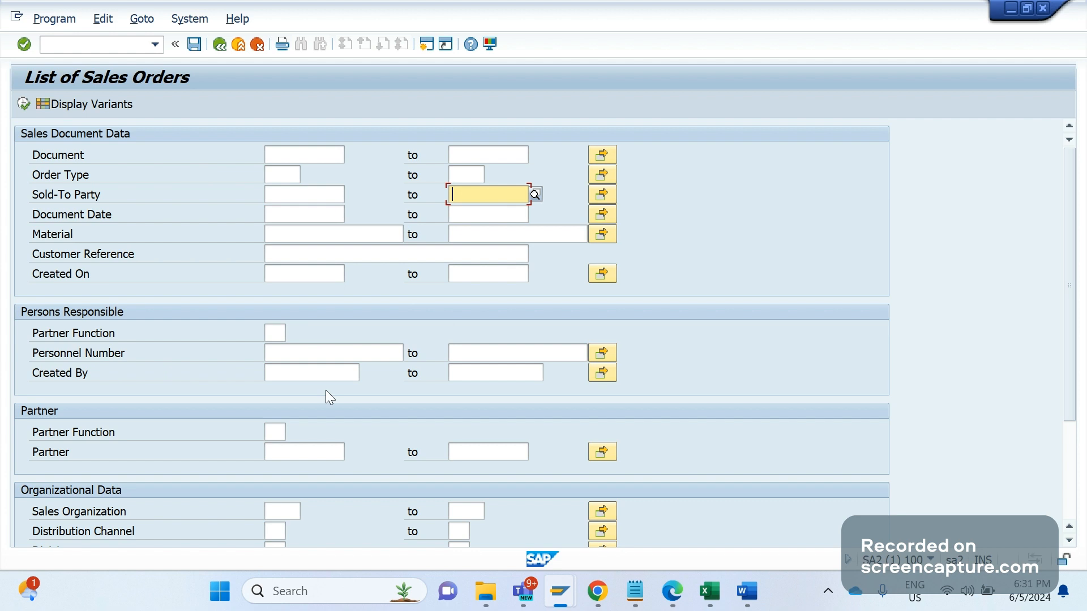
mouse_move(329, 393)
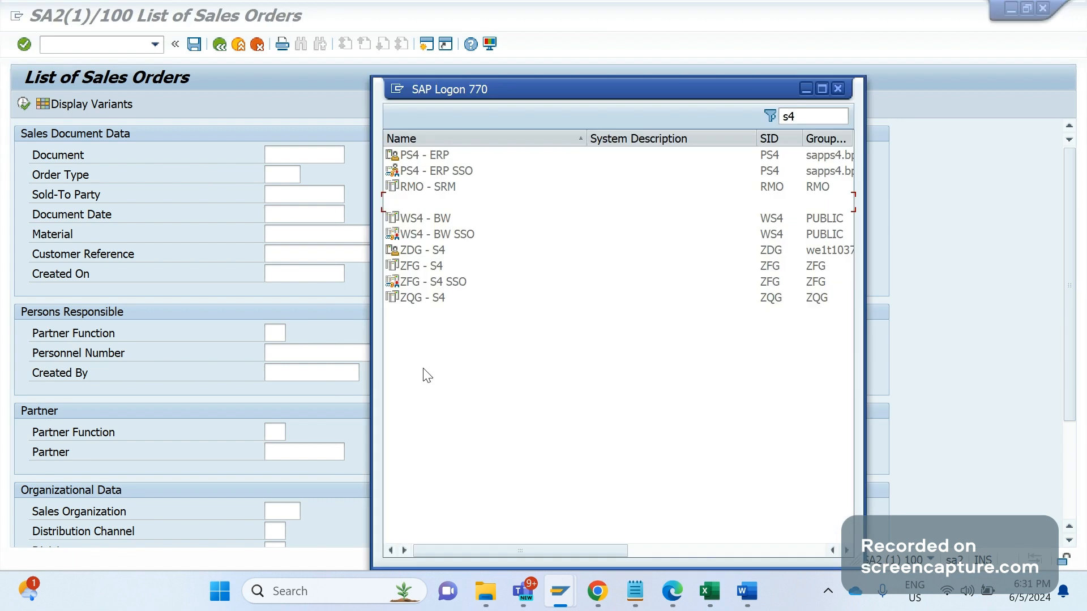
Start an empty bullet below 'What will be the selection screen' in the Word notes
left_click(745, 591)
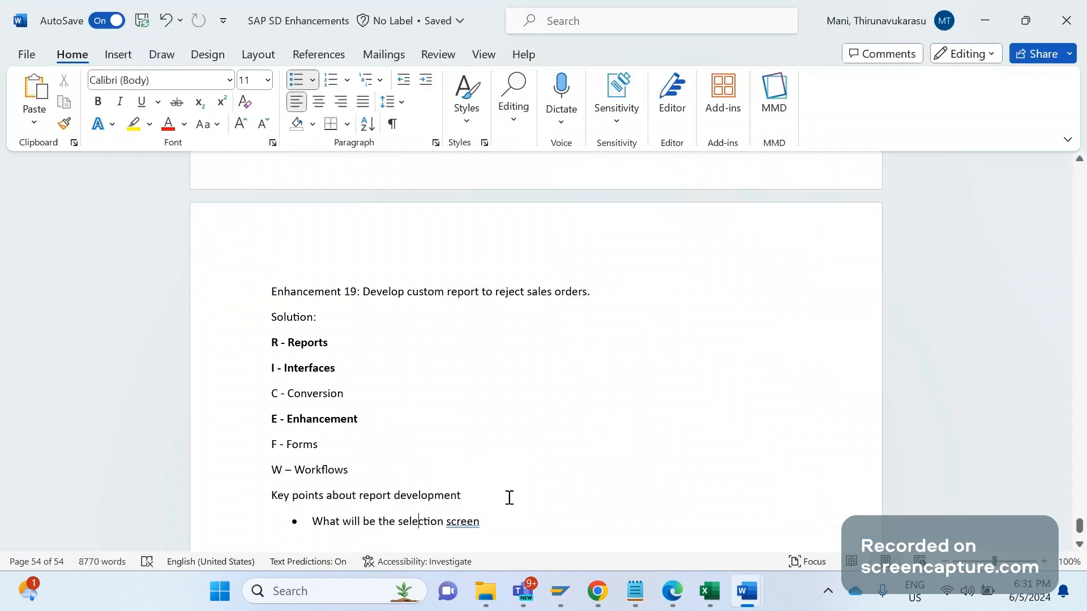
left_click(480, 521)
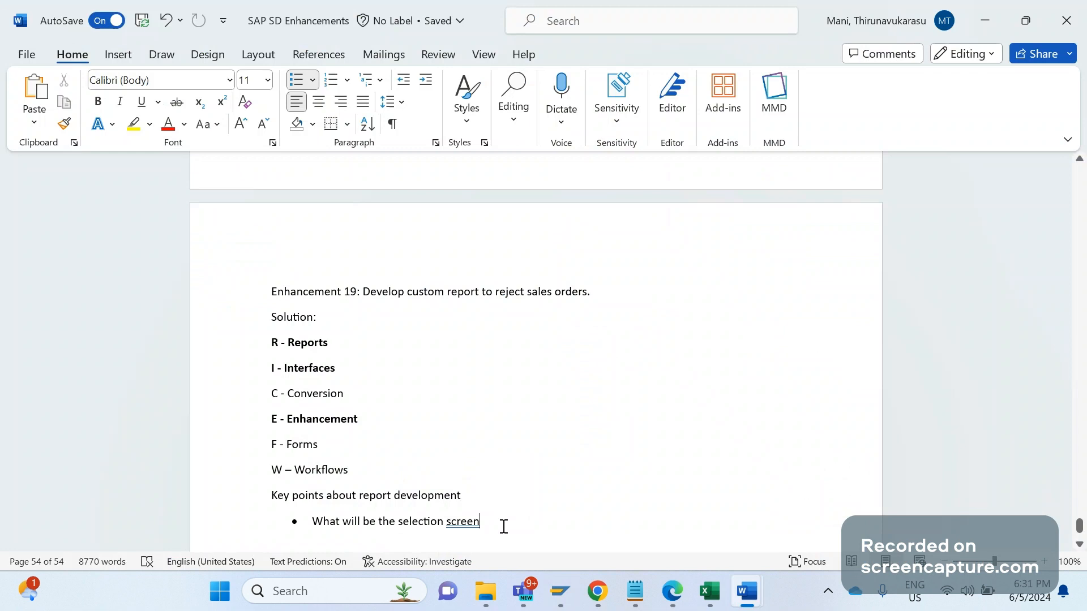
key("Enter")
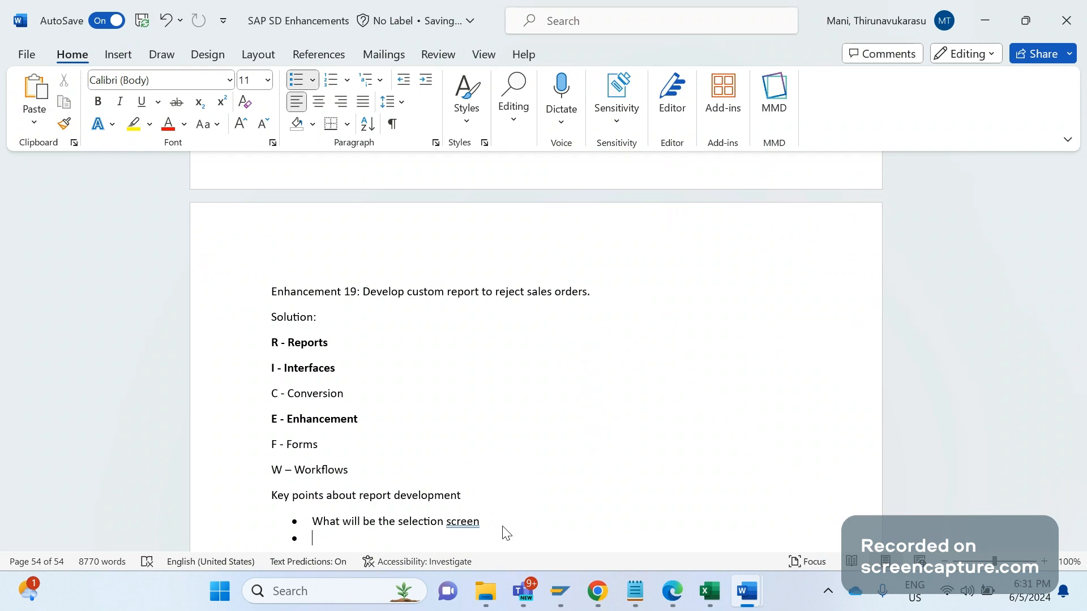
Write 'Authority object of this report (V_VBAK_VKO,' in the second bullet
type("Autho")
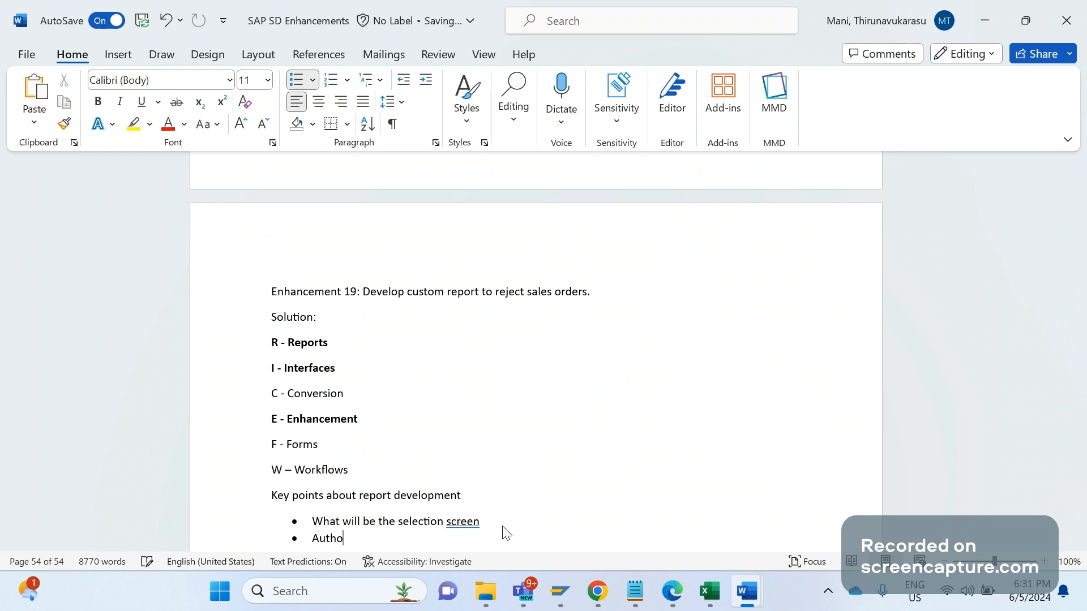
type("riy")
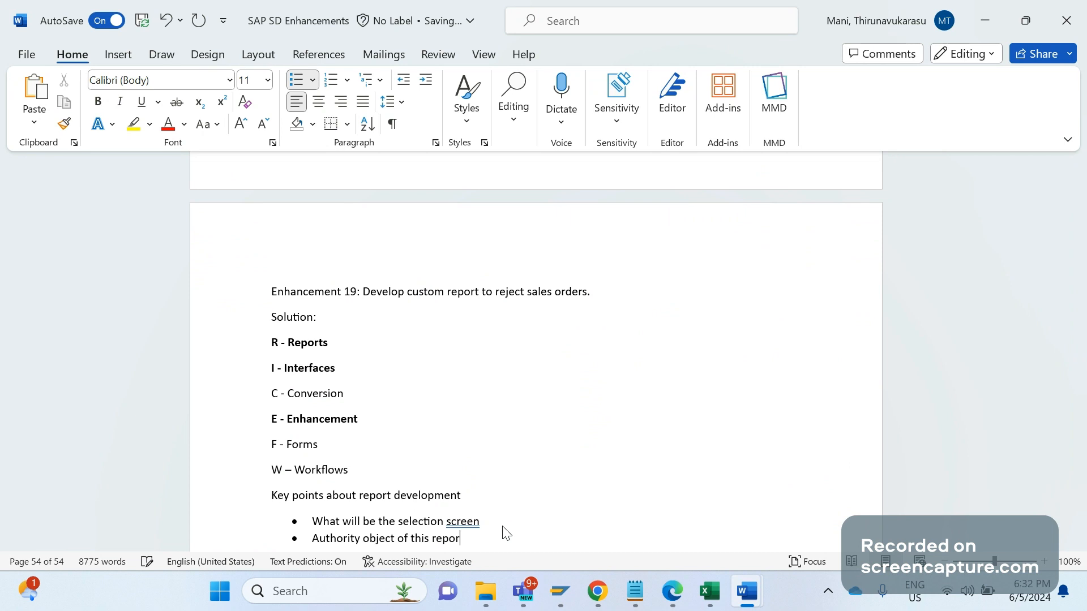
type("t")
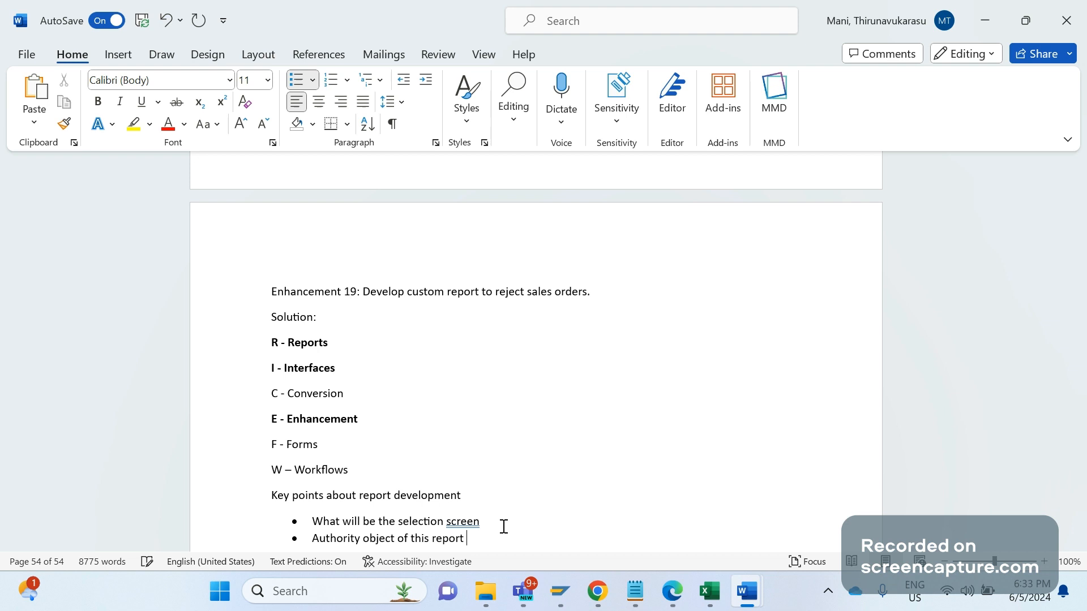
type("(")
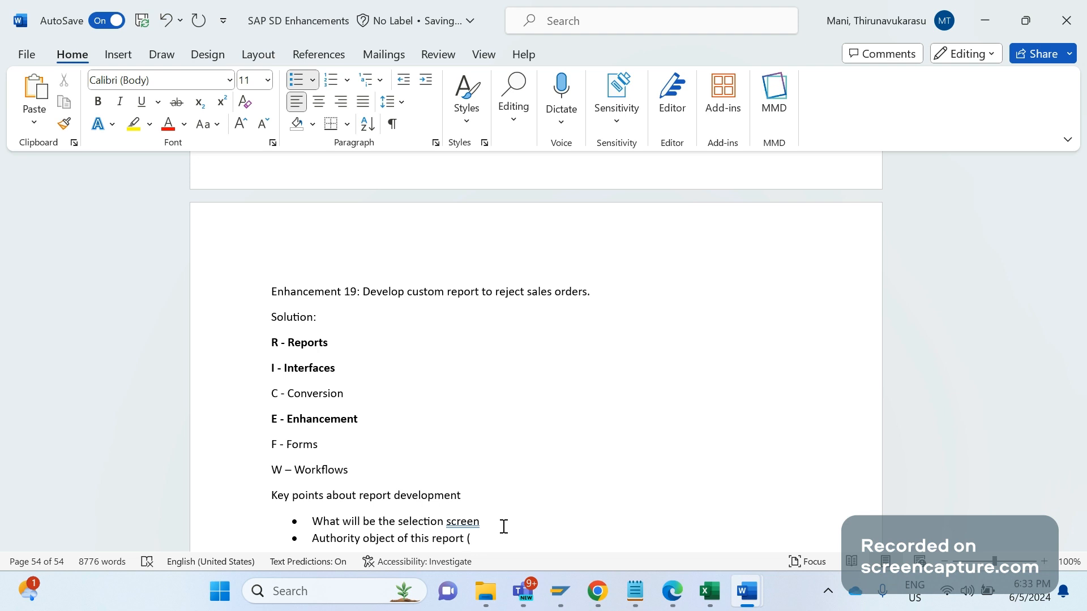
type("V")
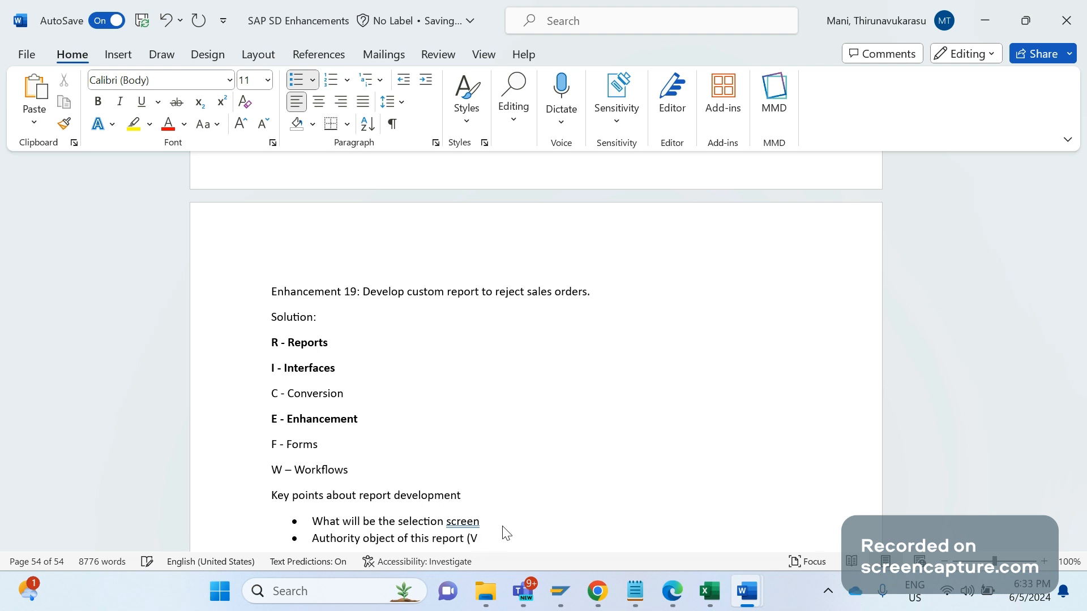
type("_VBAkV")
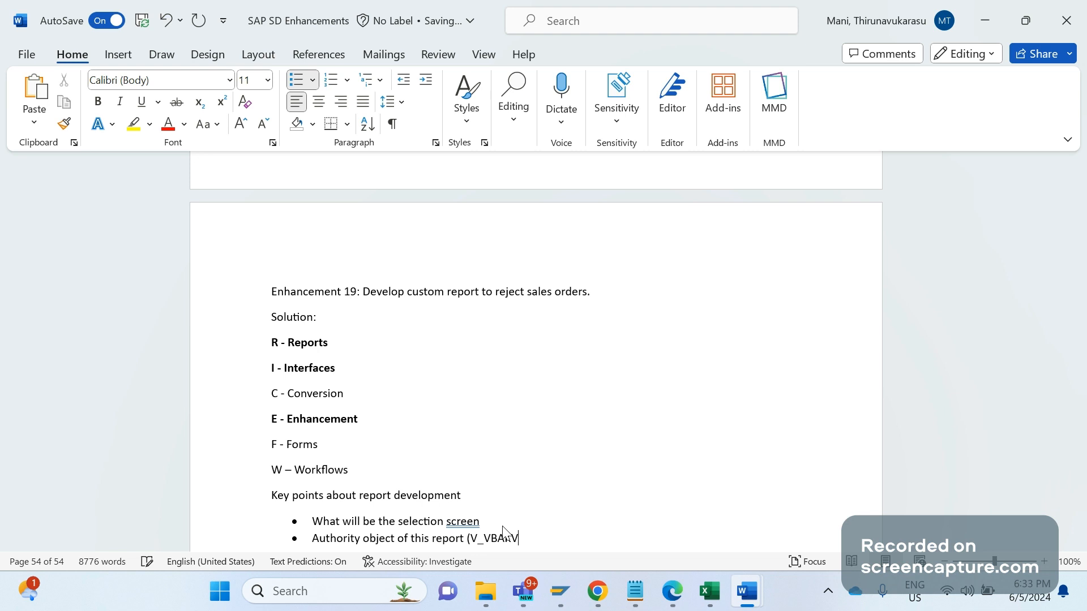
type("_VKO,")
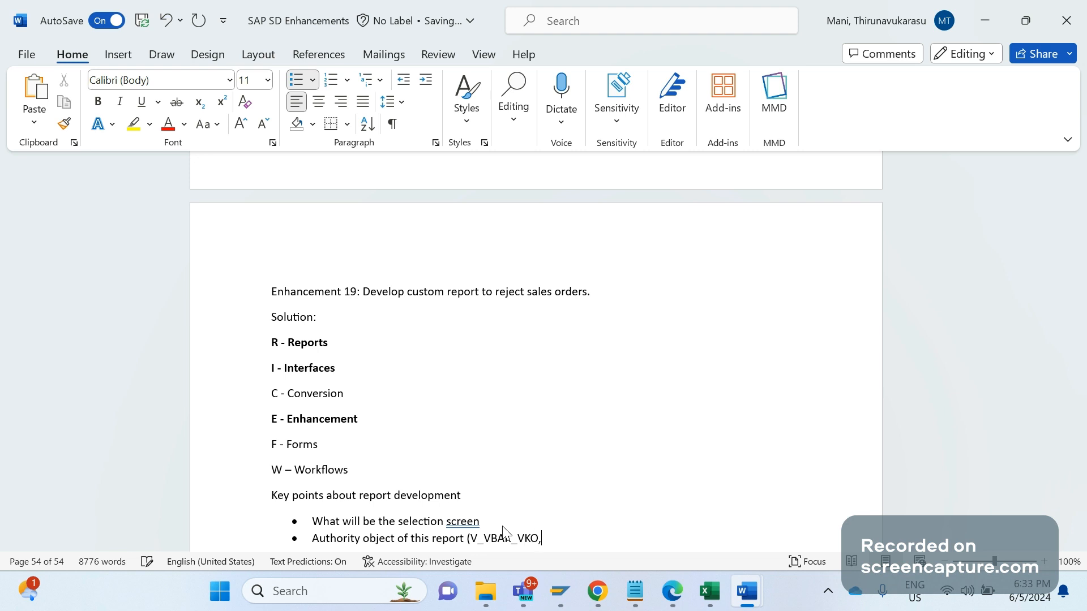
Complete the bullet with 'V_VBRK_VKO etc)' and start a third bullet
type("V_VBRK")
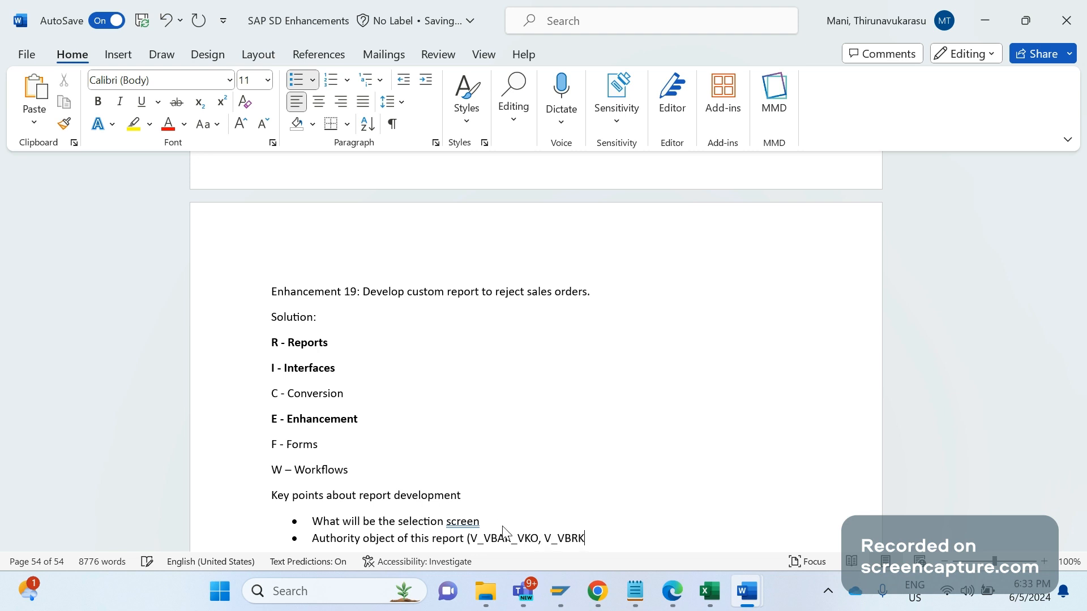
type("_VKO")
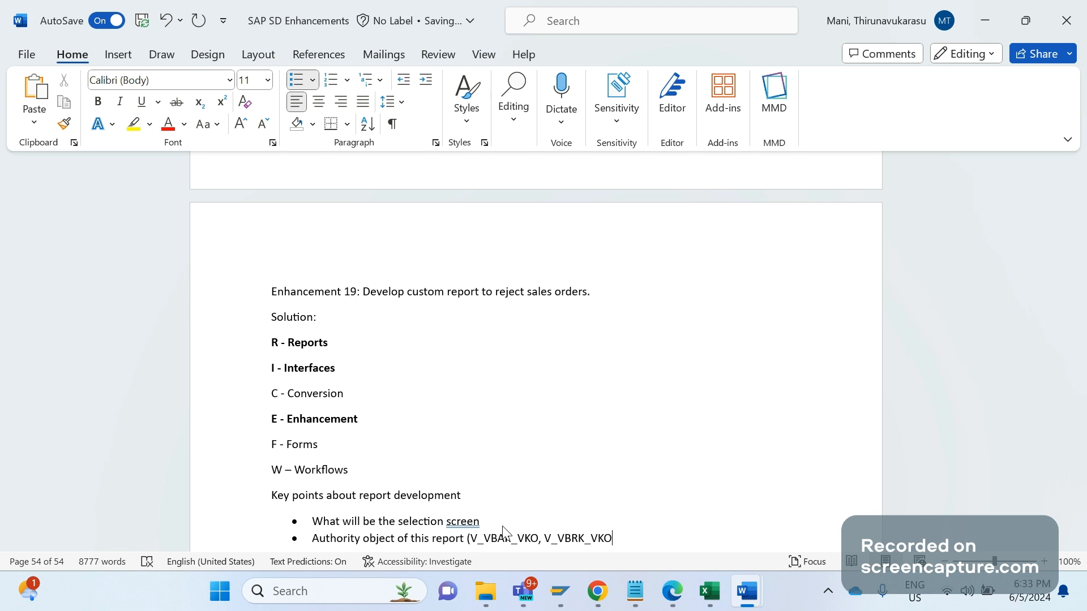
type("etc")
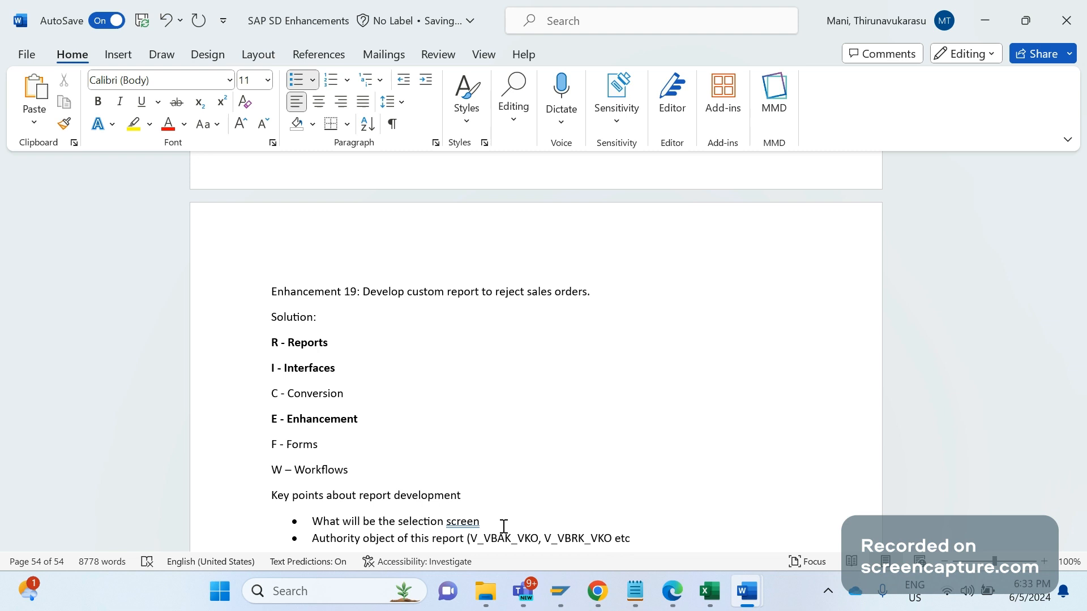
type(")")
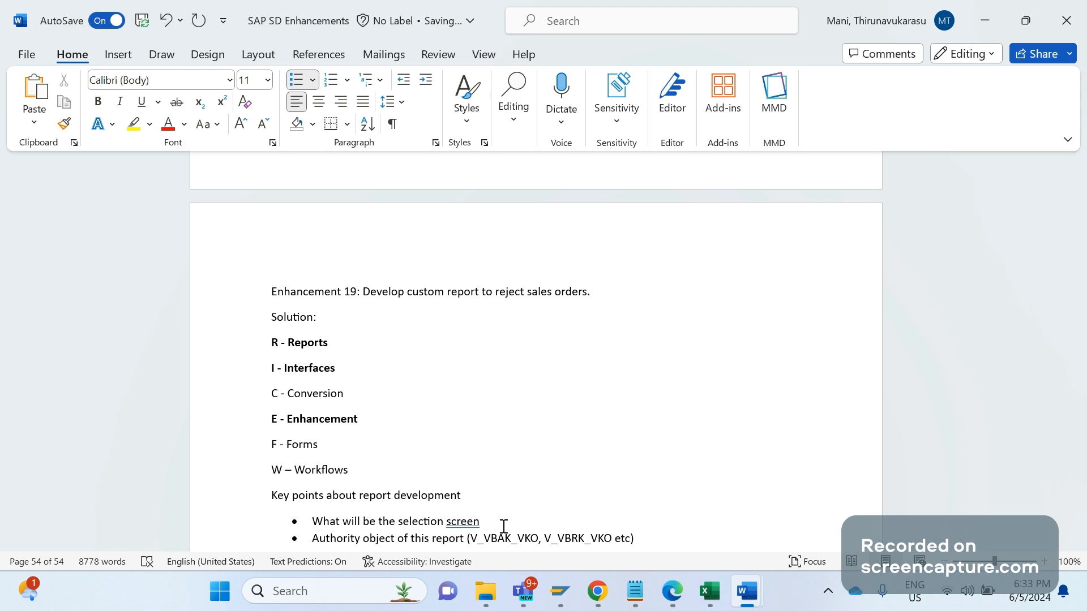
key("Enter")
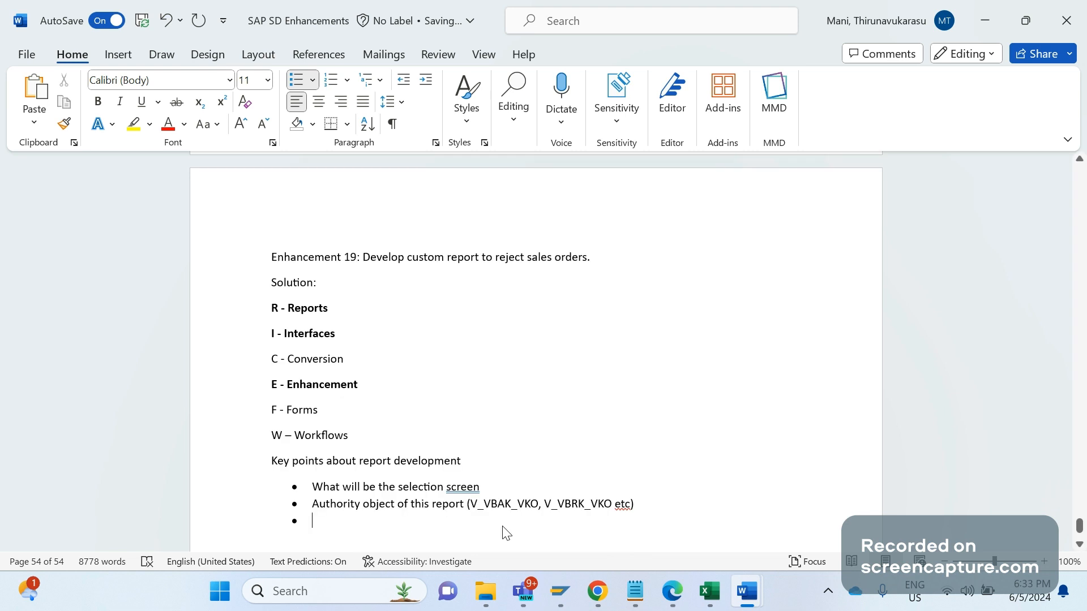
Add the bullet 'Main logic of this report' and return to its line end
type("Main logic of")
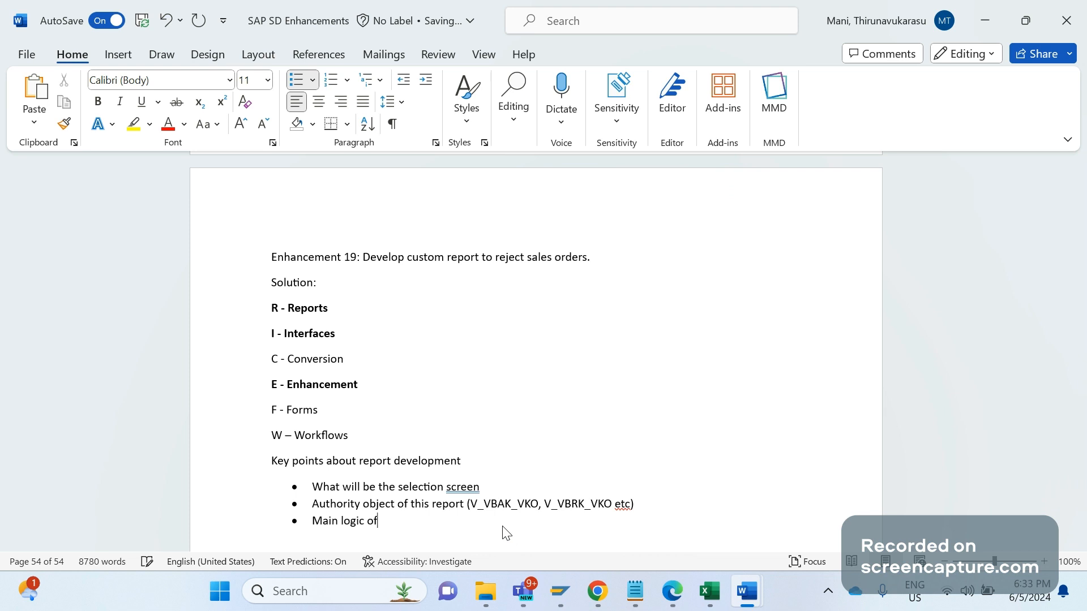
type("this report")
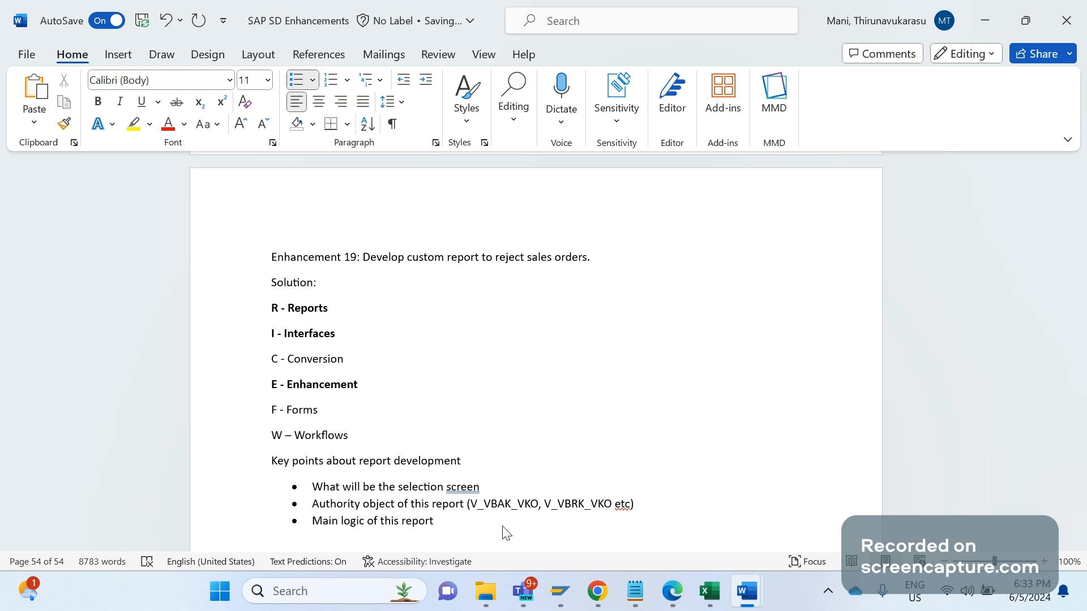
left_click(433, 521)
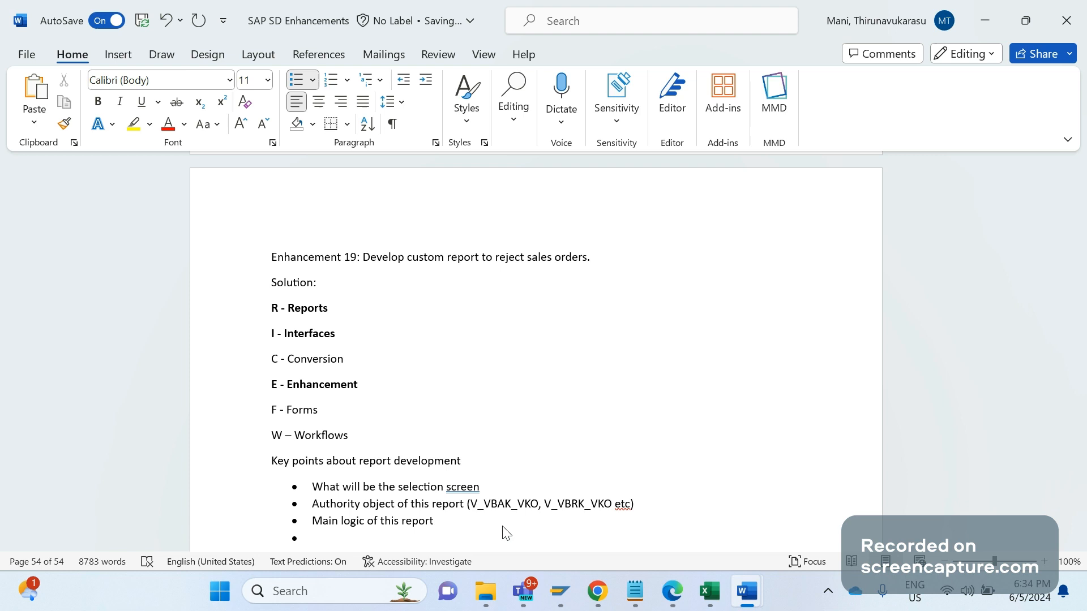
Add the bullet 'Display the data (List report, ALV report, Hierarchy)'
type("Display the data (")
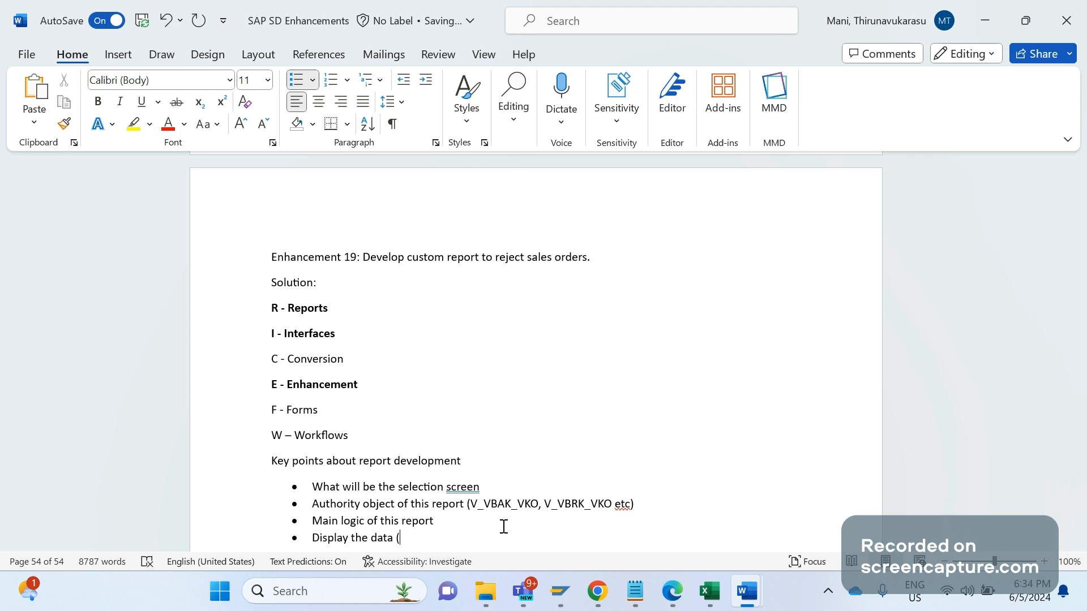
type("List report,")
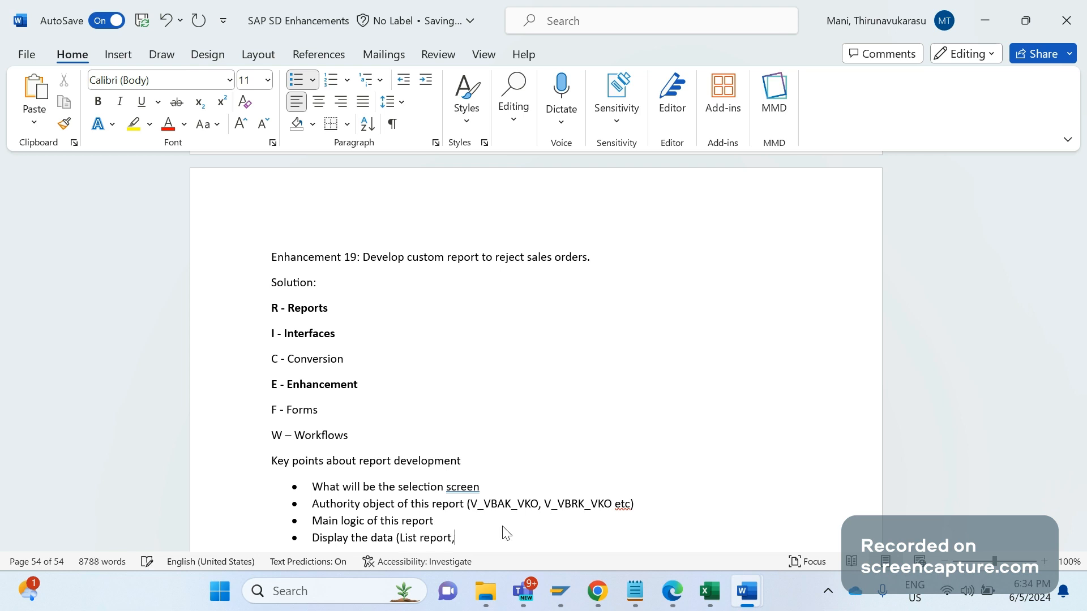
type("ALV report,")
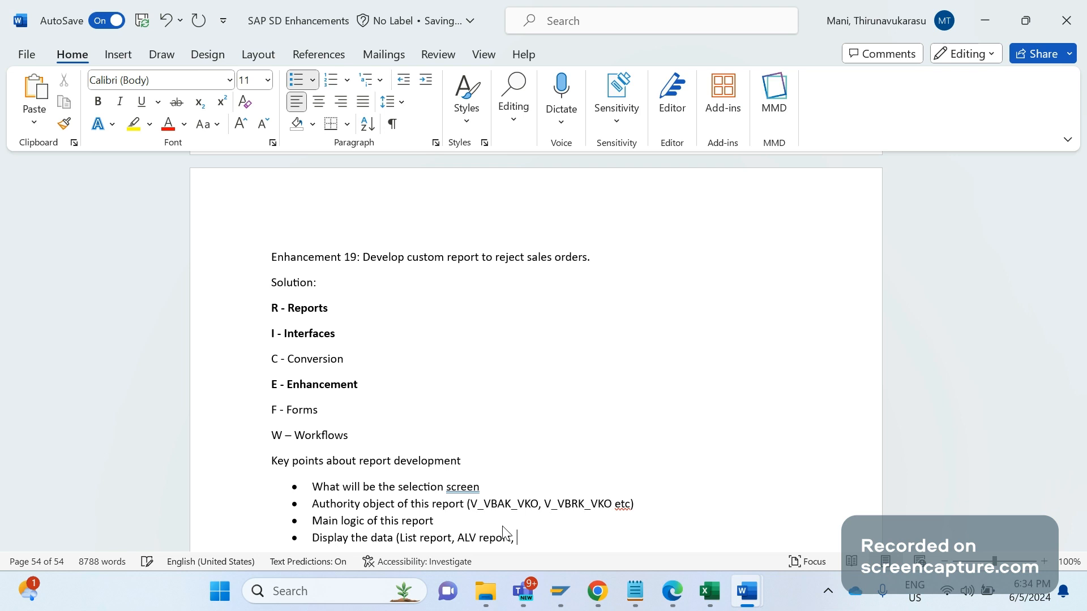
type("Heir")
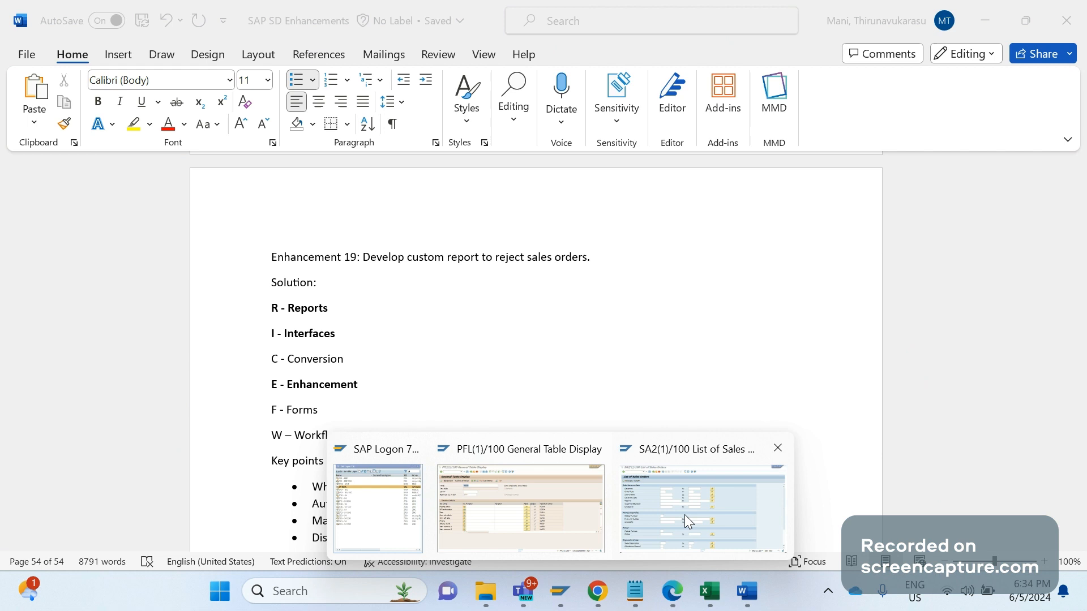
Switch between the SAP sales order list and the Word notes, then jump to the ABAP Editor via /nse3
left_click(699, 509)
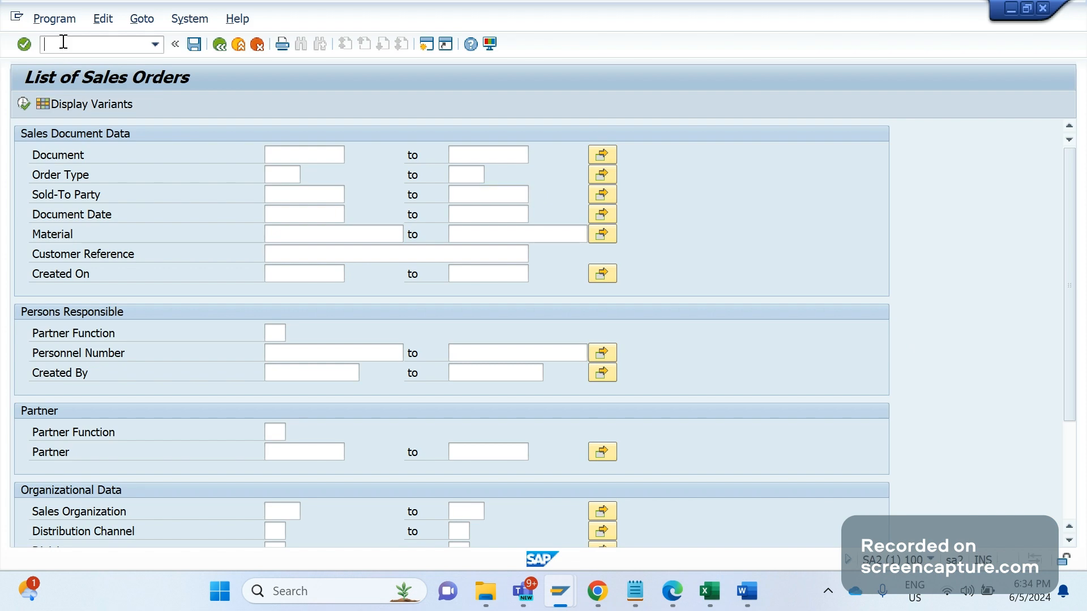
left_click(745, 591)
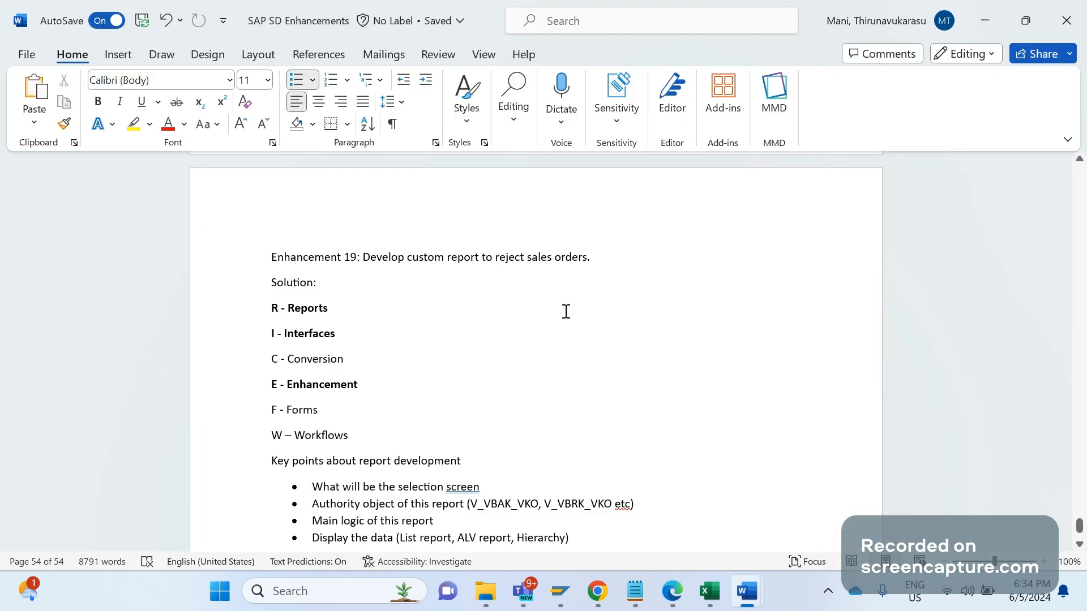
left_click(325, 308)
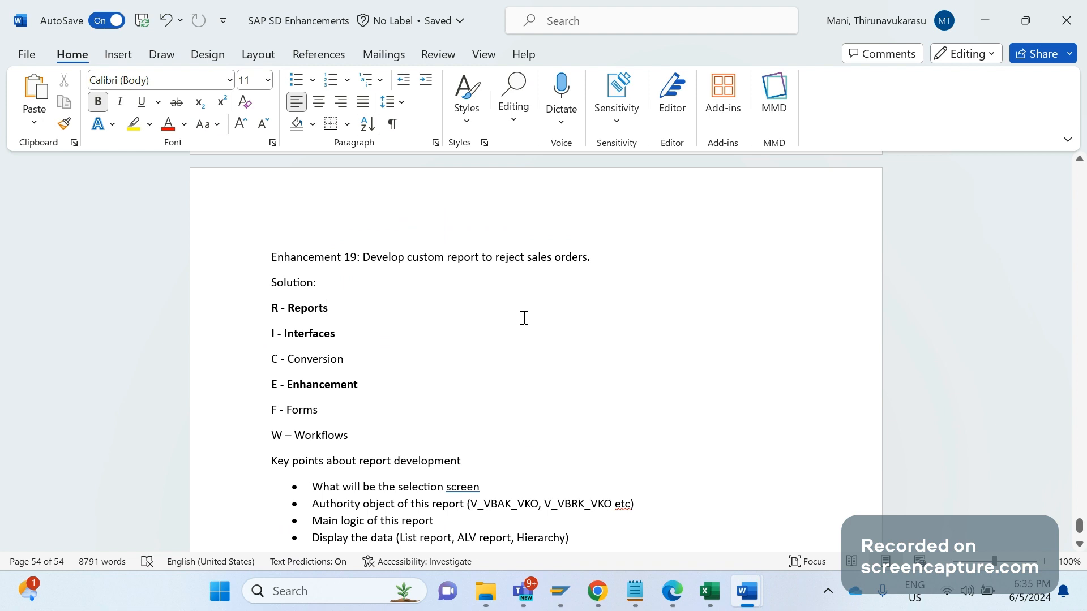
mouse_move(432, 295)
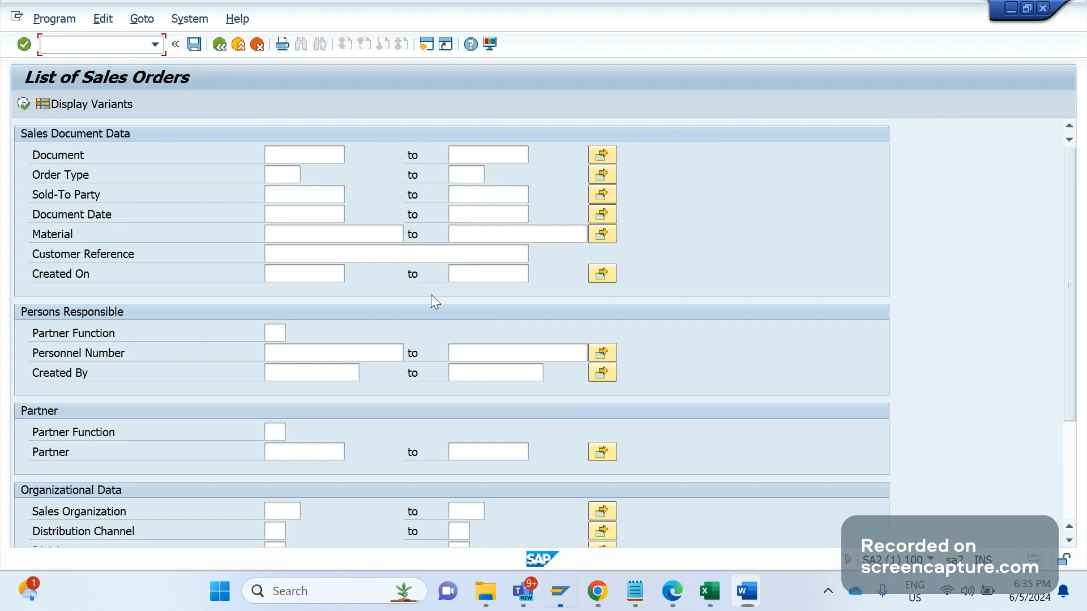
type("/nse3")
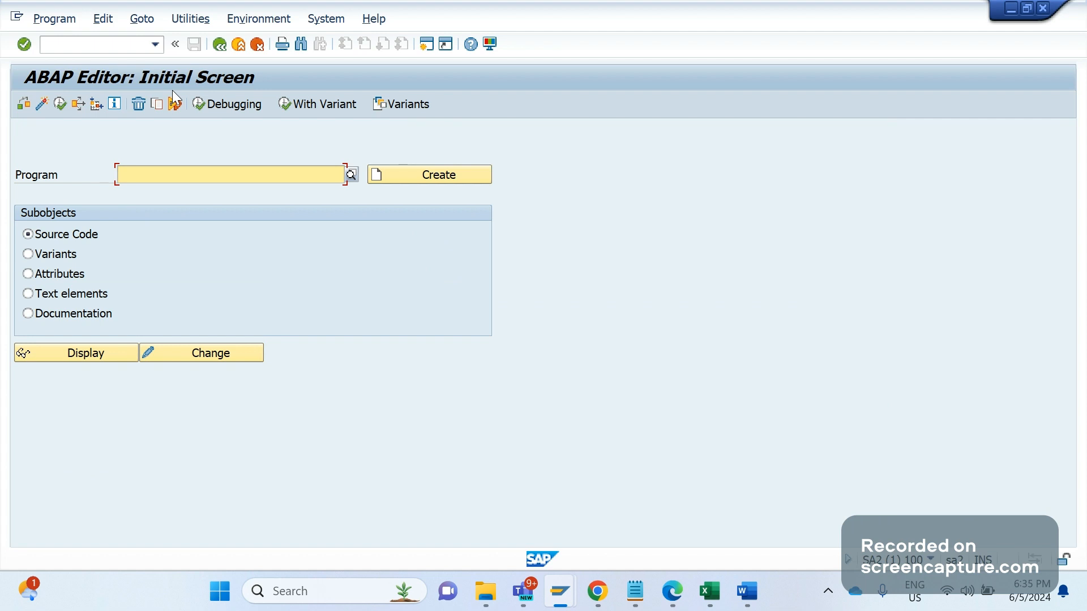
Open program ZTEST_REJECT in change mode and execute it to reach its selection screen
type("ZTEST_REJECT")
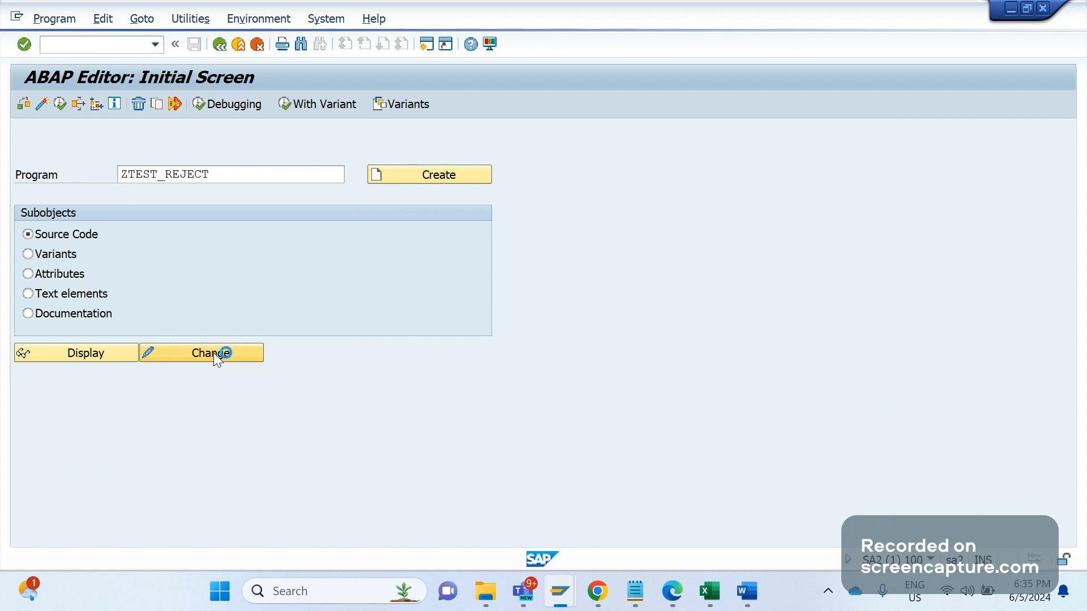
left_click(211, 353)
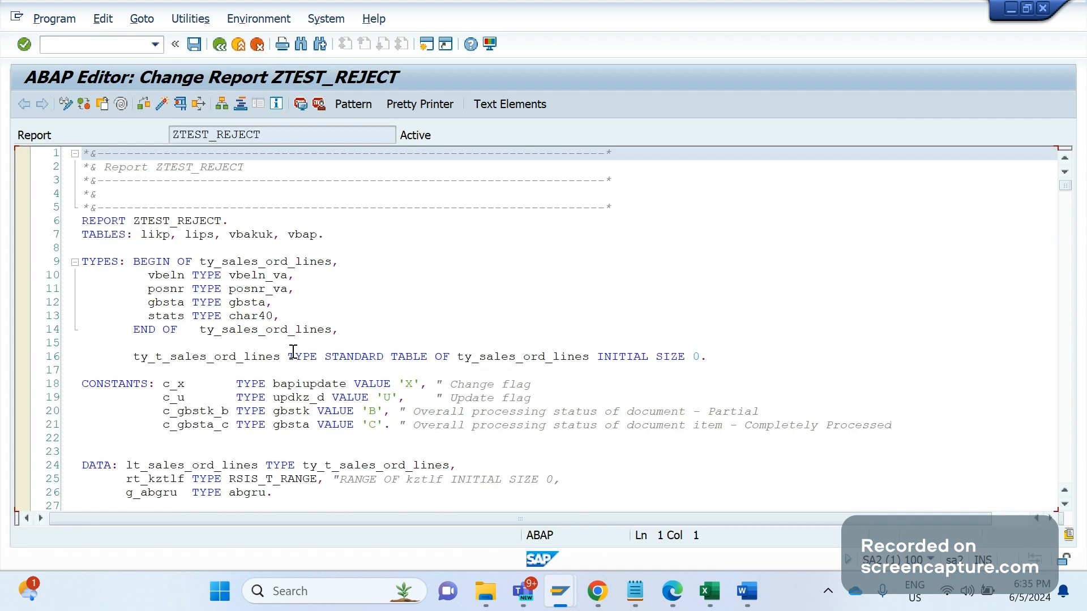
left_click(282, 329)
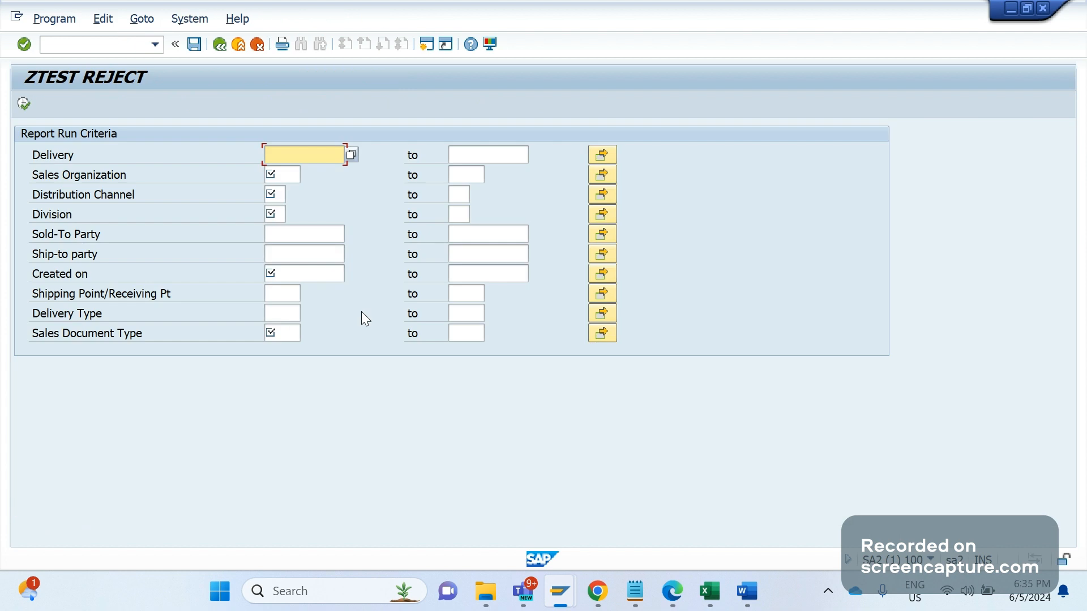
mouse_move(212, 385)
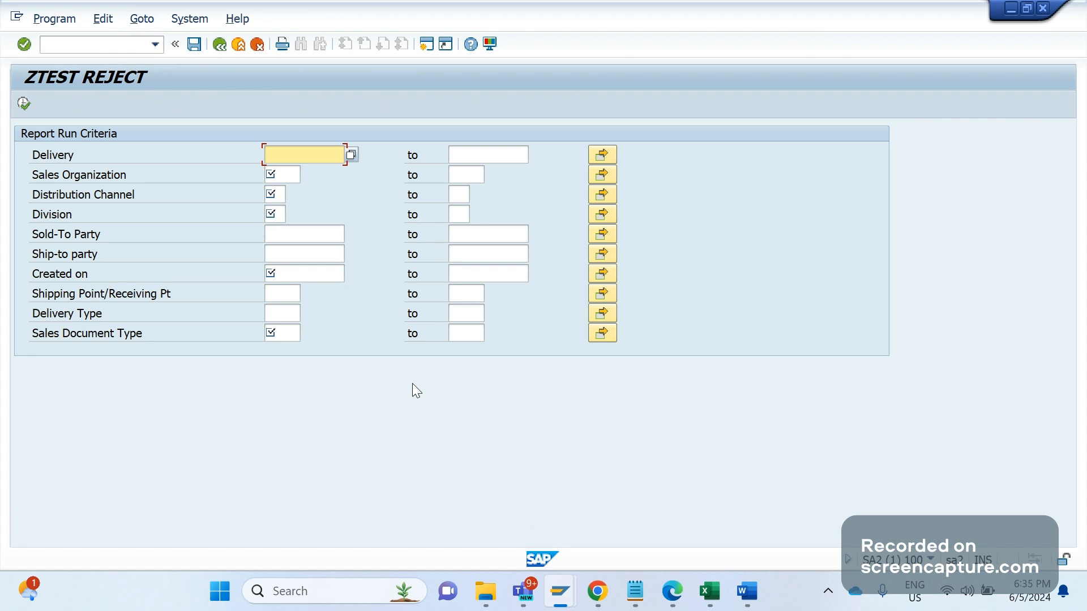
mouse_move(289, 210)
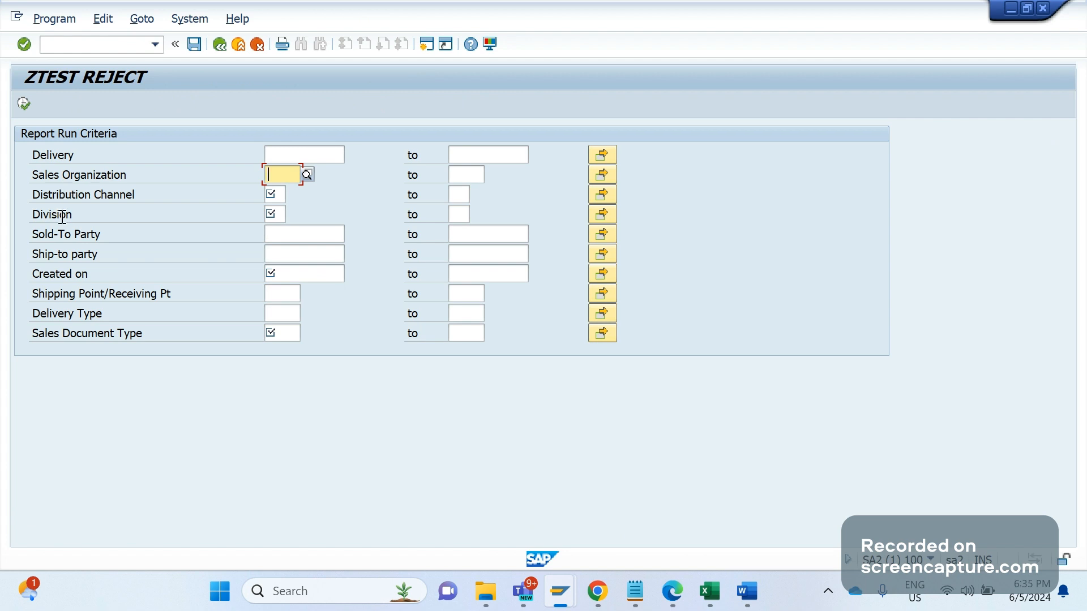
Visit the Sold-To Party, Sales Organization and Delivery criteria, then execute with them blank
left_click(303, 233)
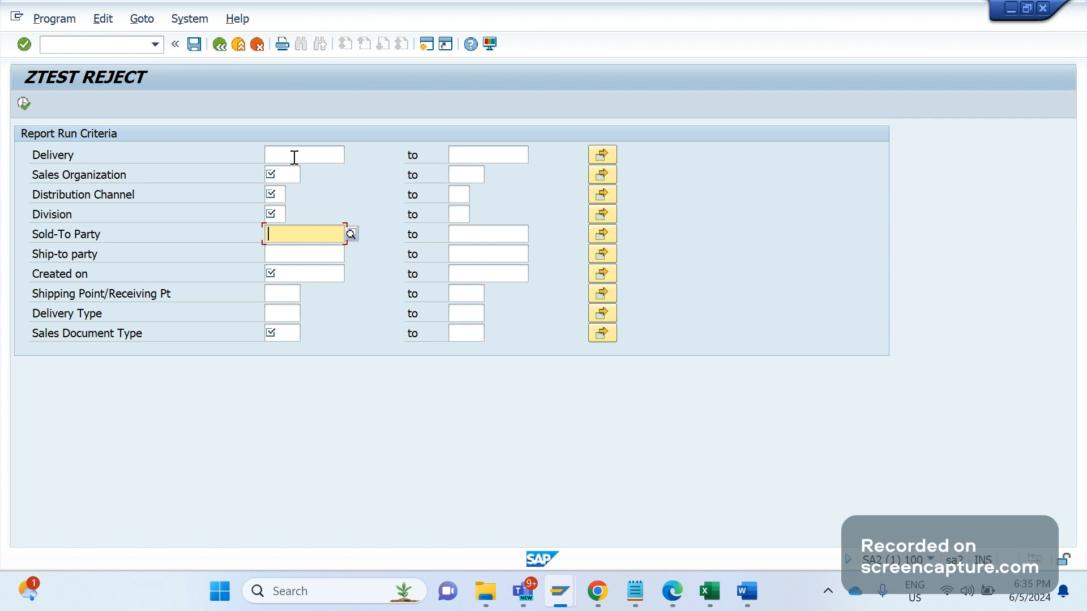
left_click(287, 175)
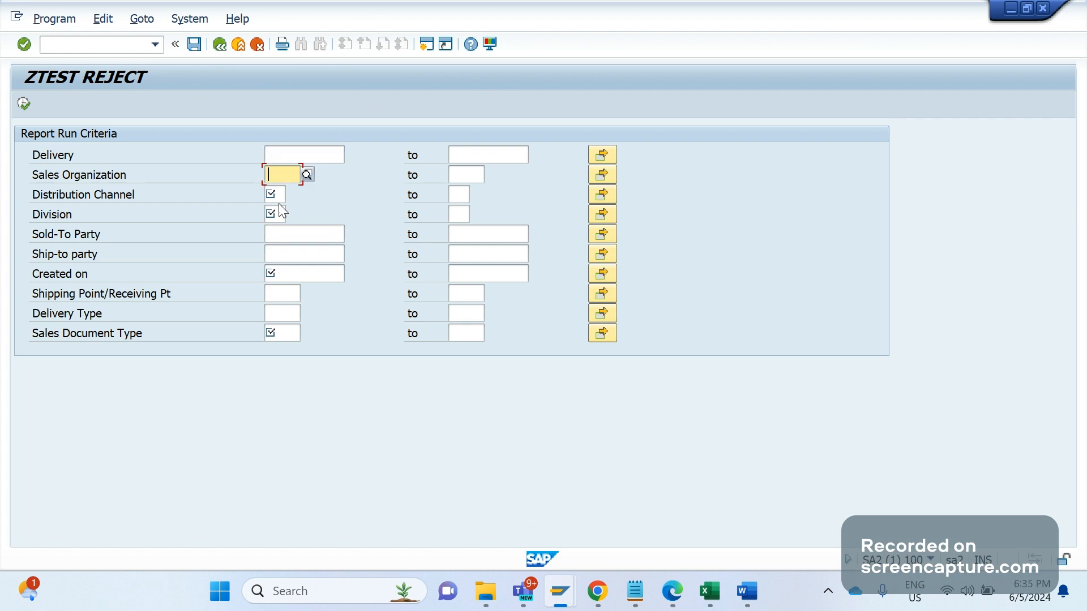
left_click(304, 154)
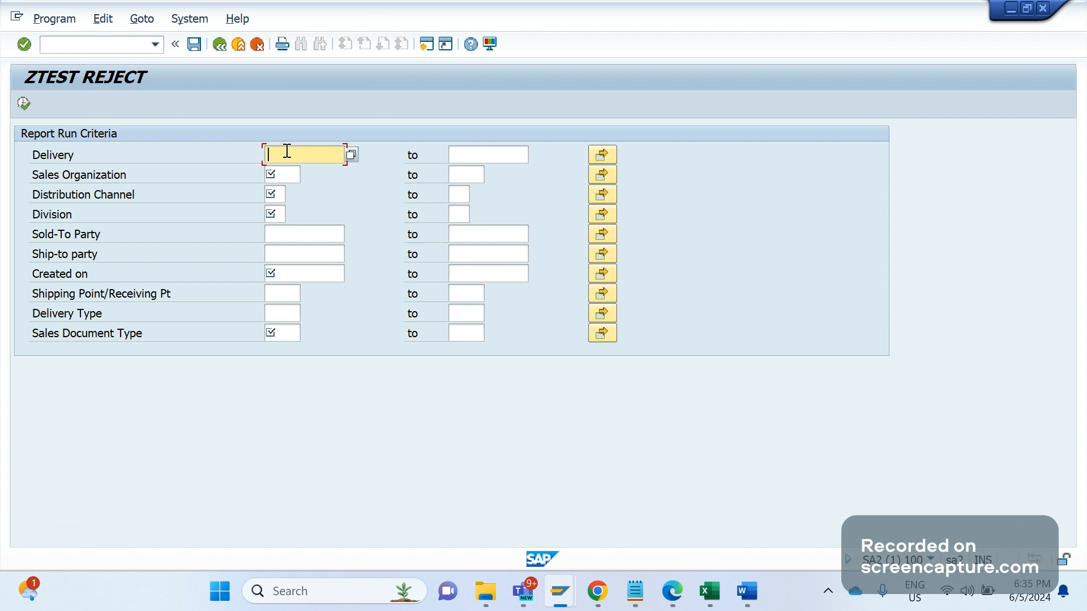
mouse_move(298, 195)
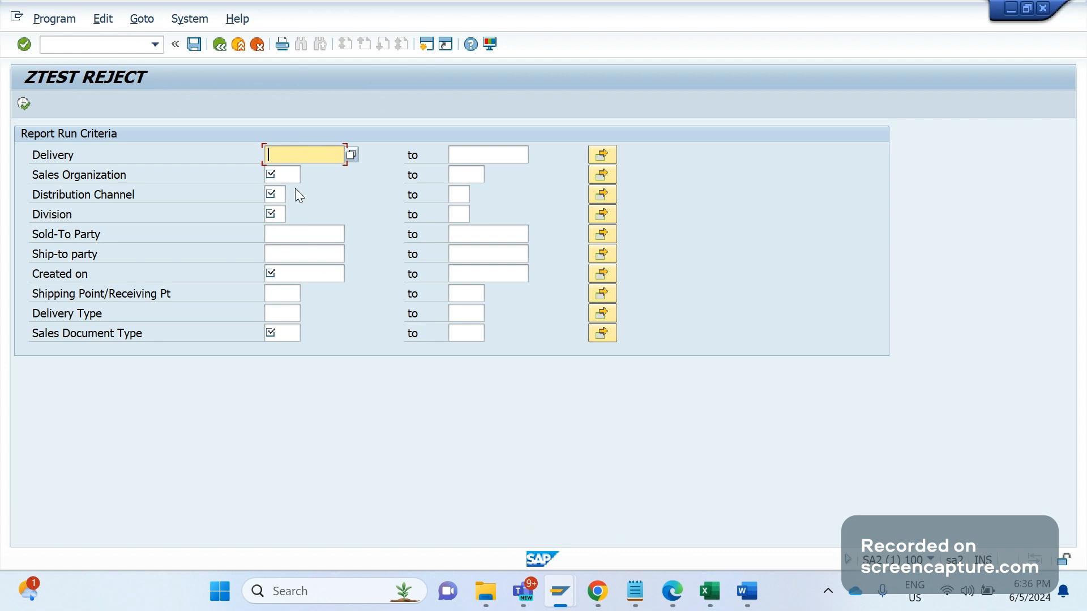
mouse_move(315, 221)
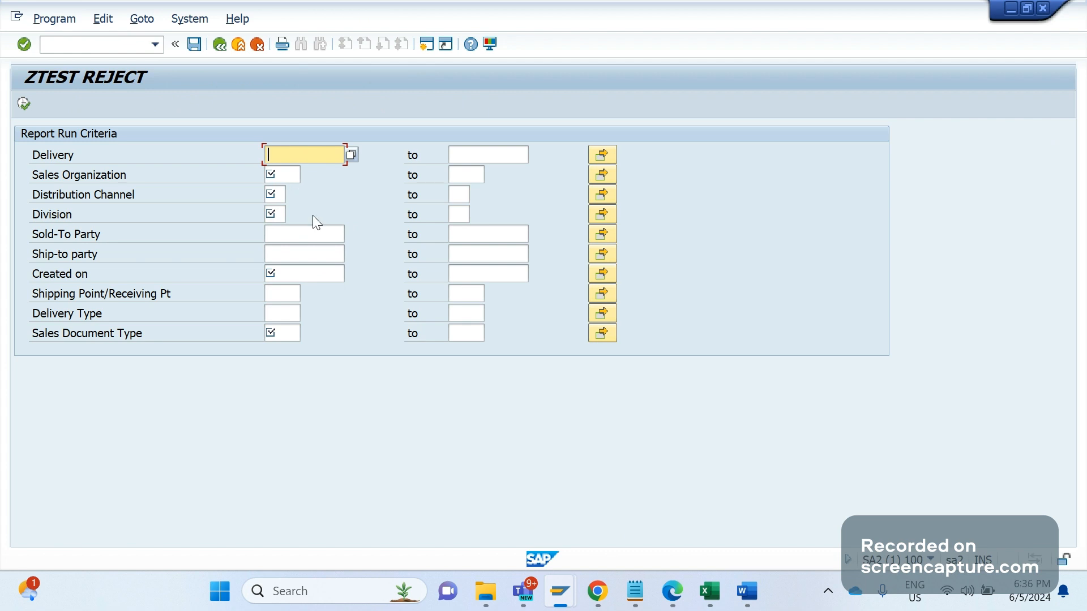
mouse_move(291, 169)
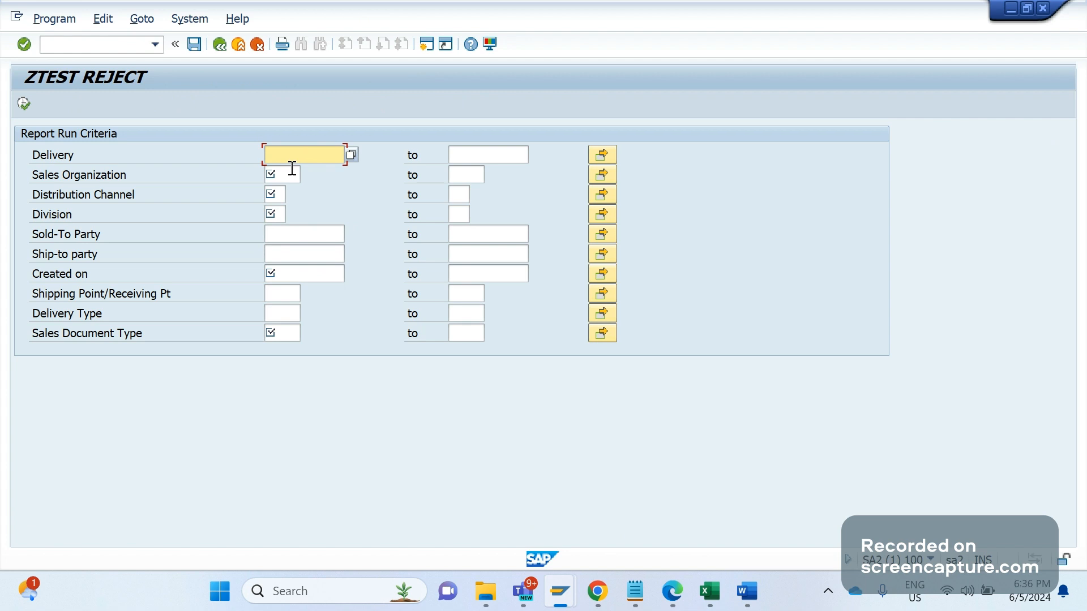
left_click(305, 233)
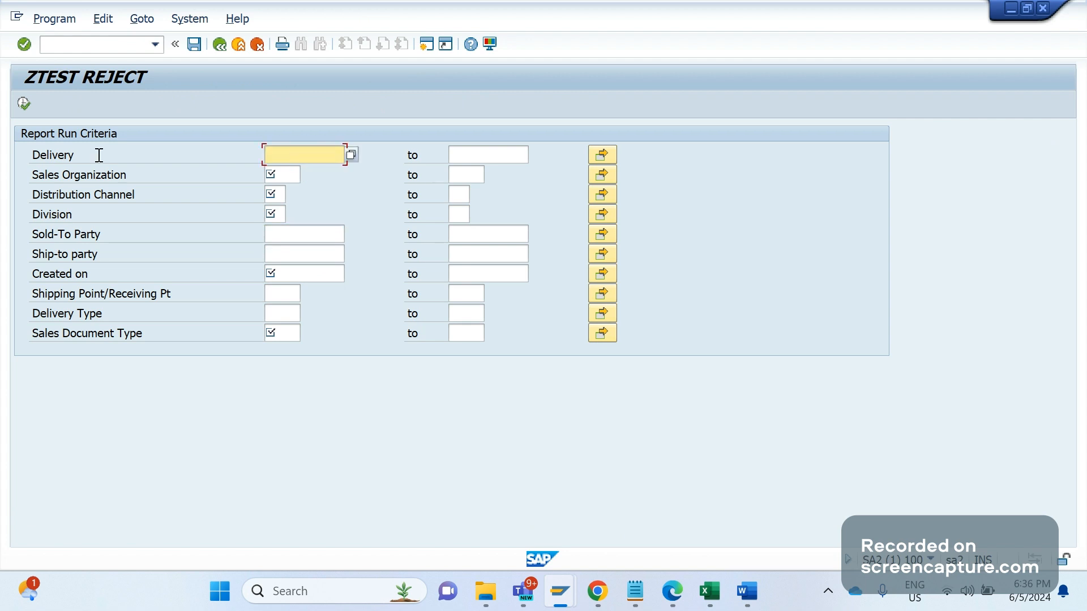
mouse_move(95, 192)
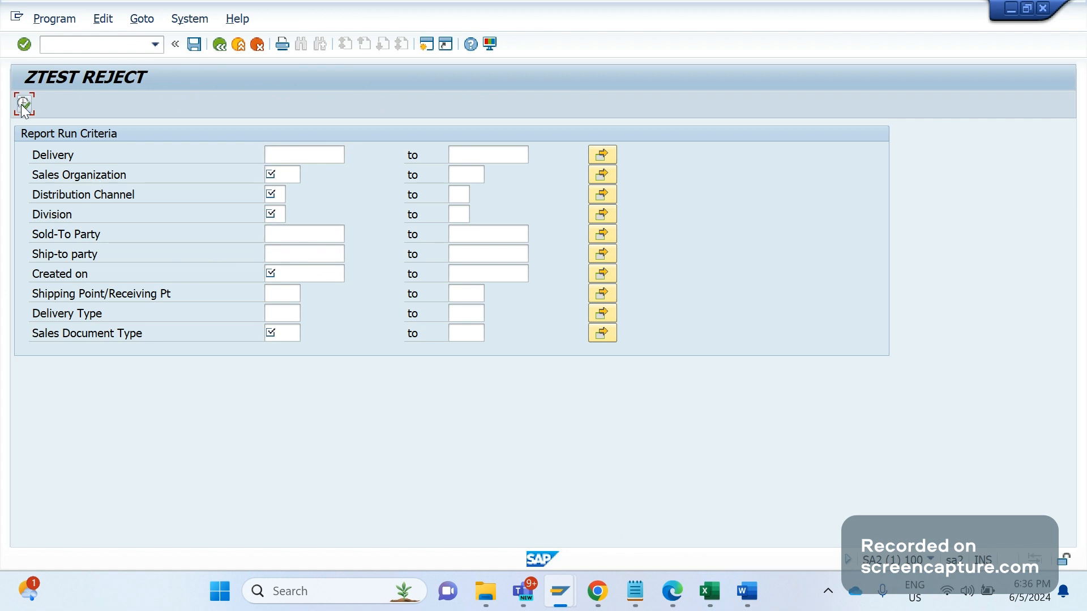
left_click(20, 106)
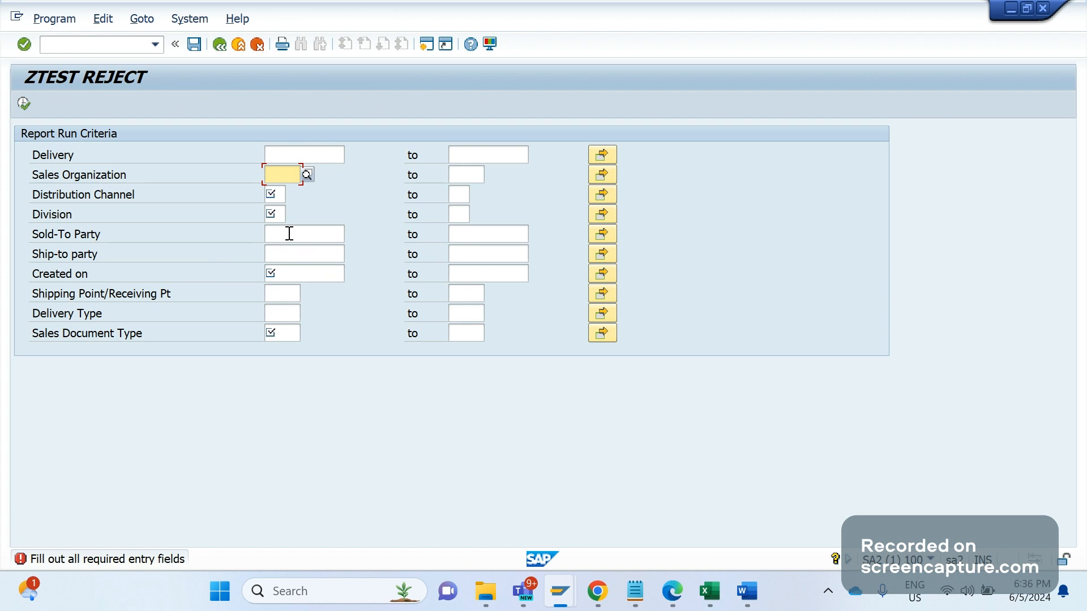
mouse_move(291, 219)
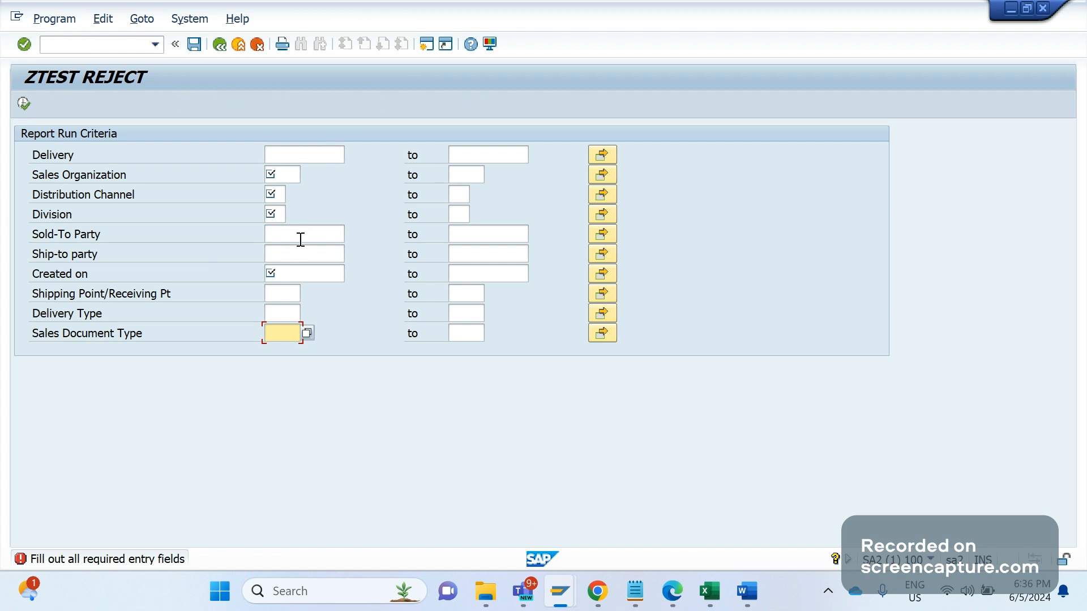
mouse_move(104, 286)
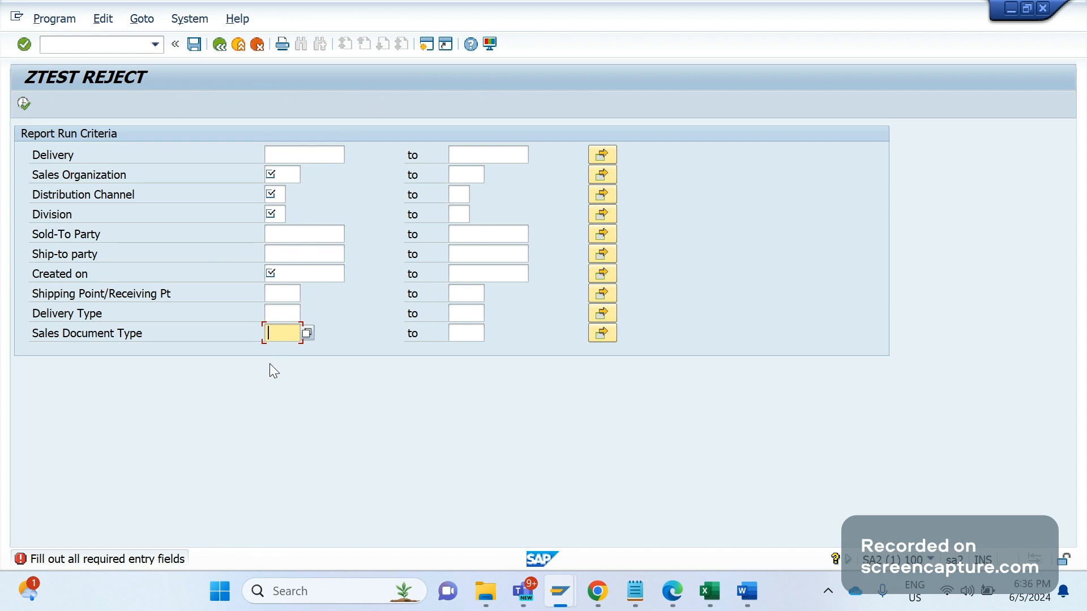
mouse_move(349, 146)
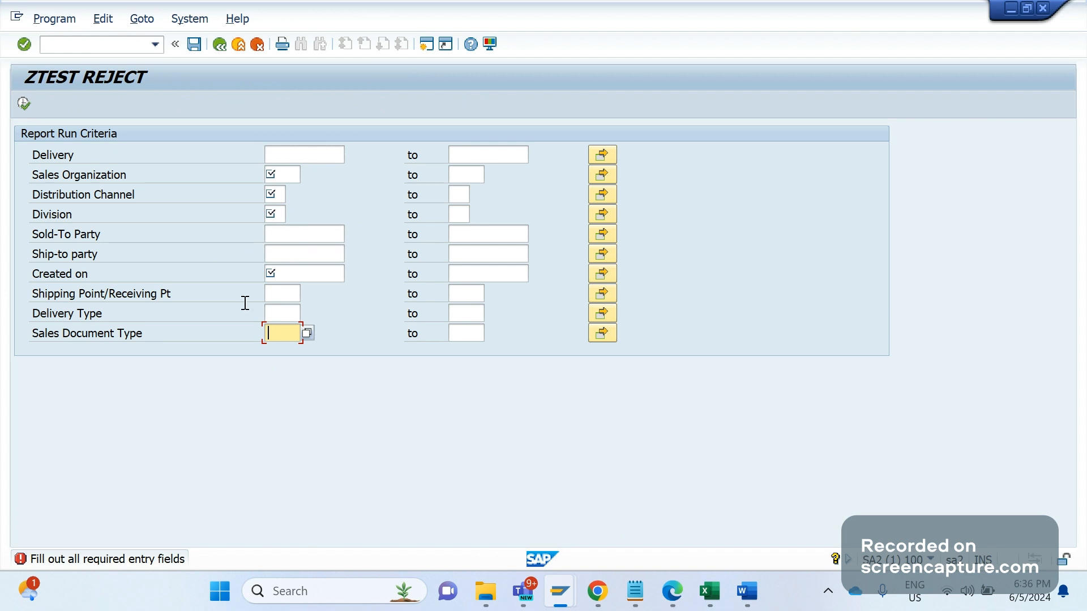
mouse_move(240, 371)
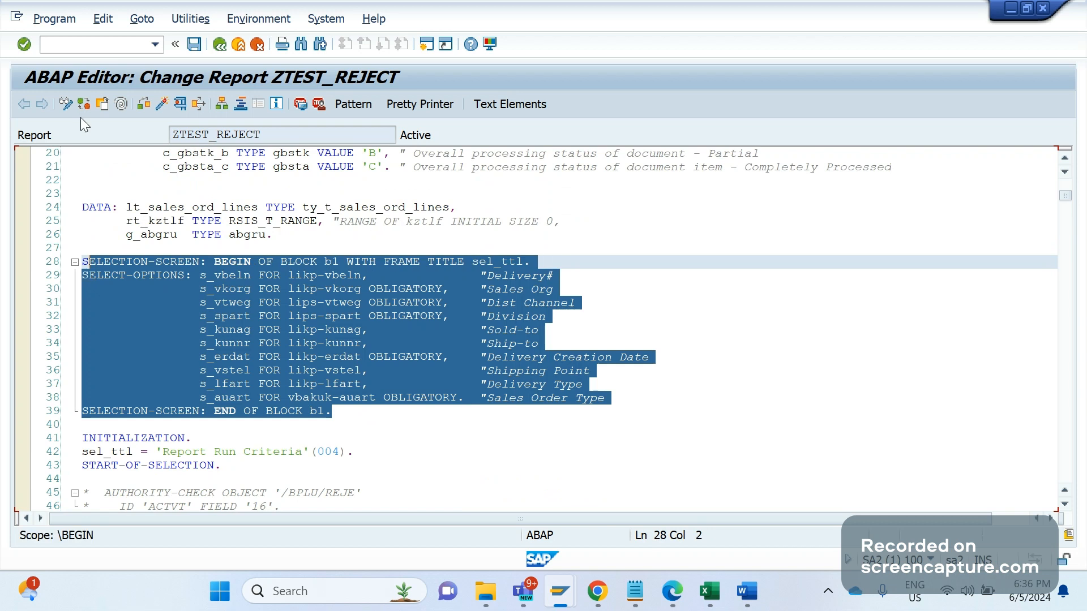
Start a new session on the ABAP Editor initial screen with /ose38
type("/ose3")
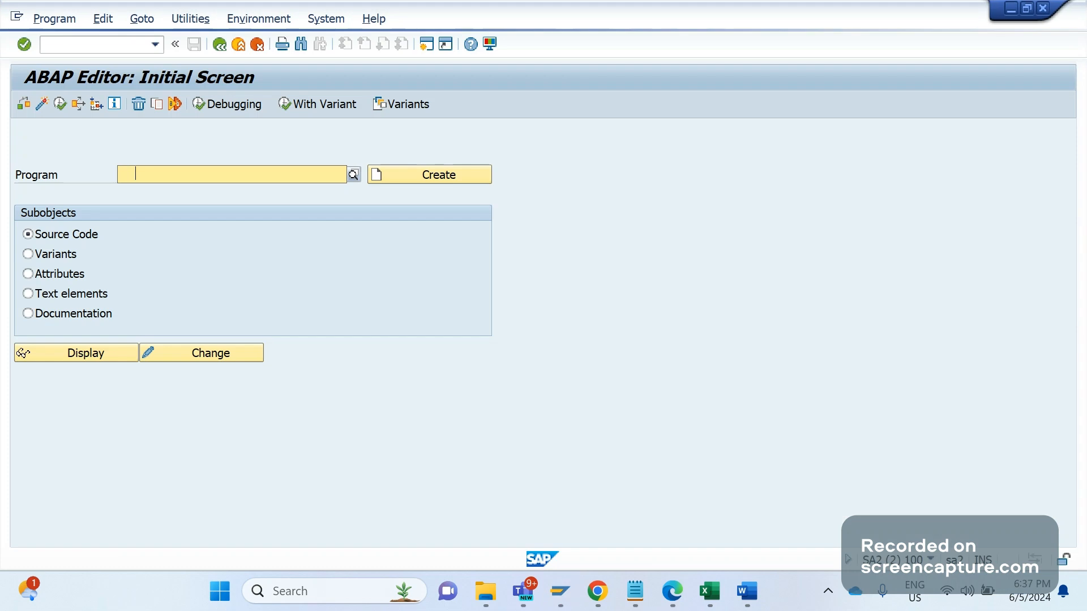
Enter ZTEST_REJECT as the program and reopen its source code
type("ZTEST_REJECT")
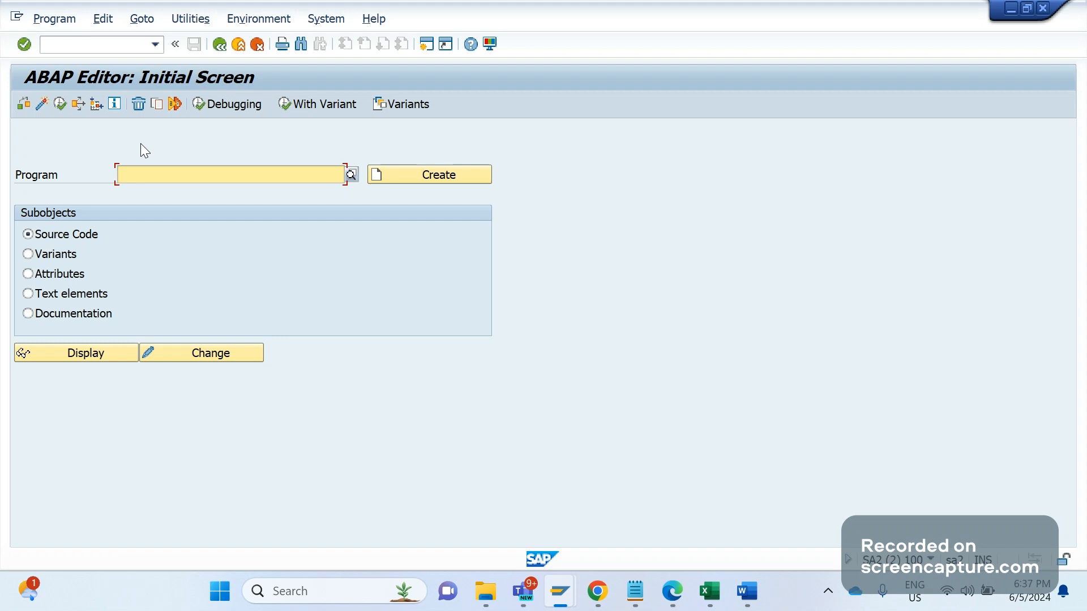
type("ZTEST_REJECT")
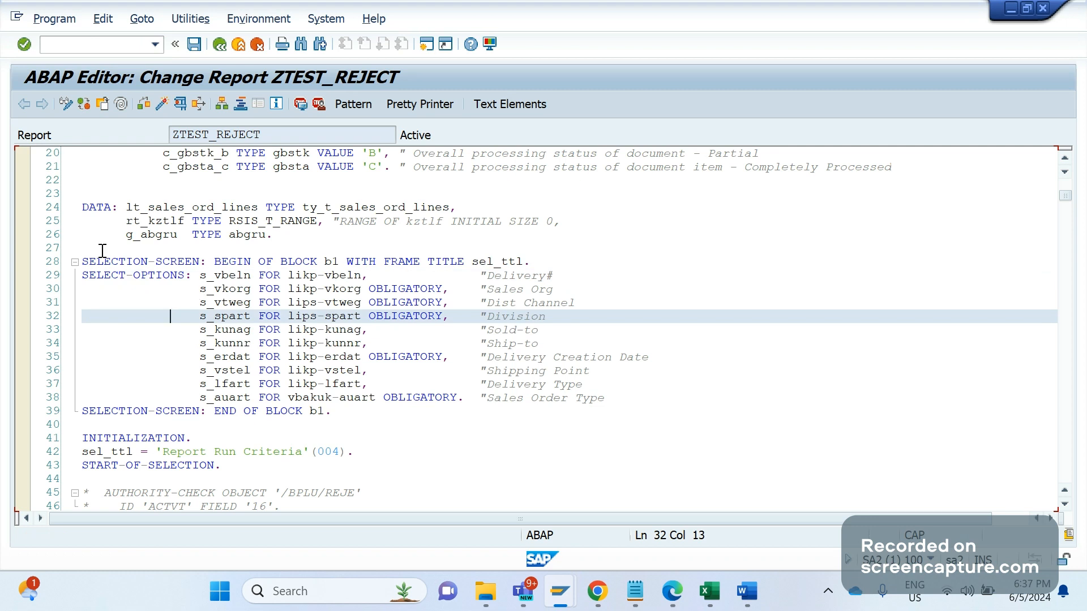
mouse_move(358, 420)
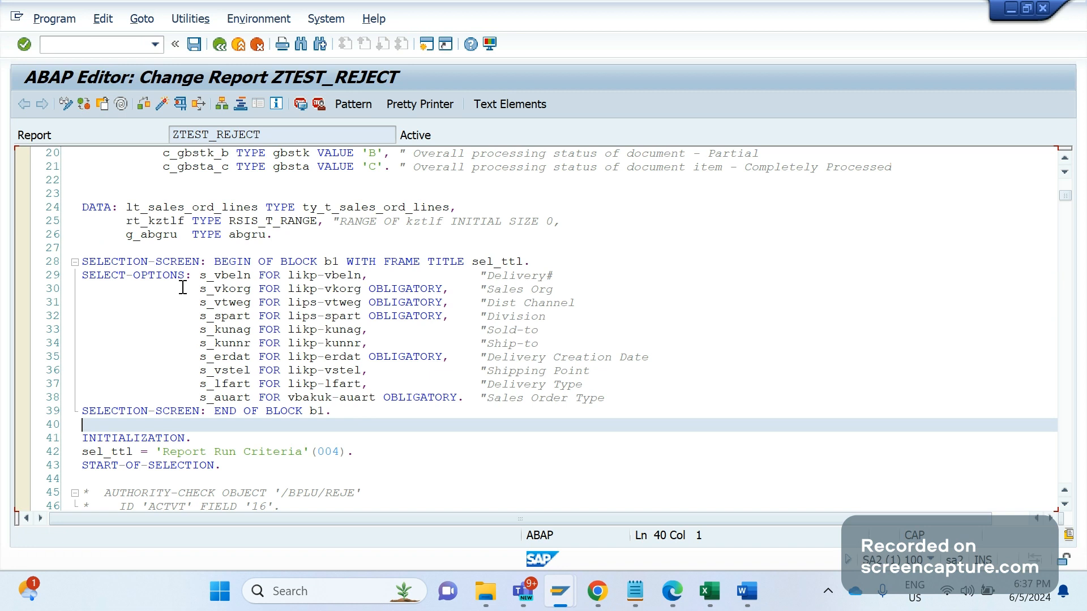
mouse_move(242, 275)
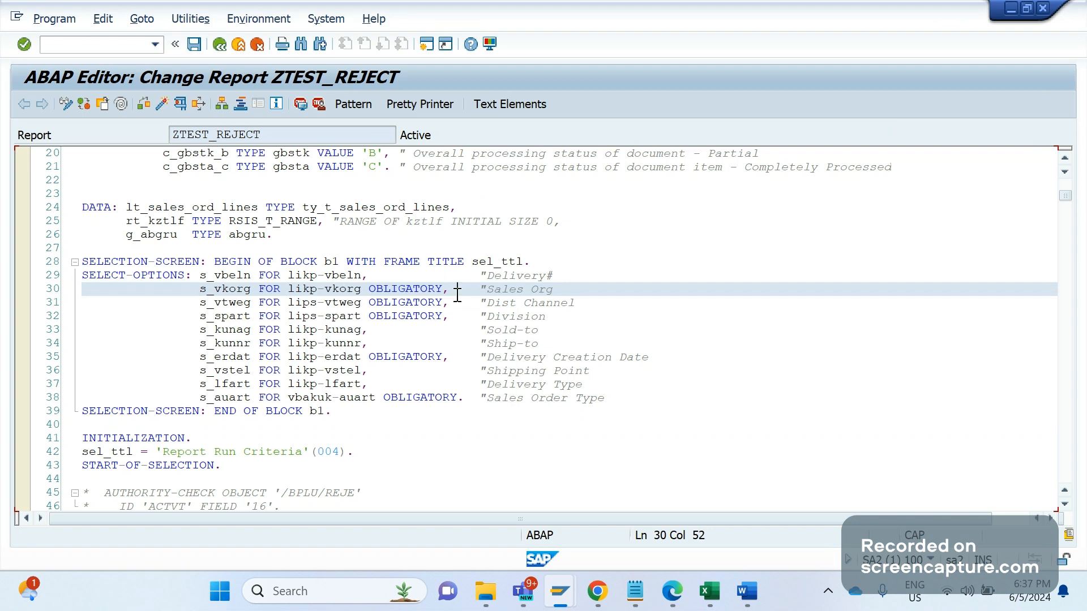
double_click(405, 288)
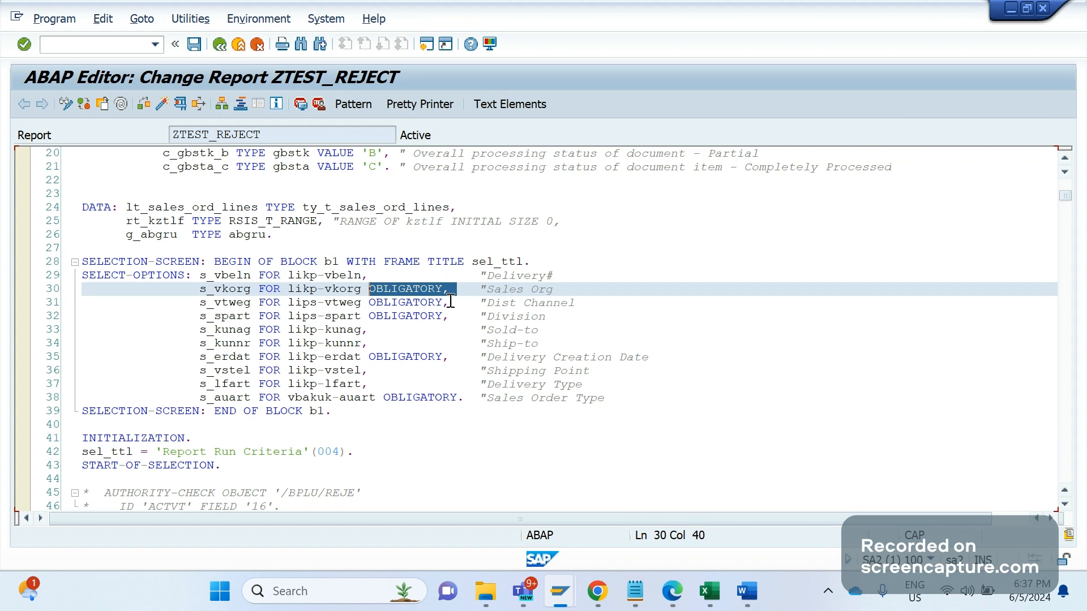
key("F8")
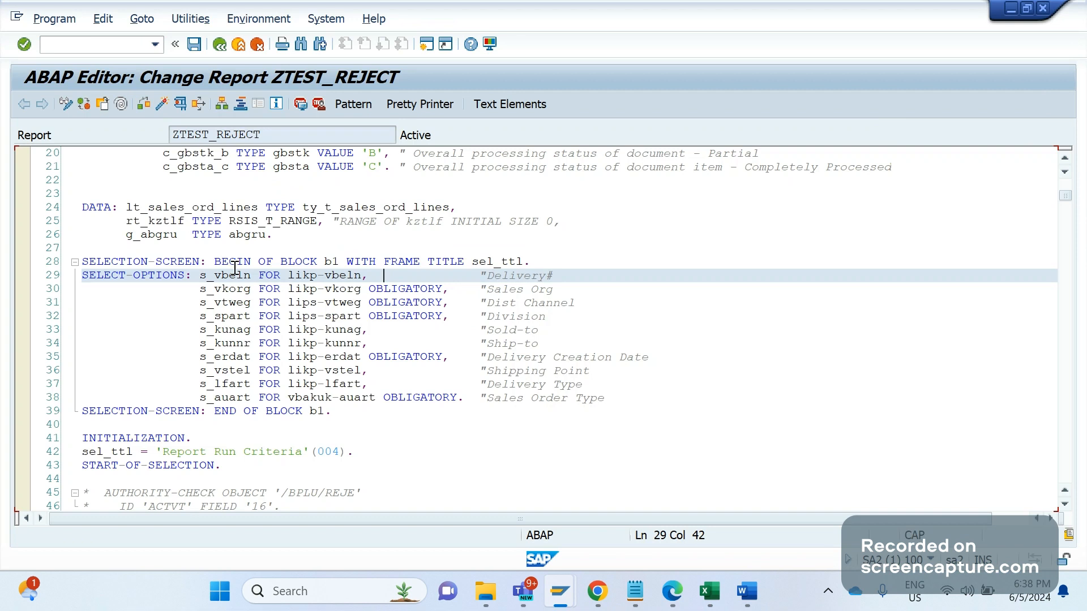
mouse_move(464, 397)
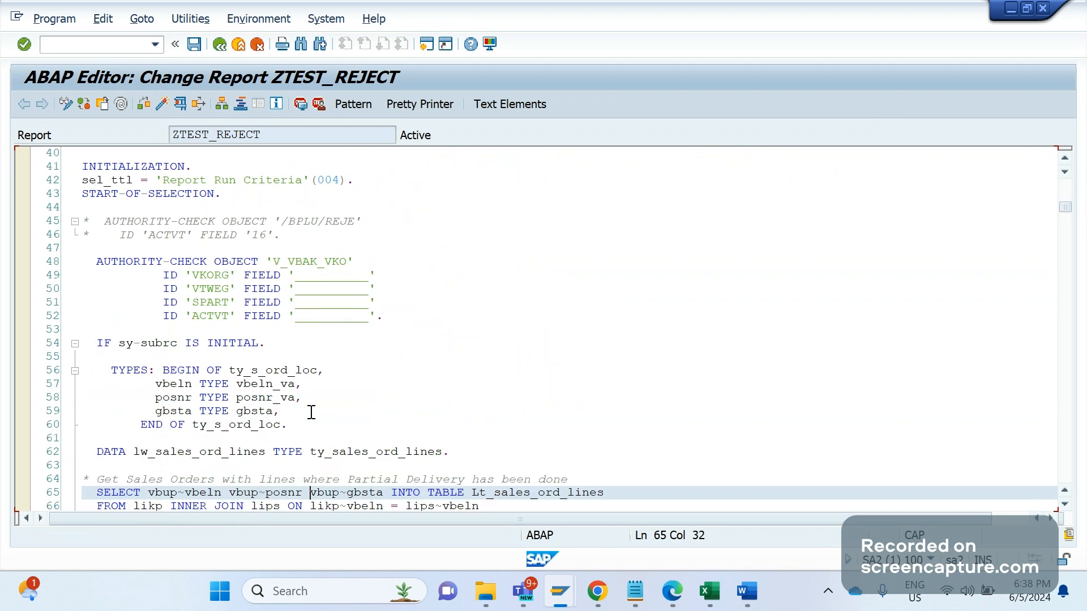
mouse_move(742, 592)
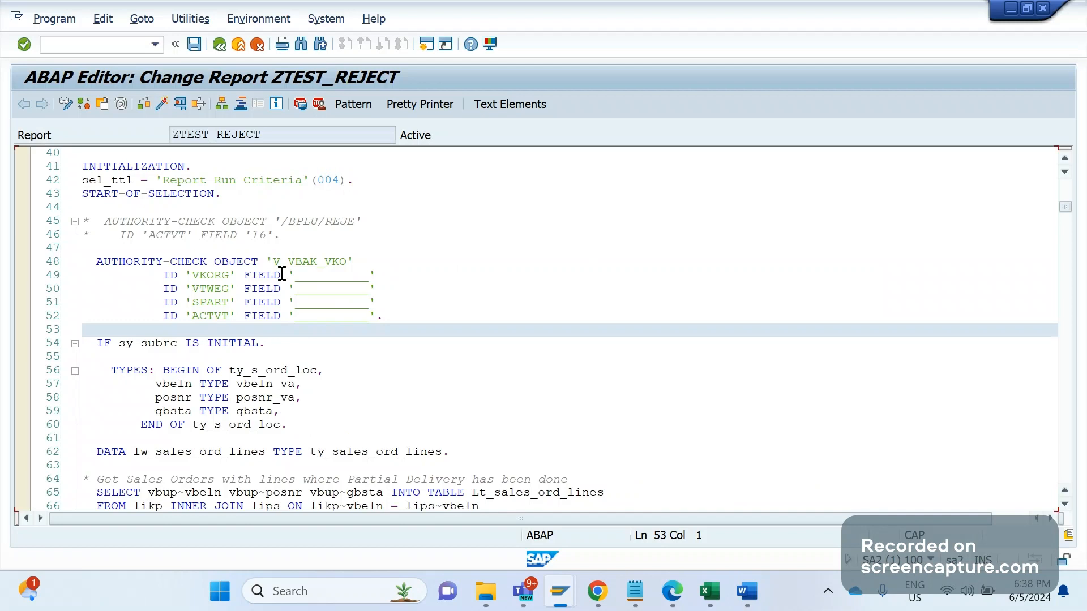
mouse_move(344, 273)
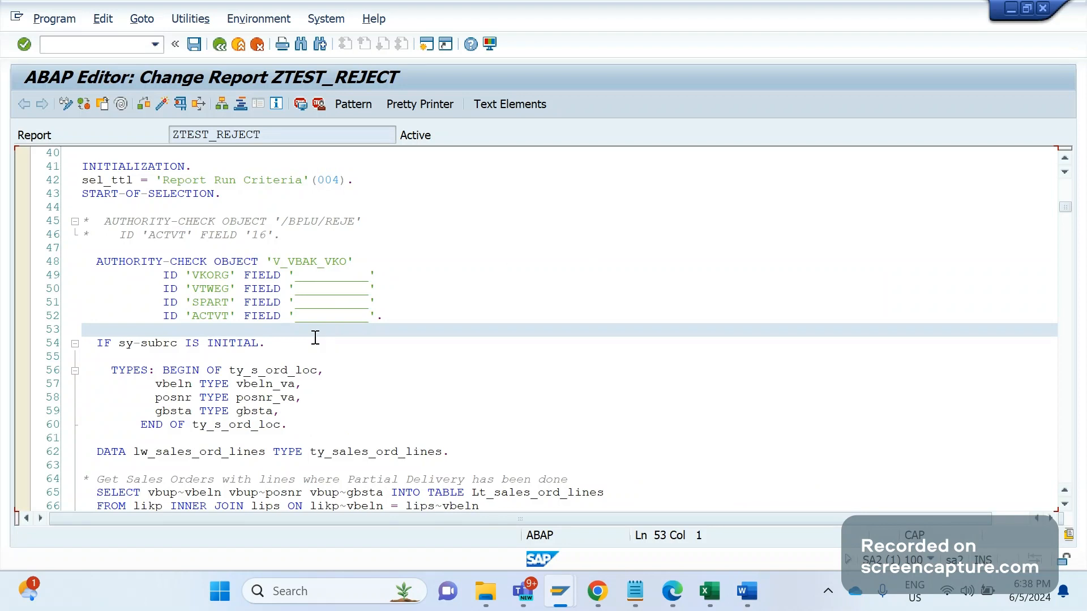
mouse_move(276, 159)
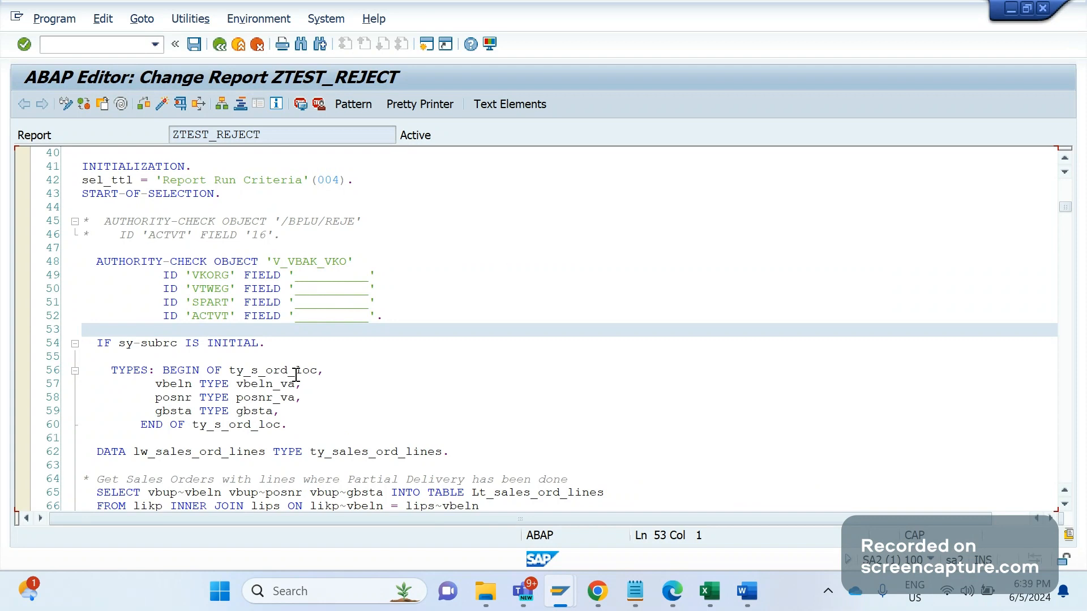
mouse_move(308, 359)
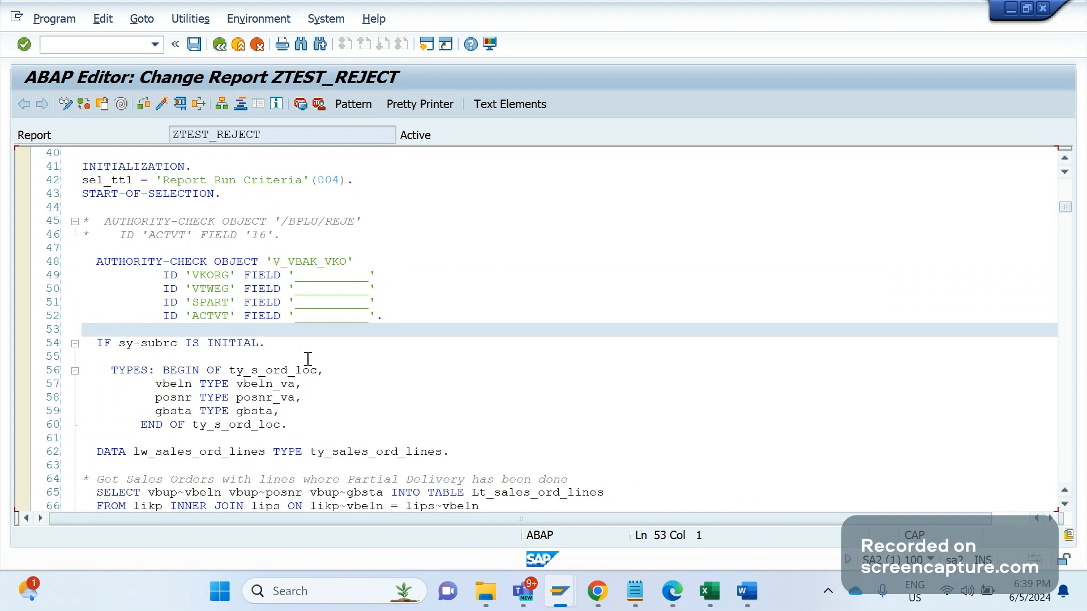
mouse_move(320, 353)
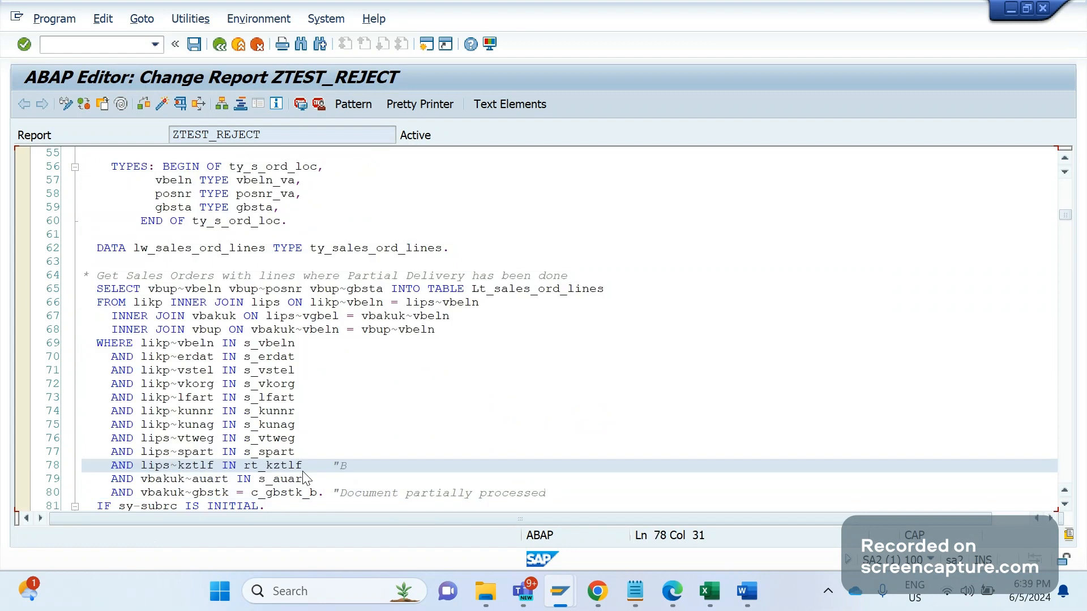
left_click(351, 448)
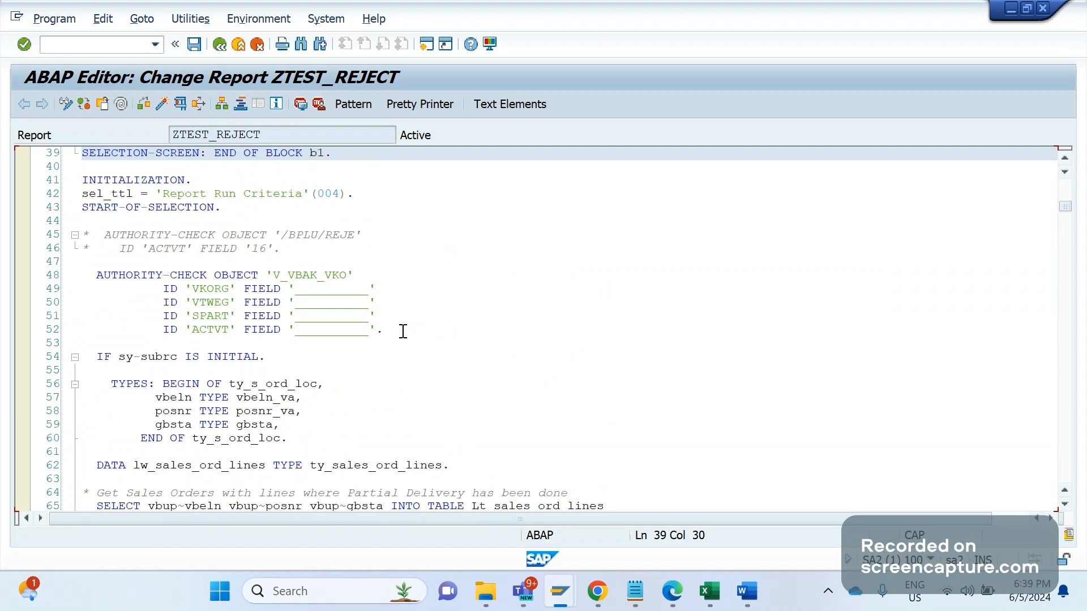
left_click(131, 384)
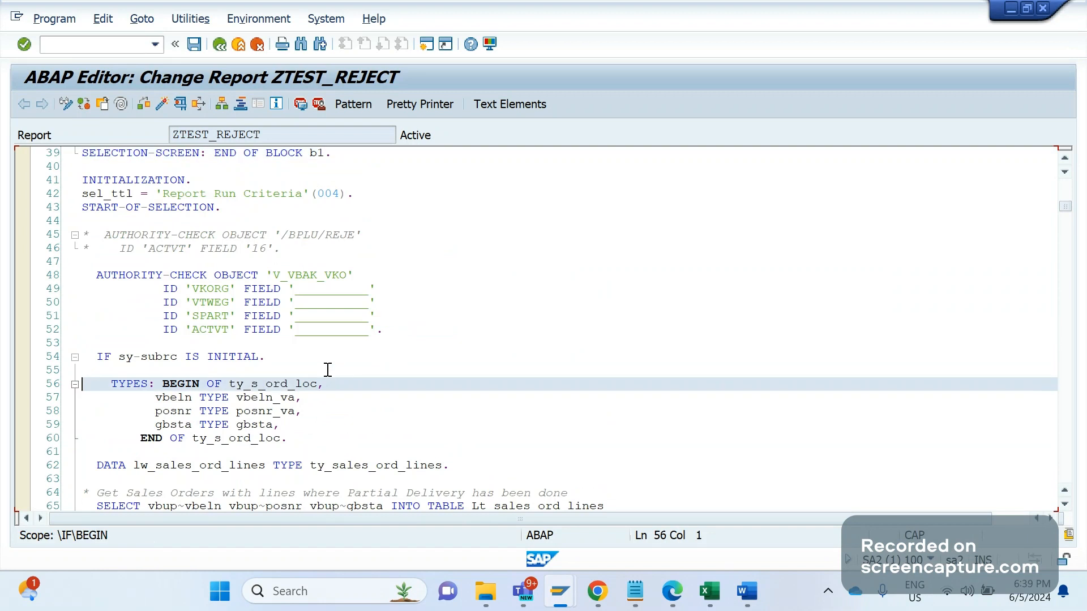
scroll("down", 3)
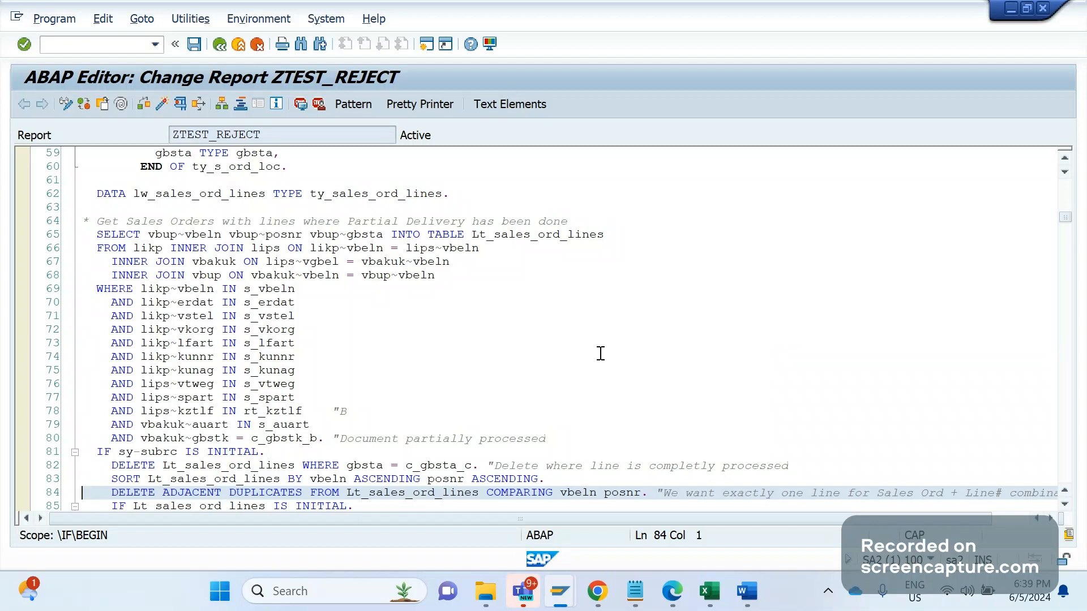
mouse_move(189, 260)
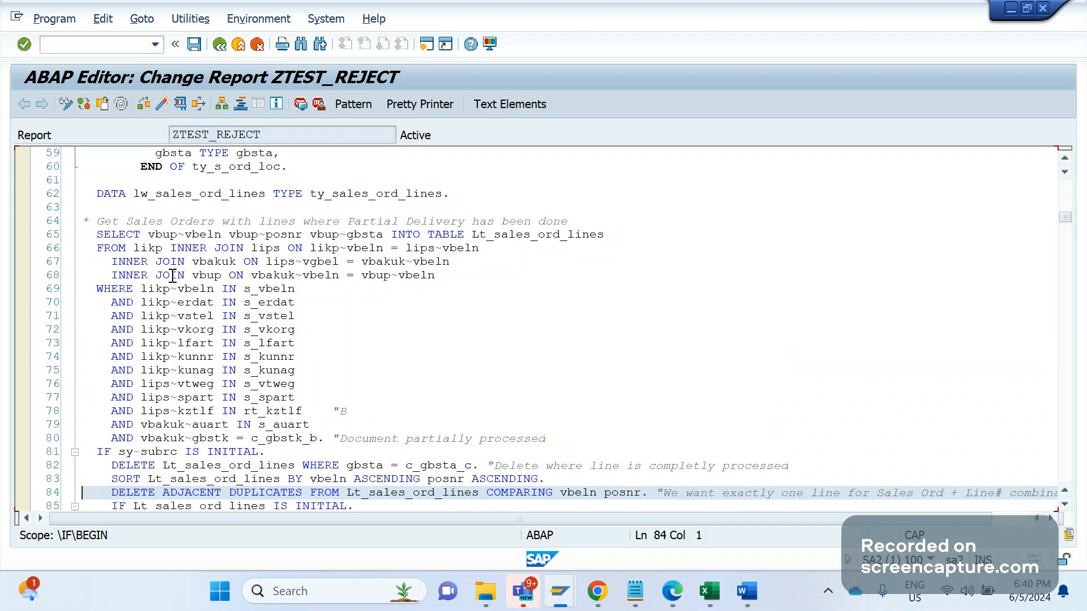
mouse_move(193, 302)
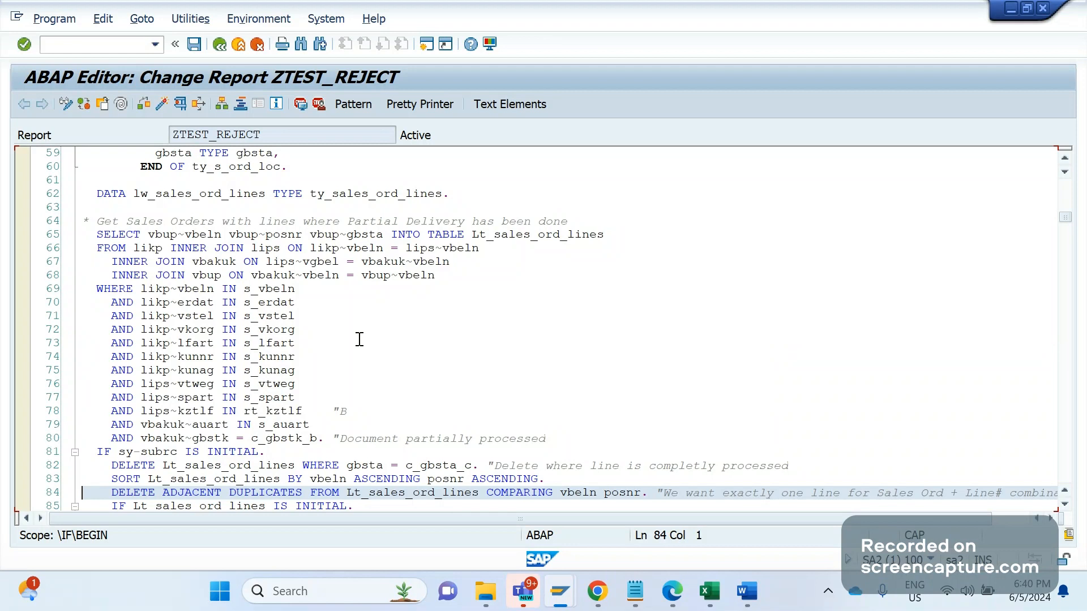
left_click(298, 343)
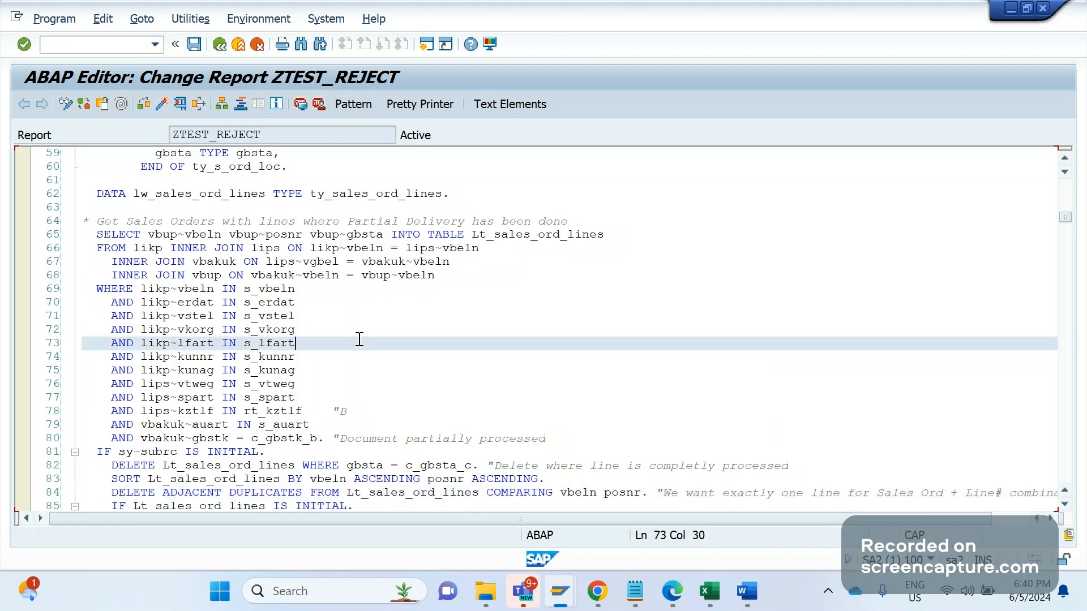
left_click(292, 425)
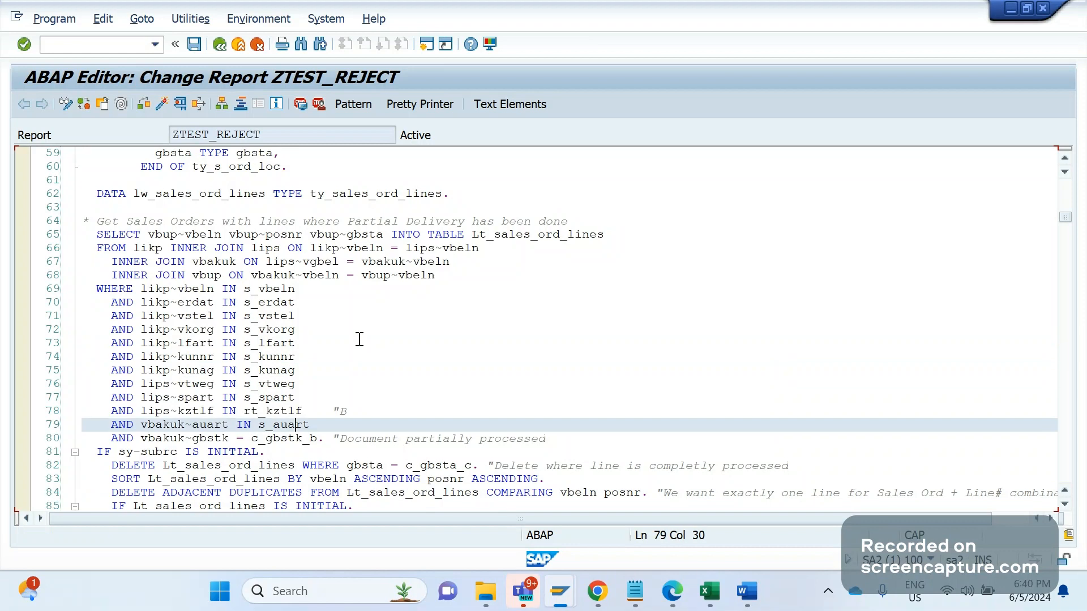
mouse_move(304, 449)
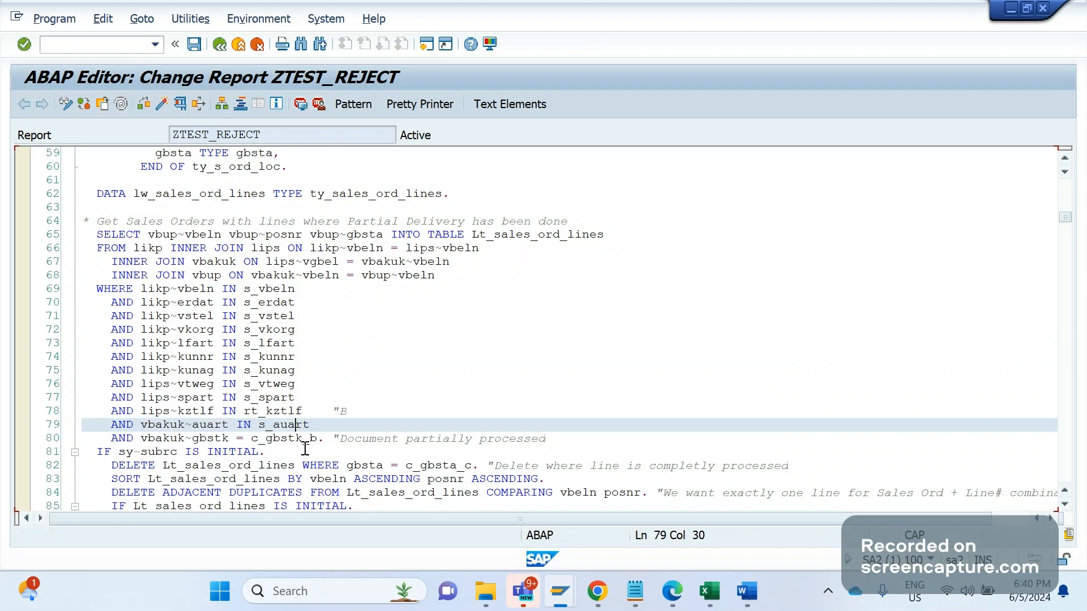
mouse_move(298, 466)
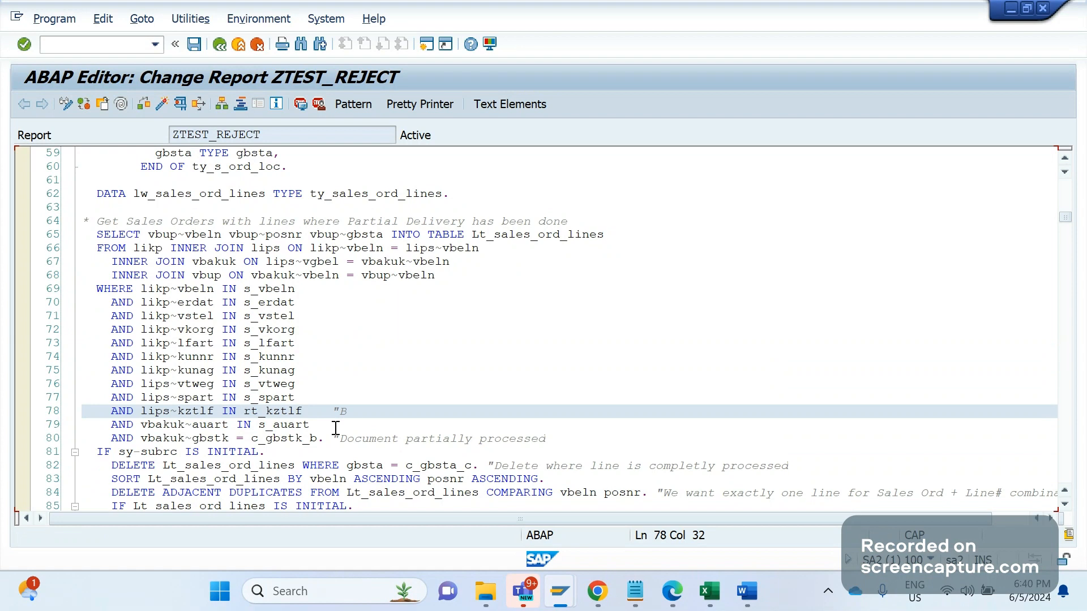
left_click(298, 438)
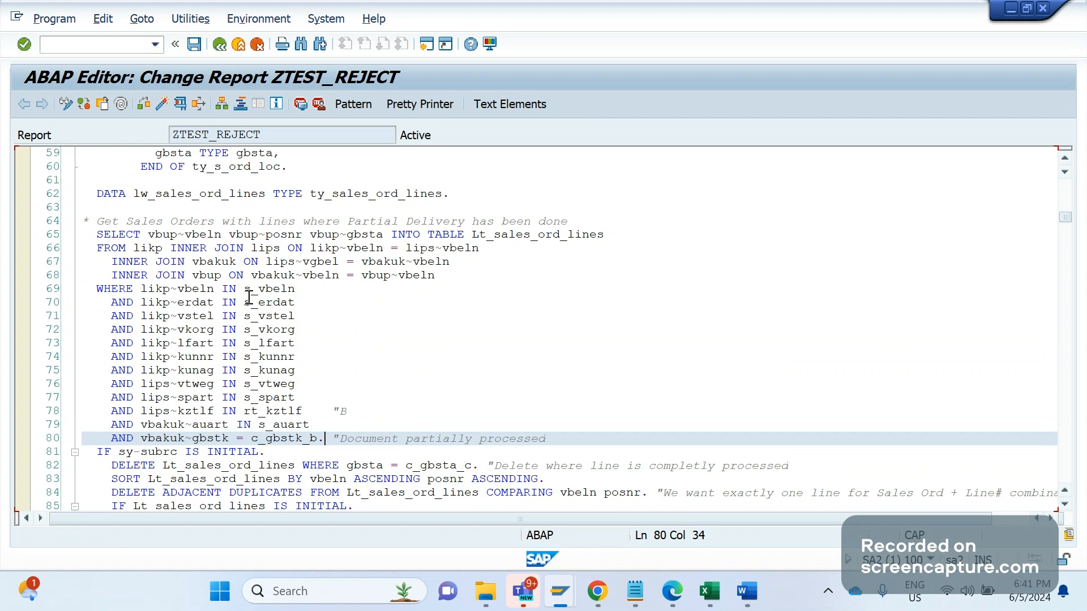
mouse_move(317, 363)
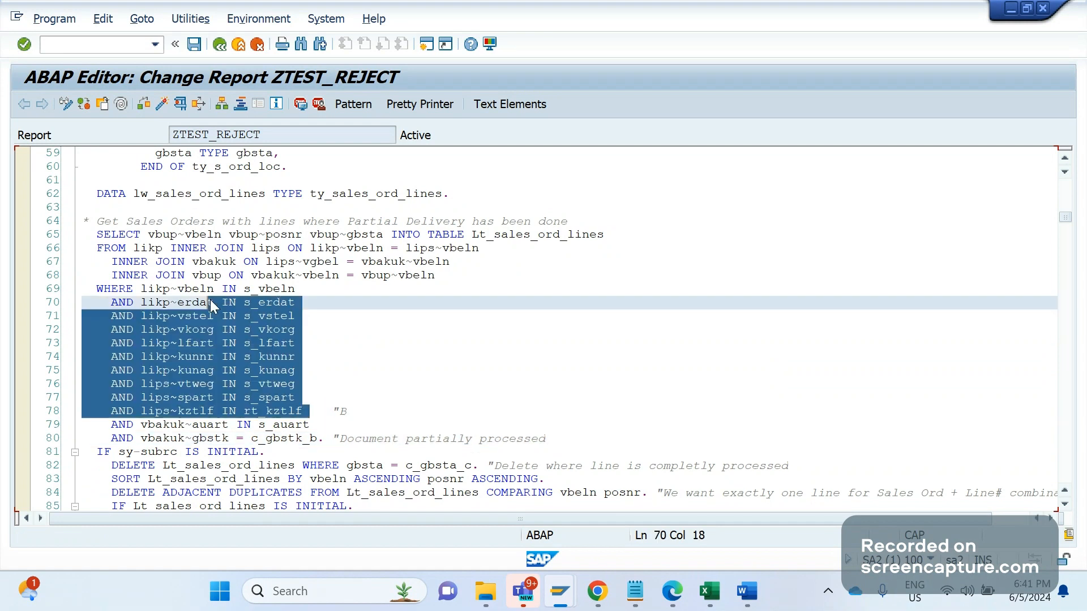
Mark the filter conditions on lines 70–78 and scroll to the LOOP AT Lt_sales_ord_lines block near line 284
left_click(208, 357)
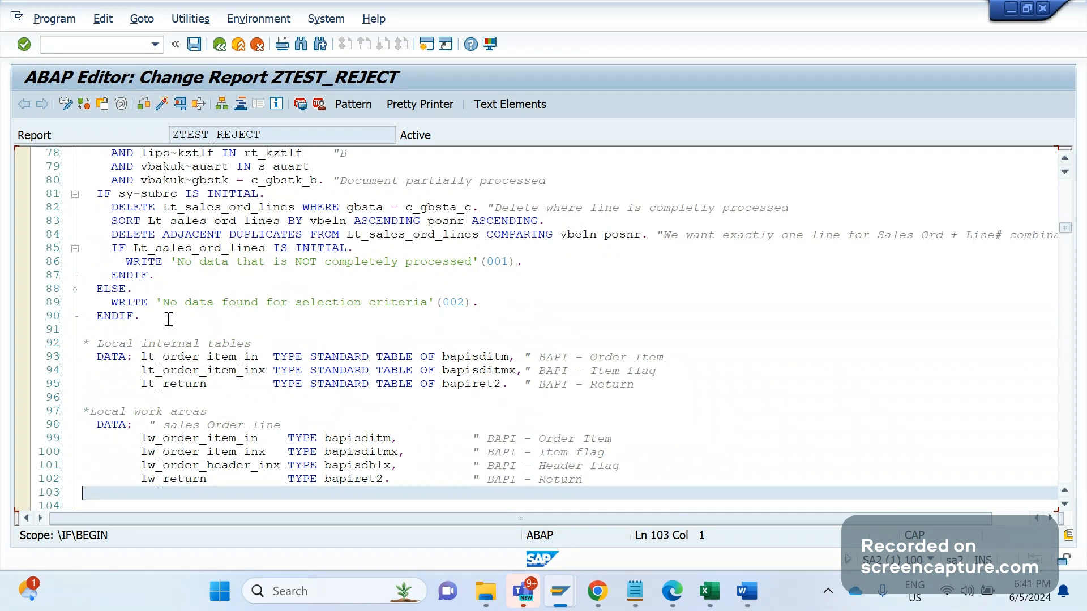
mouse_move(299, 312)
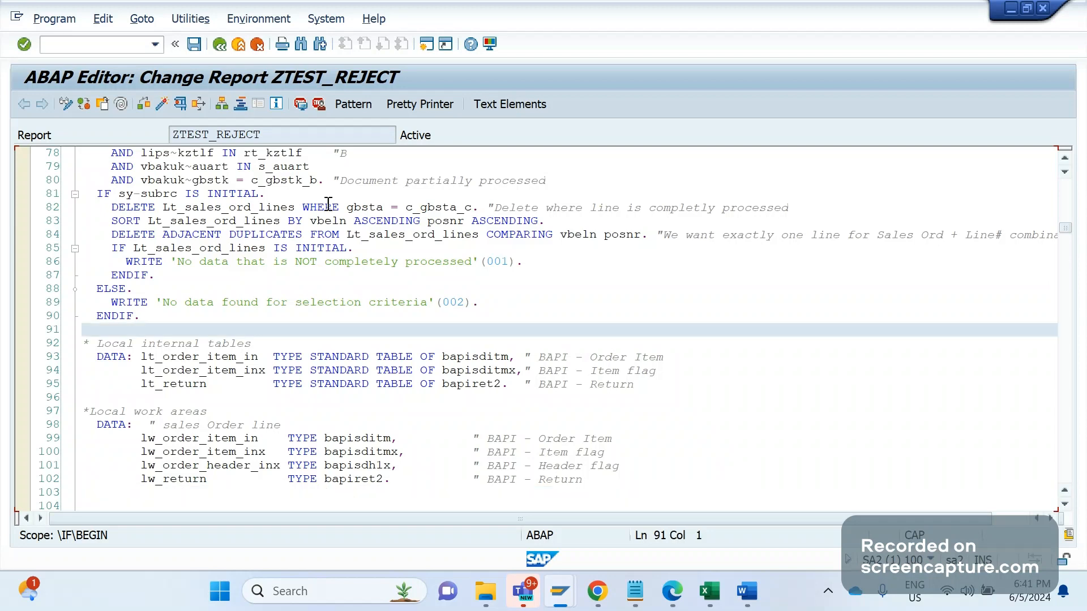
scroll("down", 3)
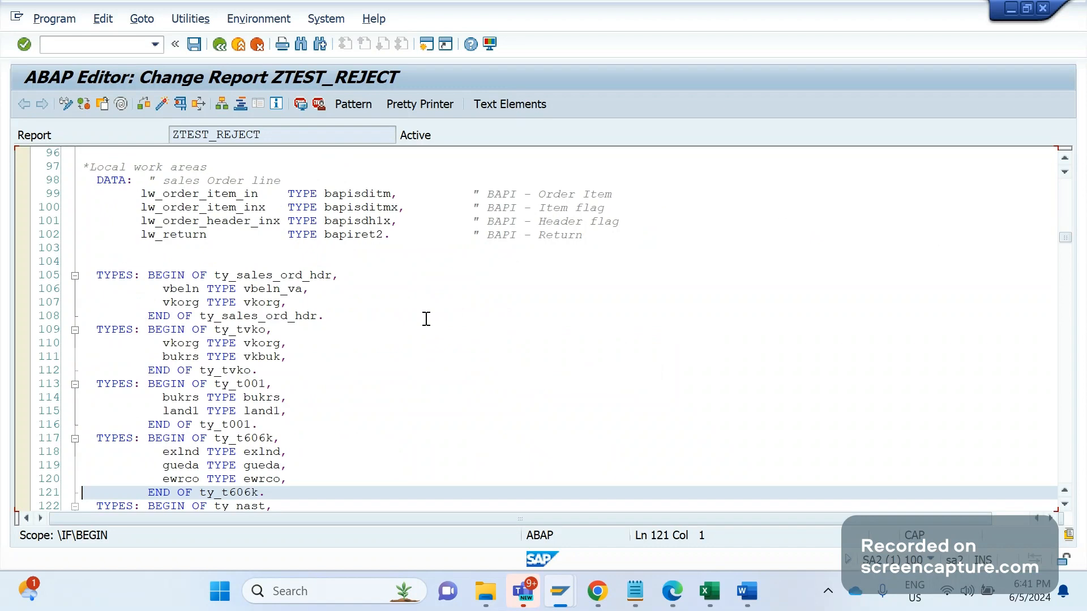
scroll("down", 3)
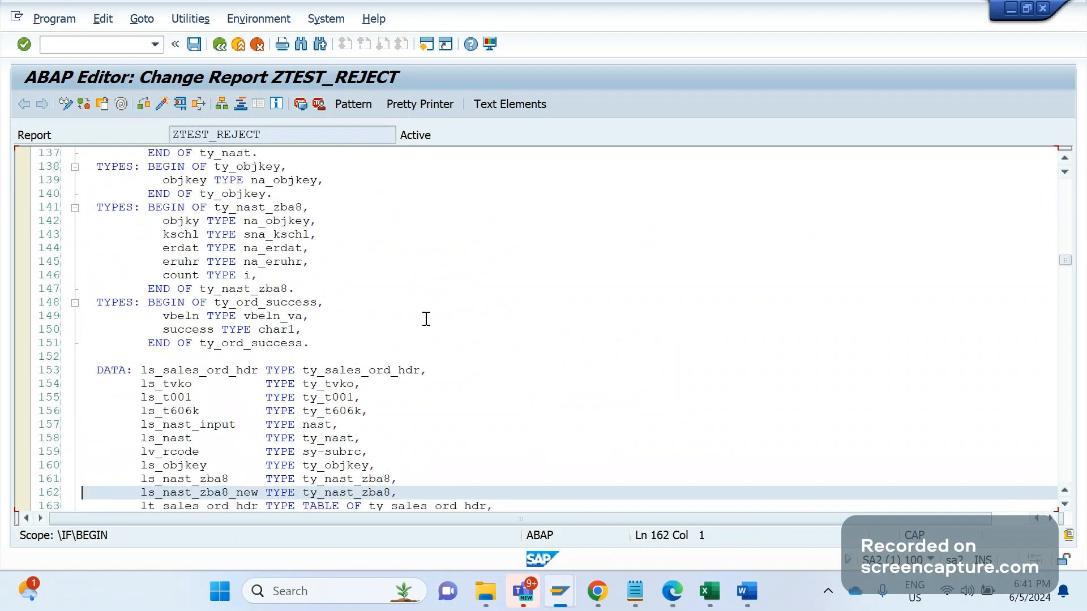
scroll("down", 3)
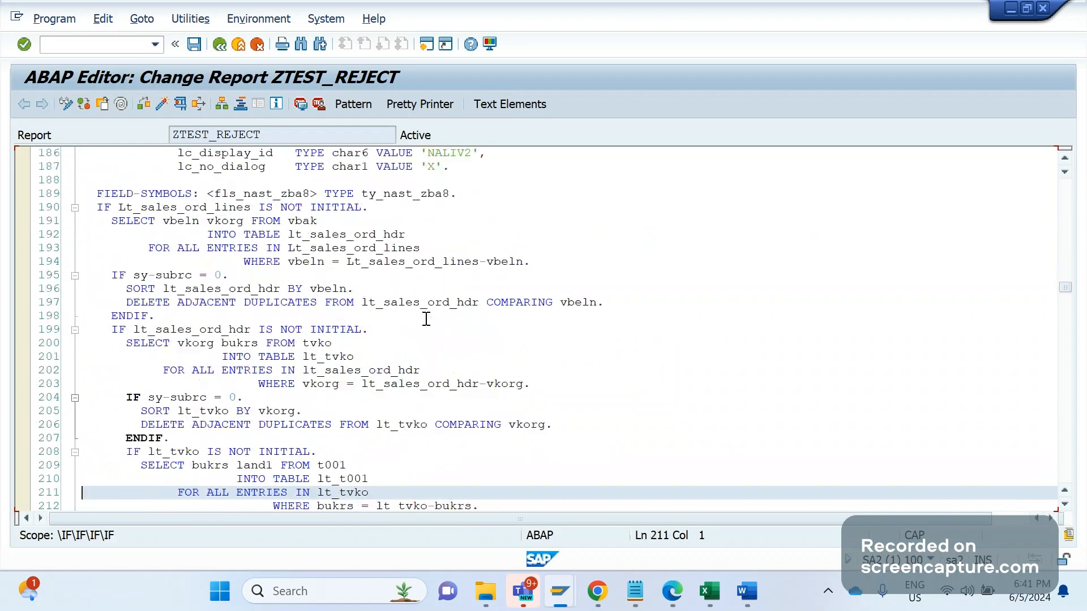
scroll("down", 3)
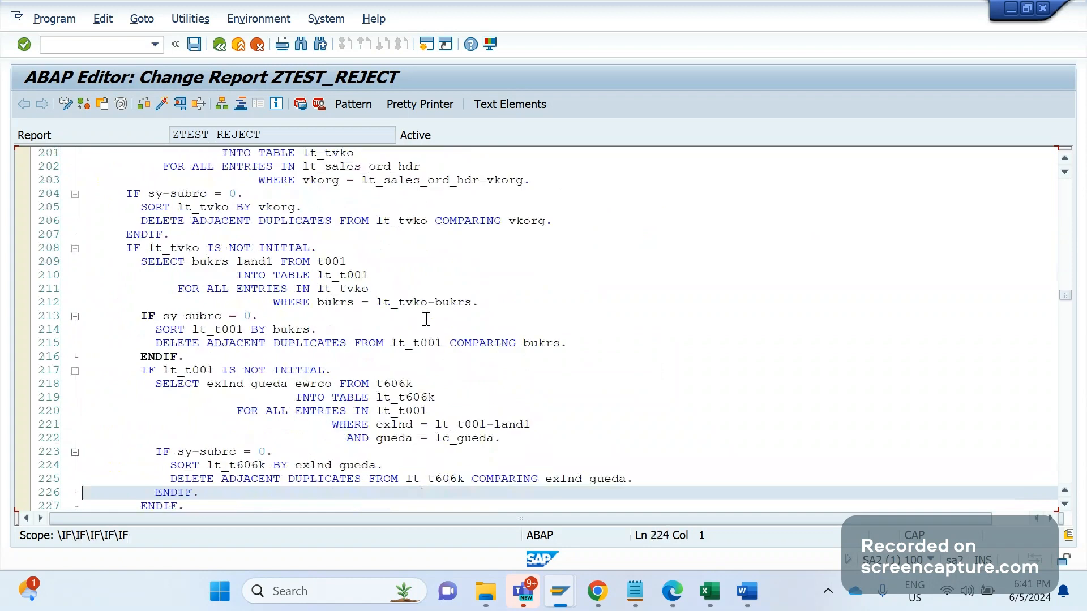
scroll("down", 3)
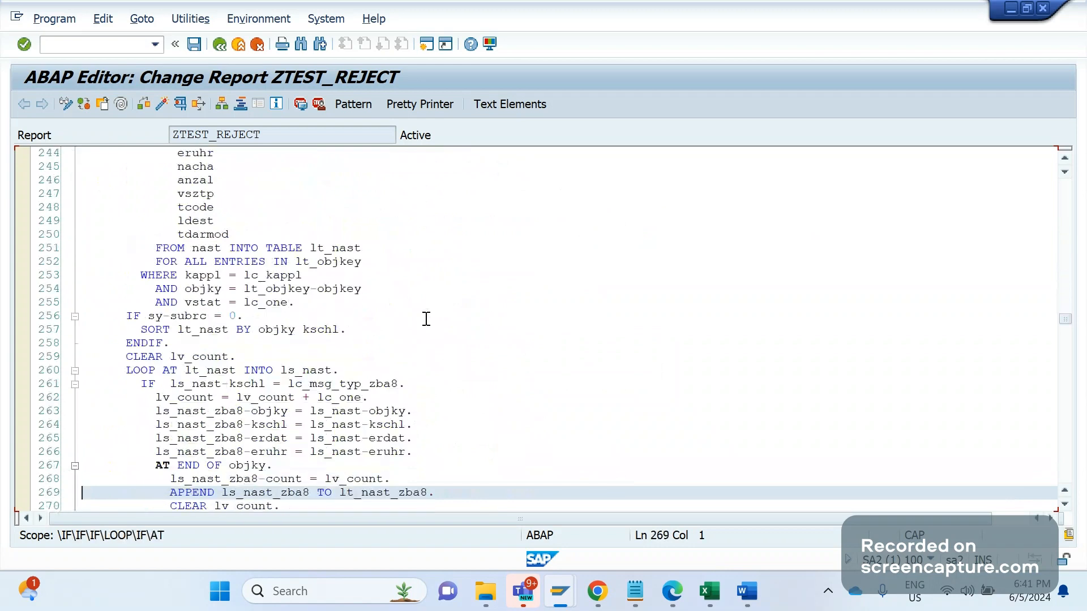
scroll("down", 3)
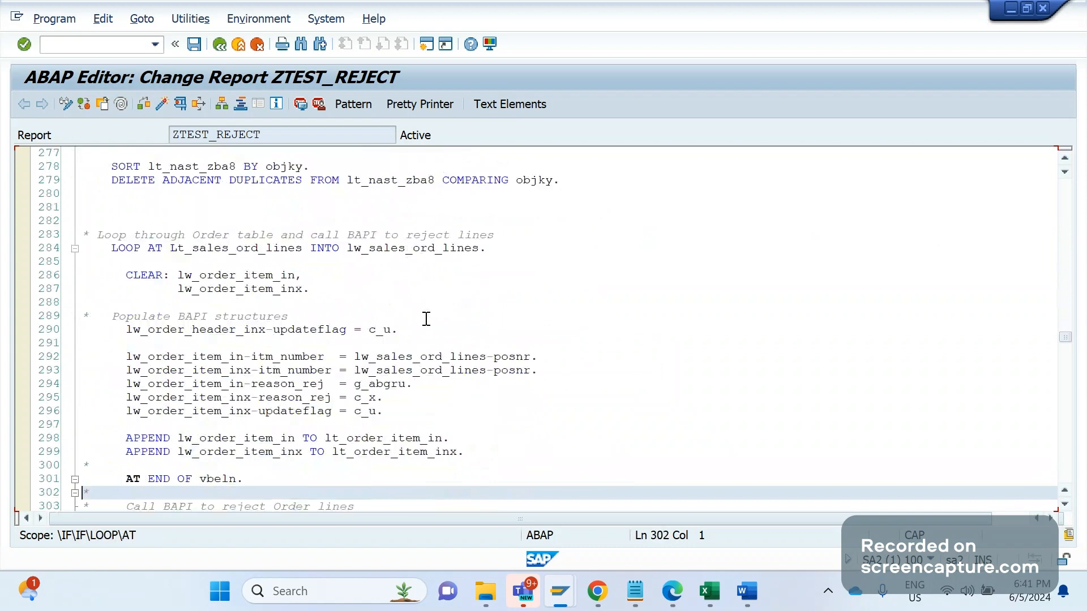
scroll("down", 3)
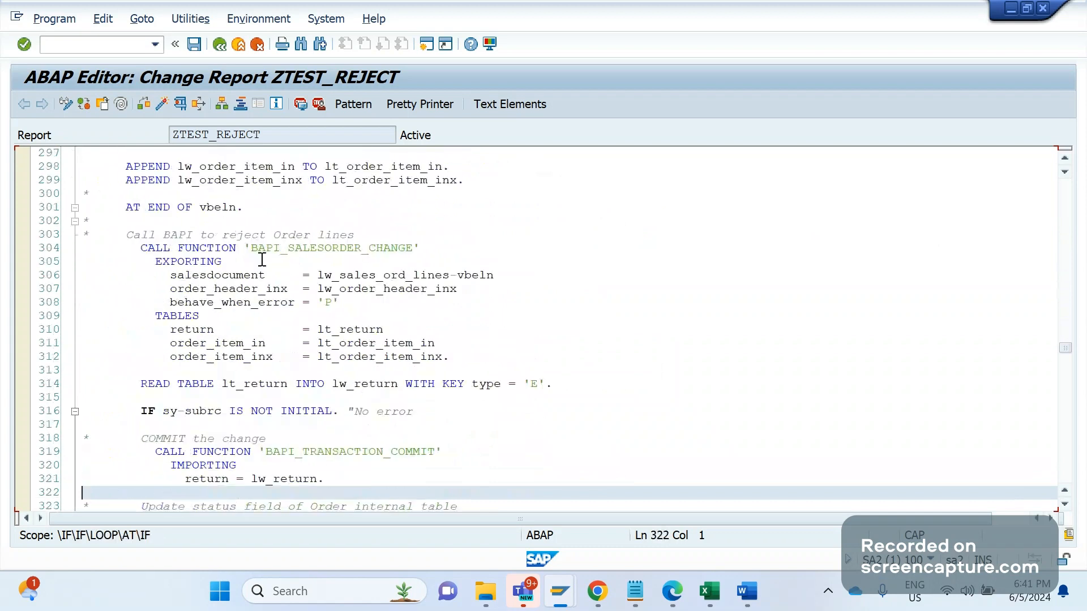
Point out the salesdocument passed to BAPI_SALESORDER_CHANGE and the return of BAPI_TRANSACTION_COMMIT
double_click(326, 247)
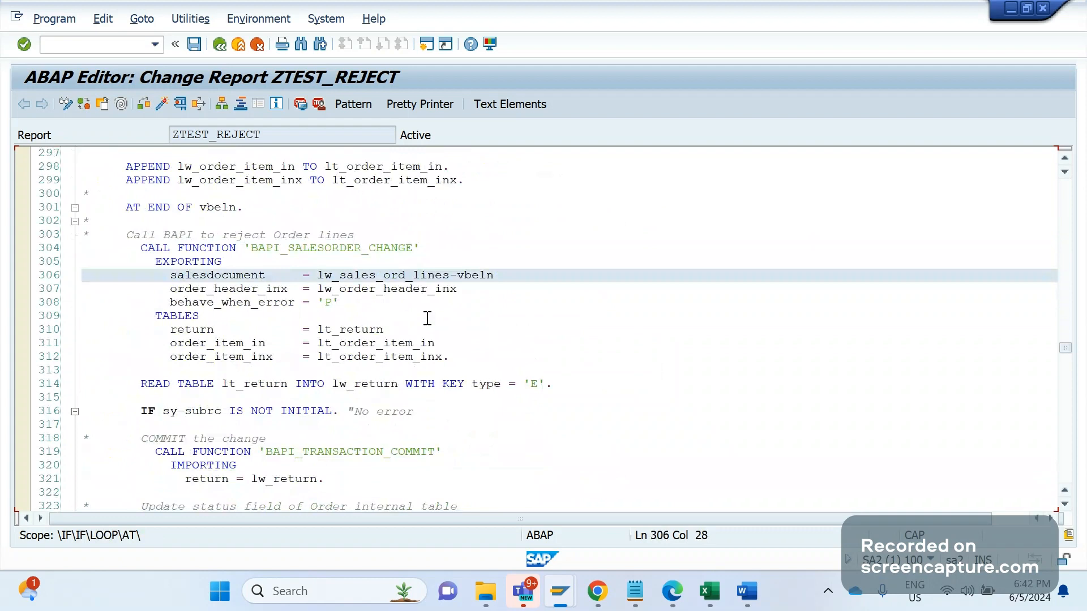
mouse_move(317, 319)
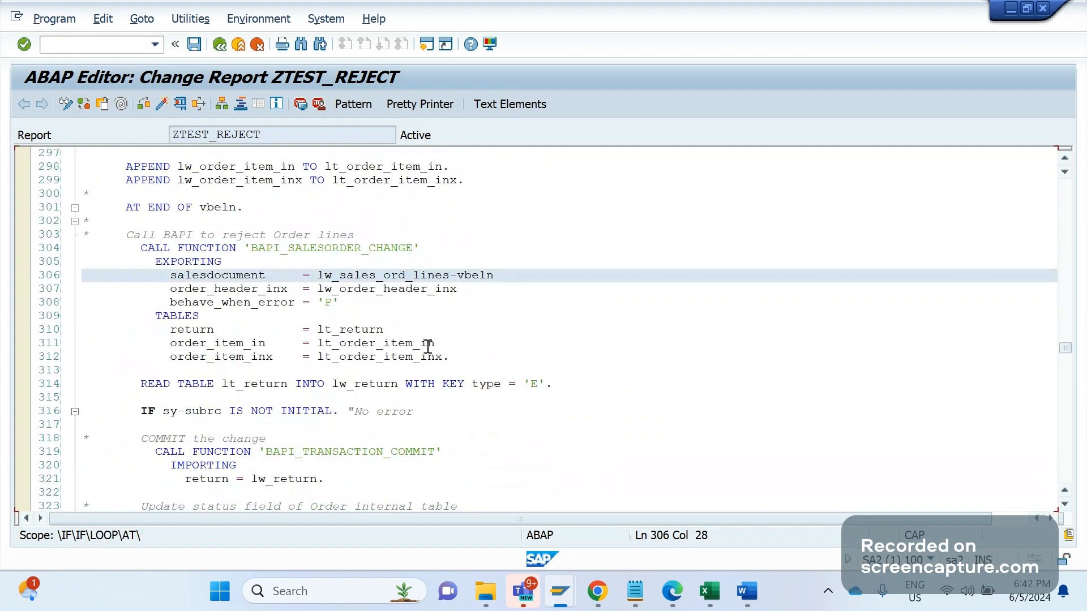
left_click(281, 276)
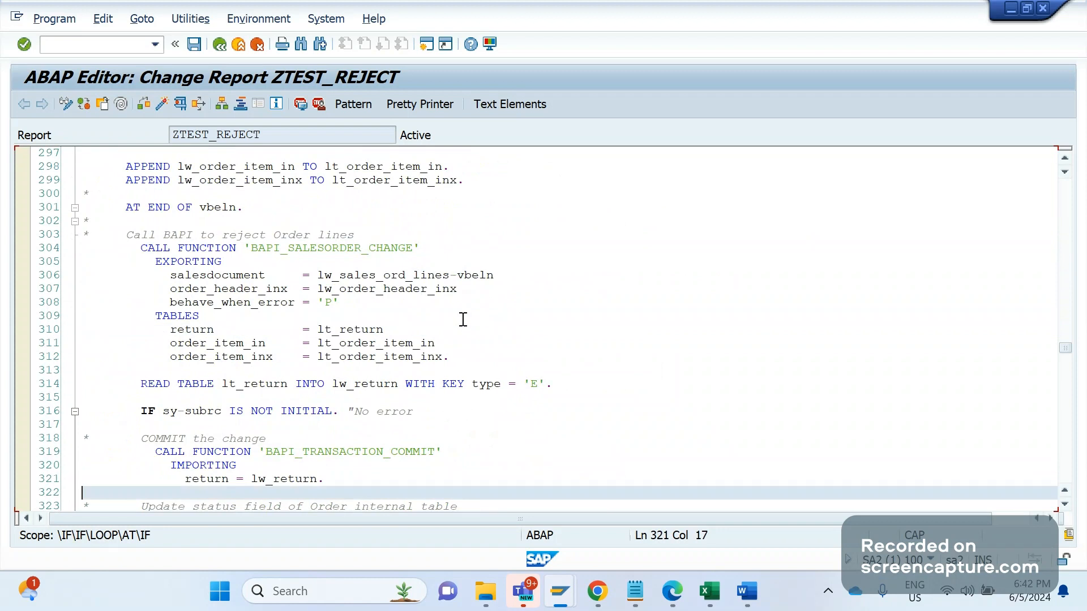
scroll("down", 3)
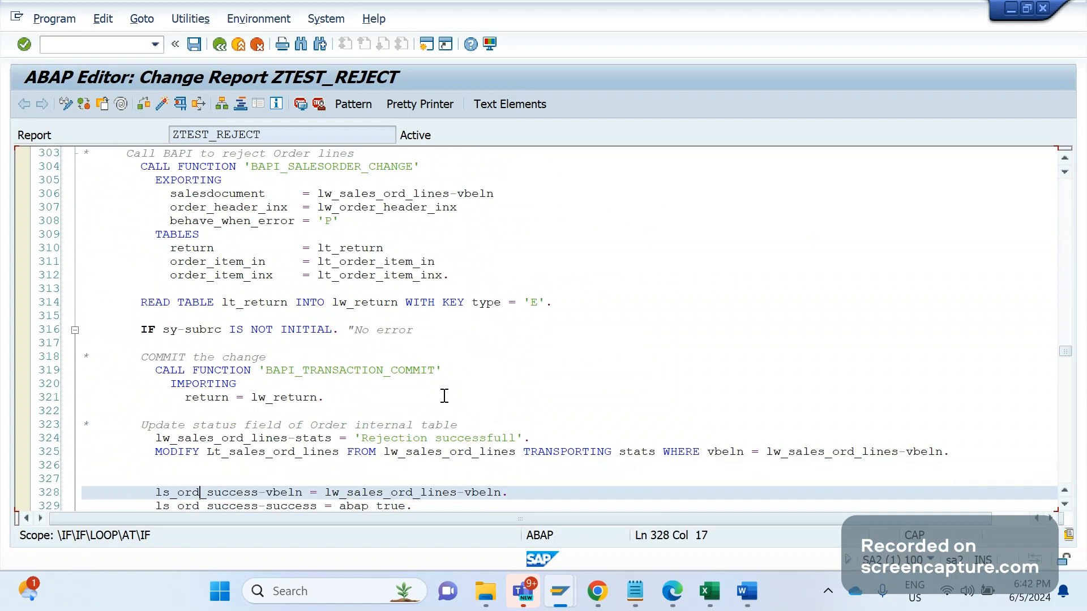
Point out where the order success record is filled and scroll to the READ TABLE lookups
left_click(81, 411)
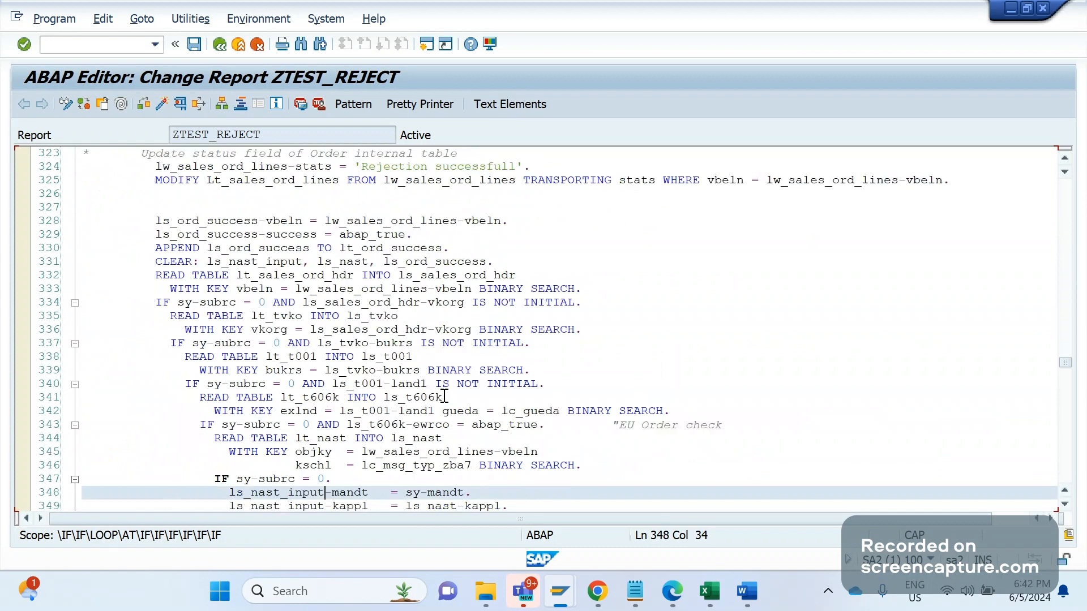
scroll("down", 3)
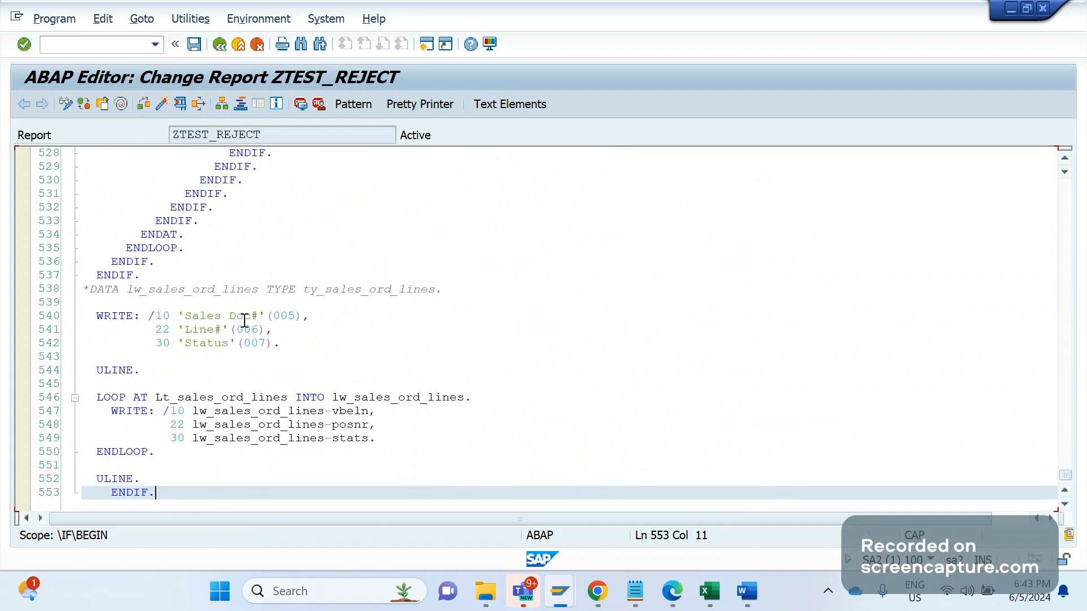
mouse_move(244, 389)
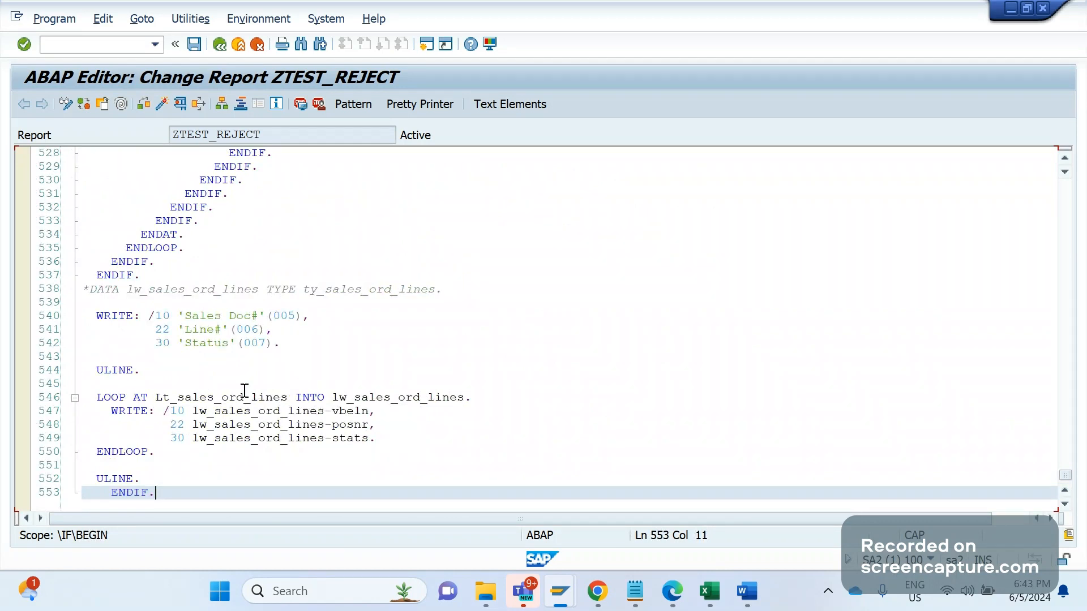
mouse_move(272, 374)
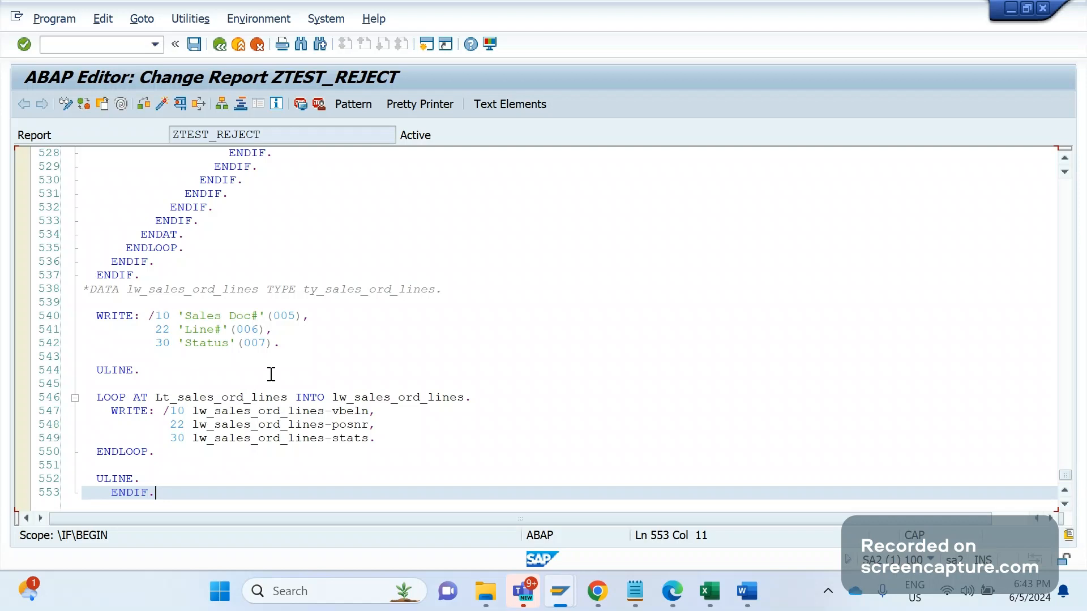
Point out the ULINE separating the Sales Doc#, Line# and Status headings from the order lines
left_click(141, 371)
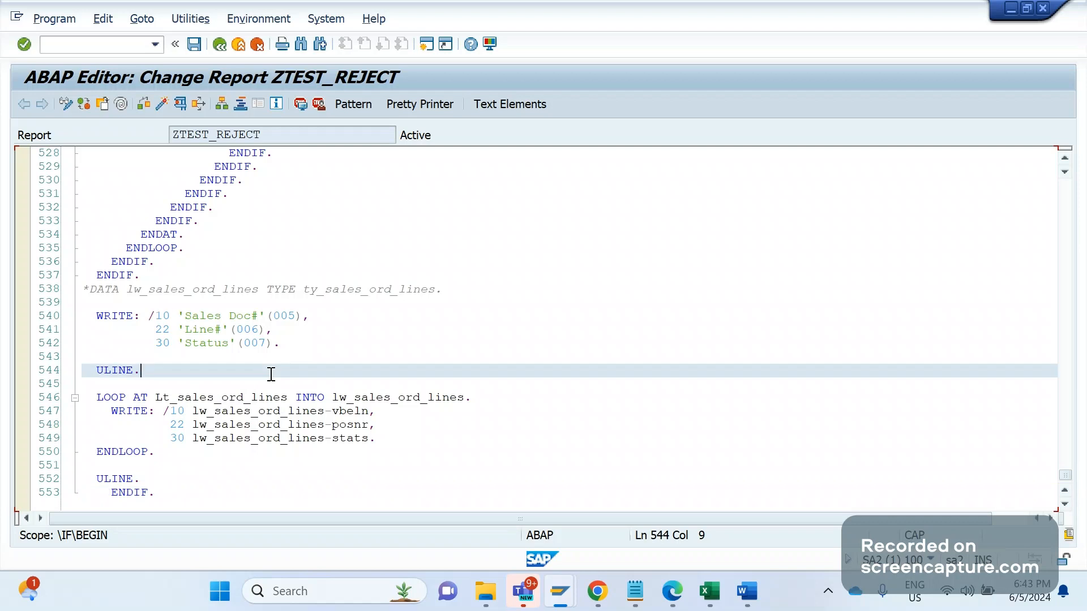